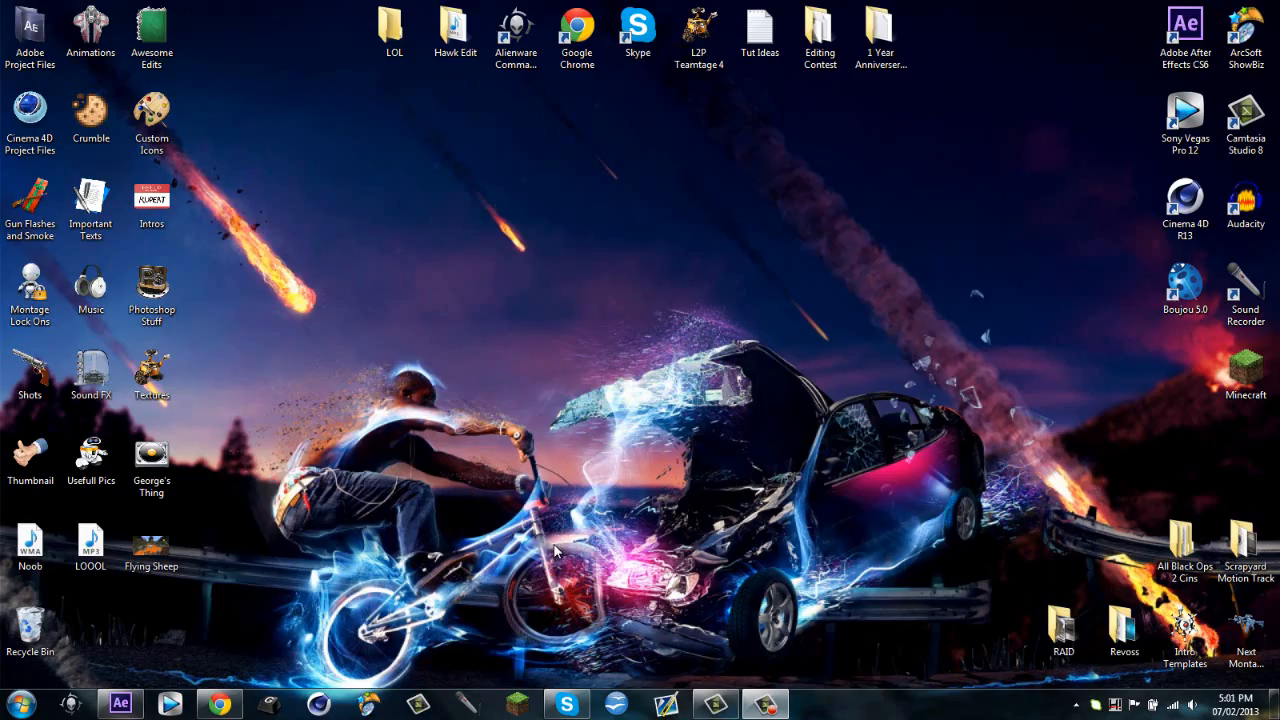
mouse_move(672, 412)
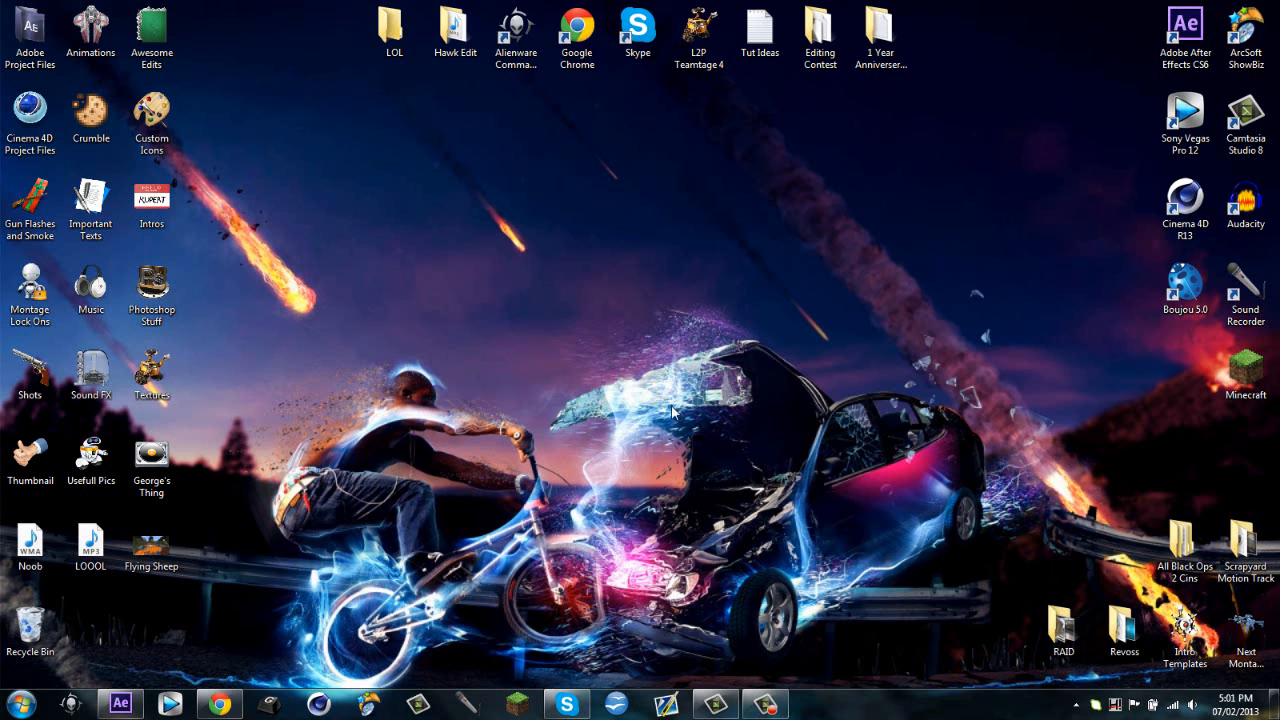
Step: Open the Awesome Edits folder of video edits from the desktop
click(152, 28)
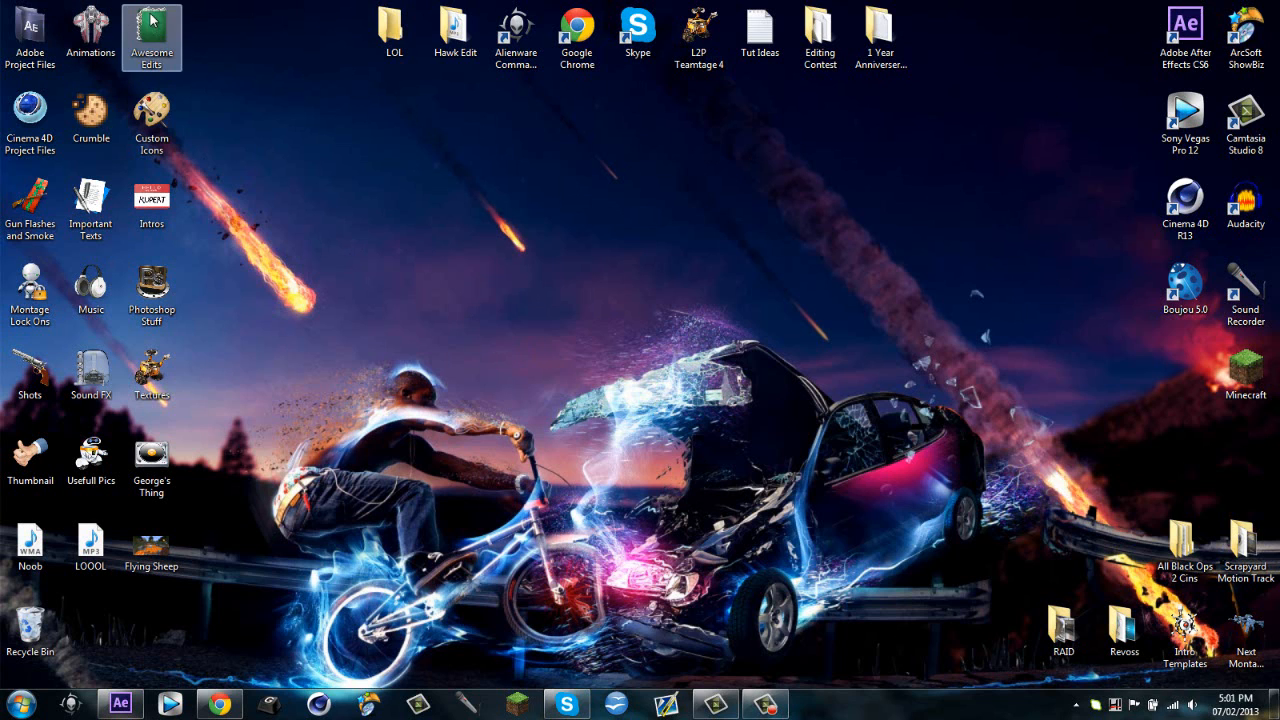
double_click(152, 36)
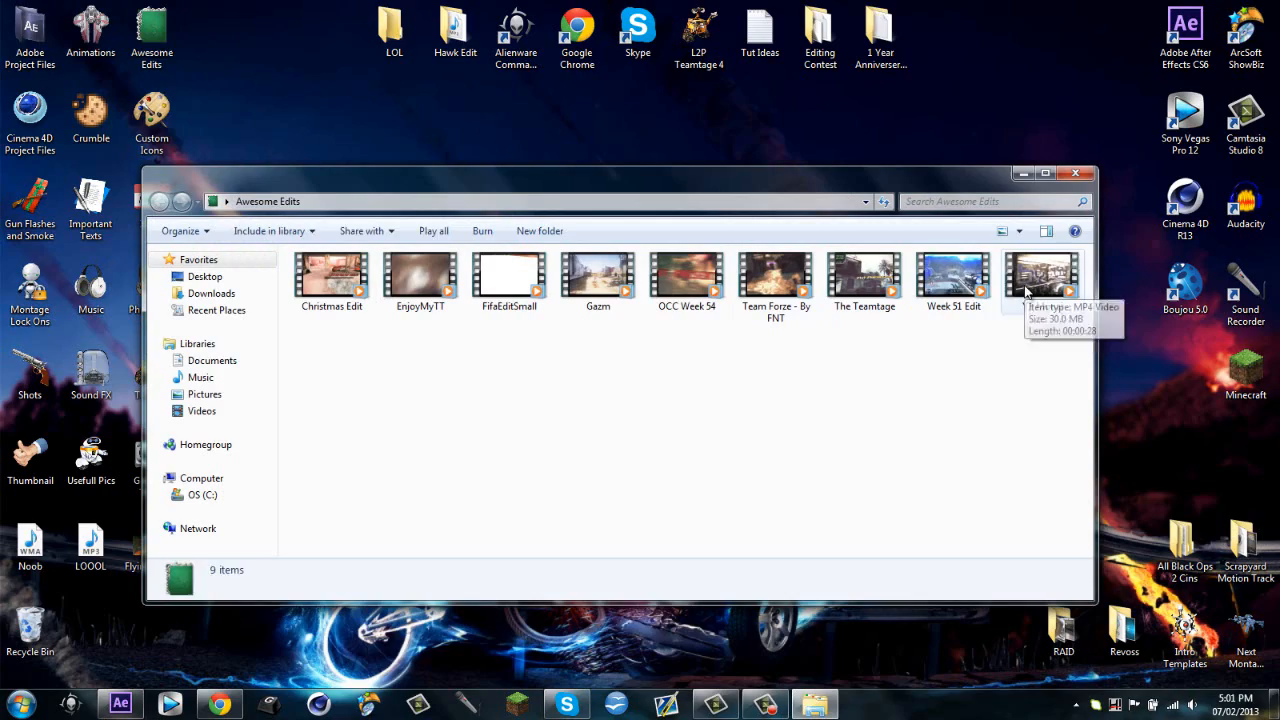
Step: Preview the Revoss intro edit in Media Player, then close the player and folder
double_click(1042, 278)
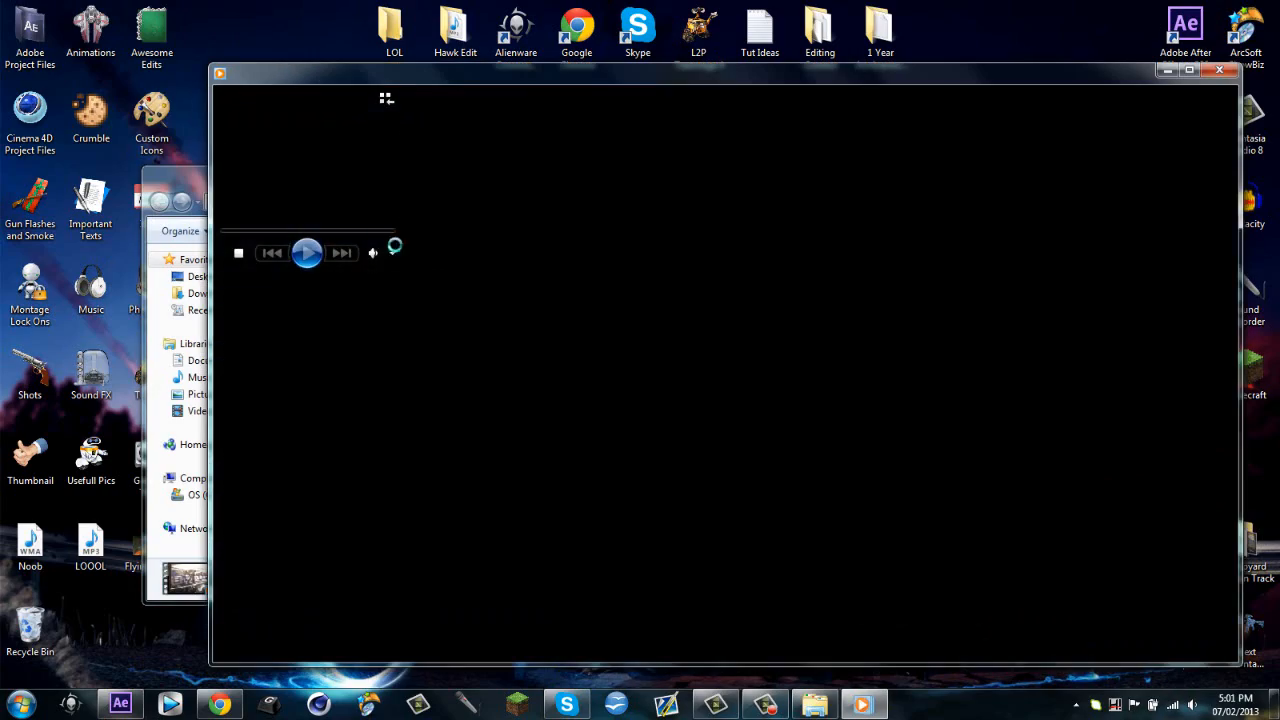
click(308, 252)
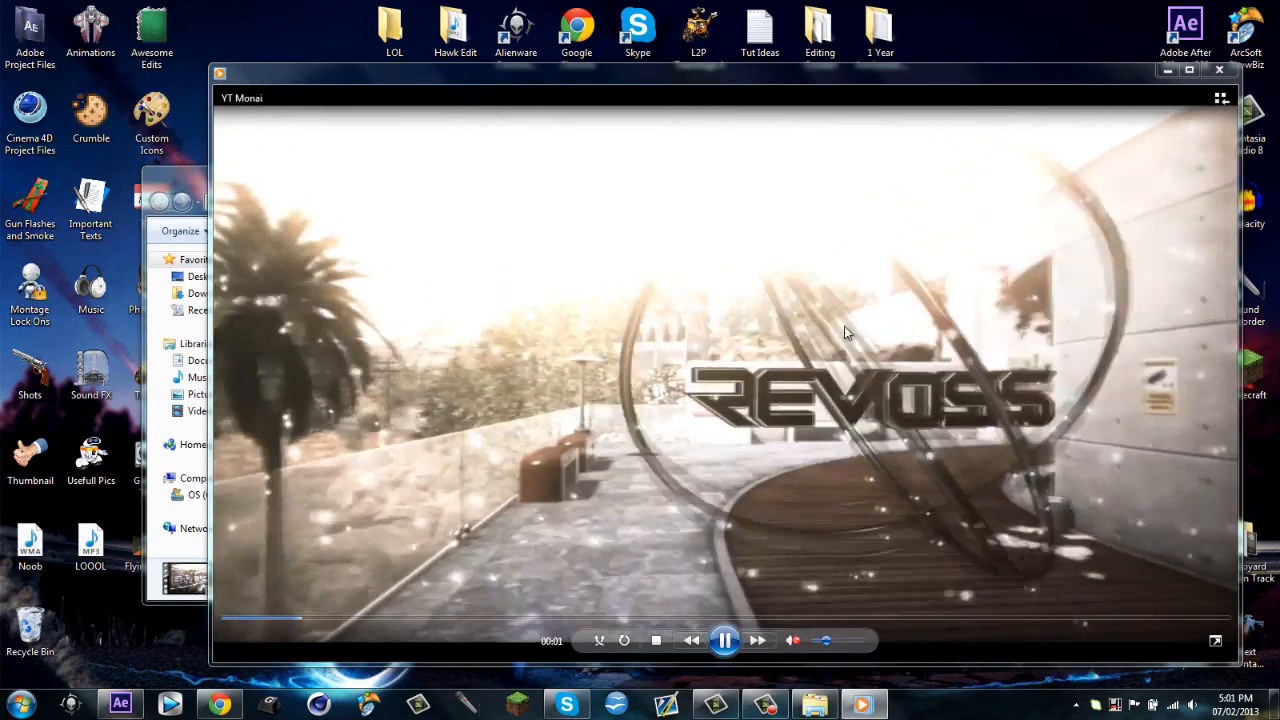
click(724, 640)
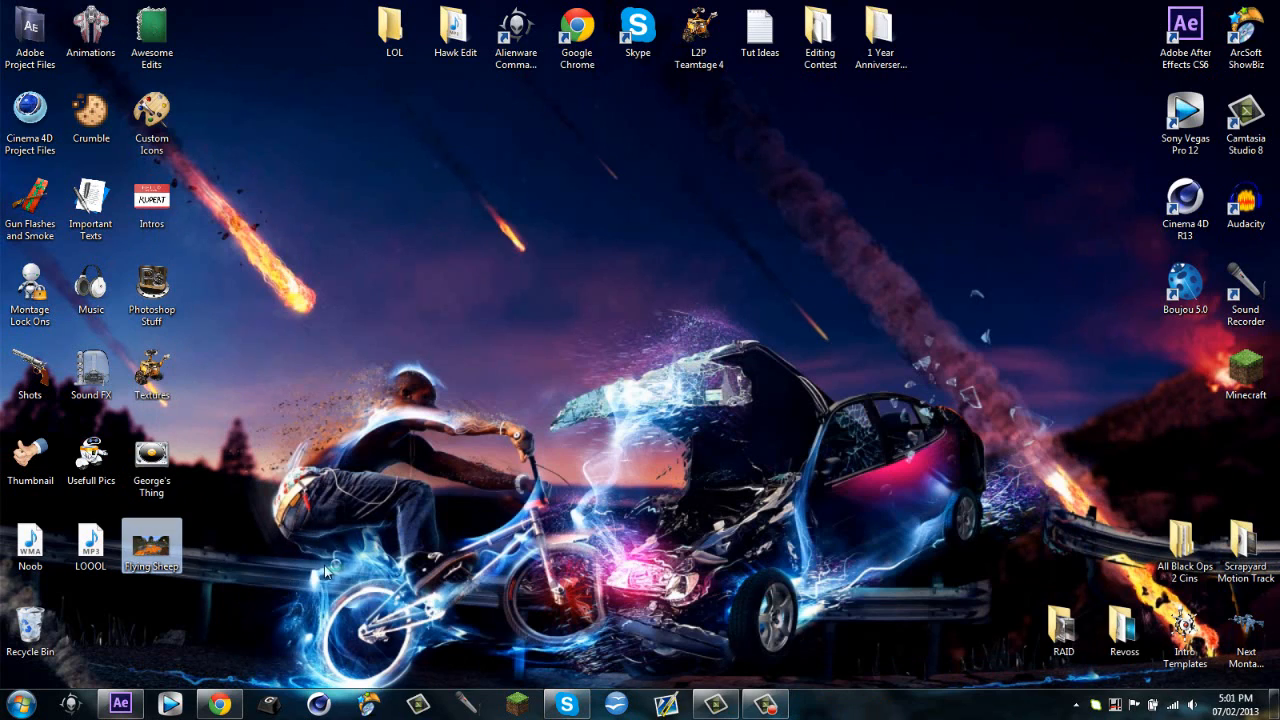
Step: View the Flying Sheep screenshot in Photo Viewer and close it
double_click(152, 546)
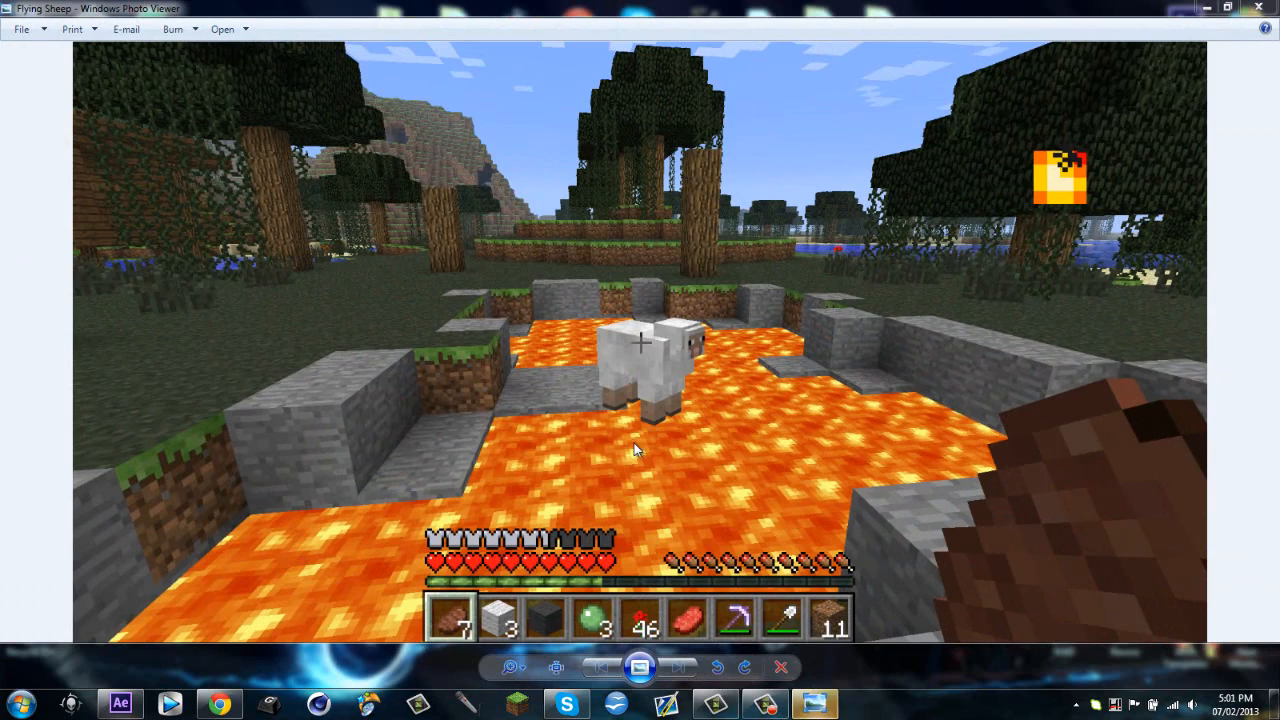
click(1258, 8)
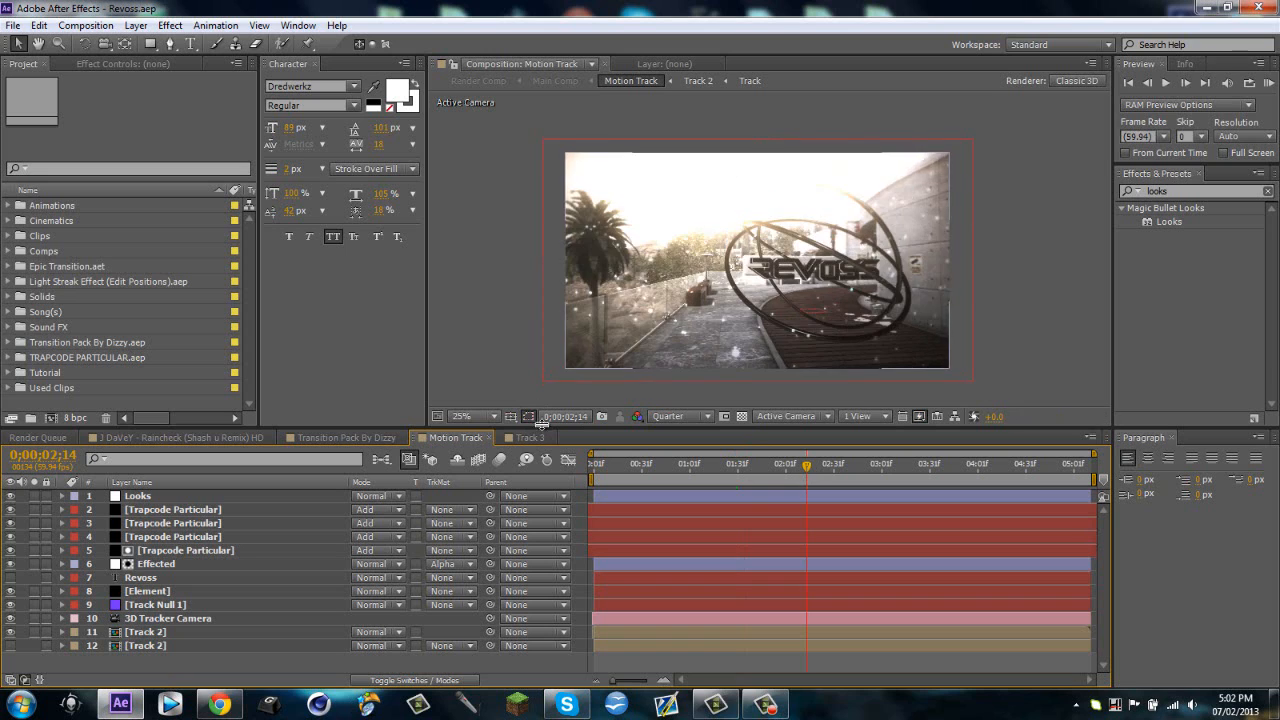
Step: Switch to the Track 3 composition and scrub to a frame of the shot
click(528, 436)
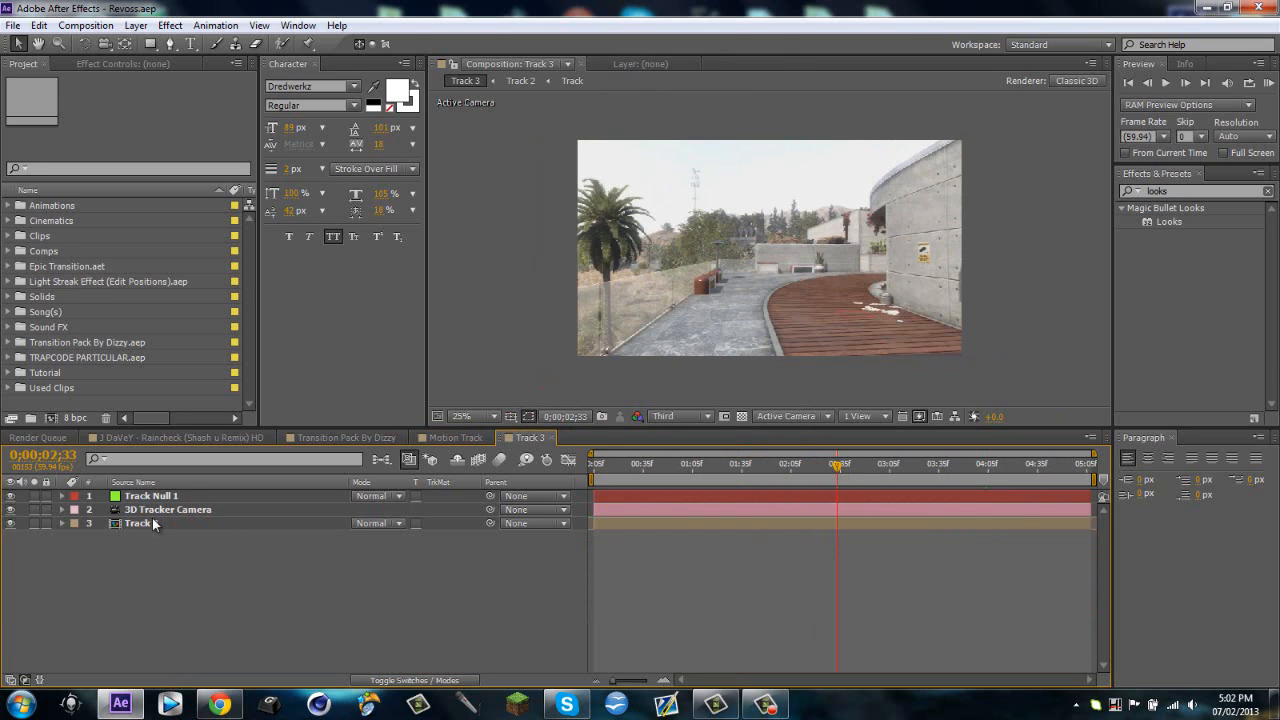
drag(840, 464, 816, 464)
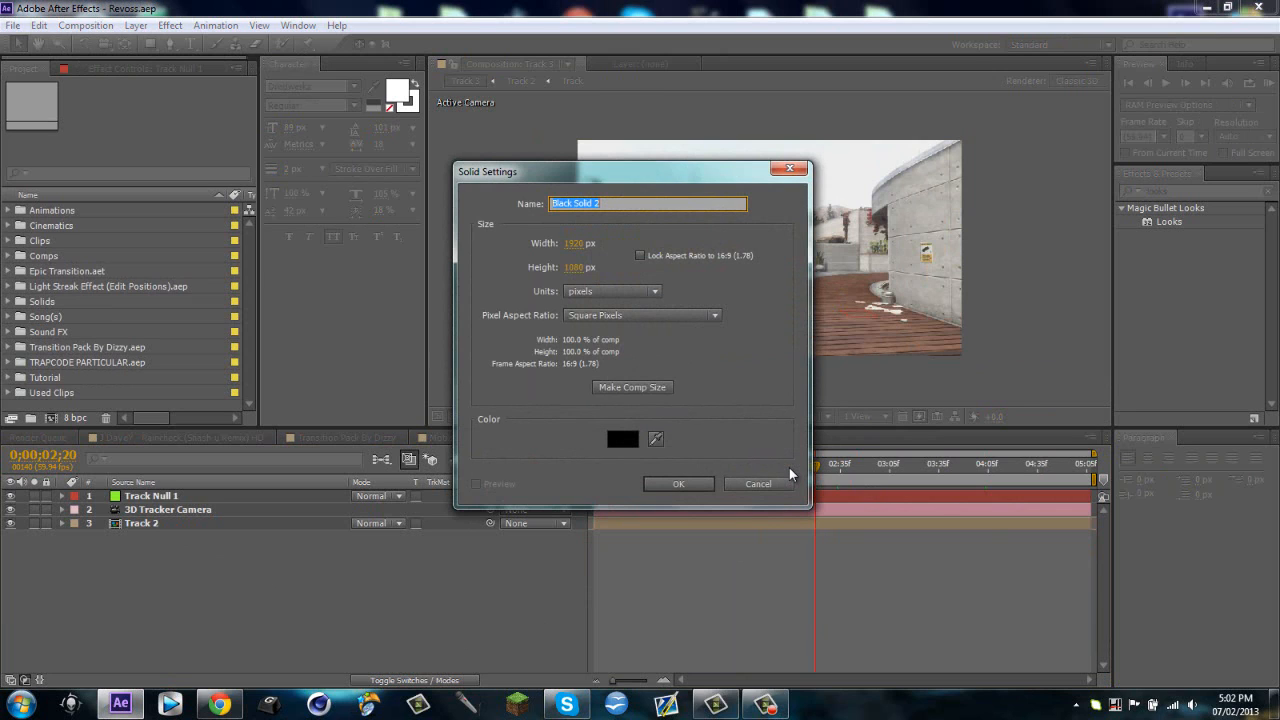
Step: Create a black solid layer named Element above the tracked footage
text(Elem)
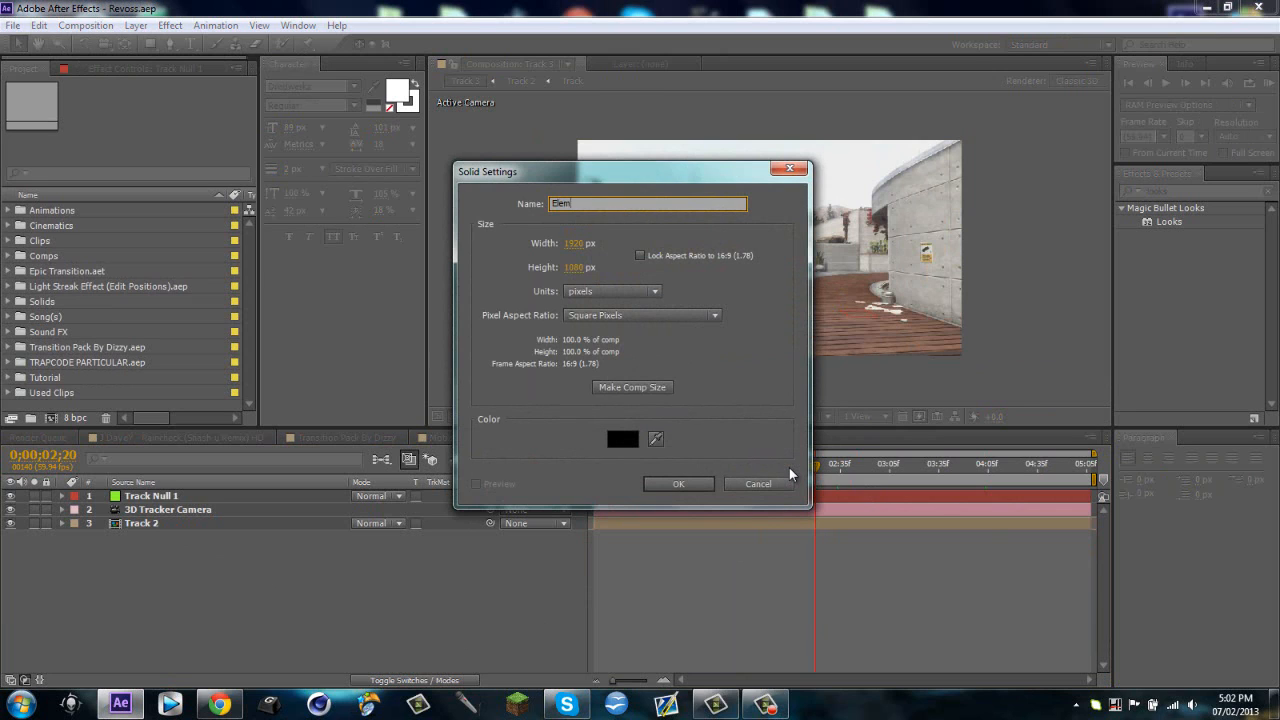
click(678, 482)
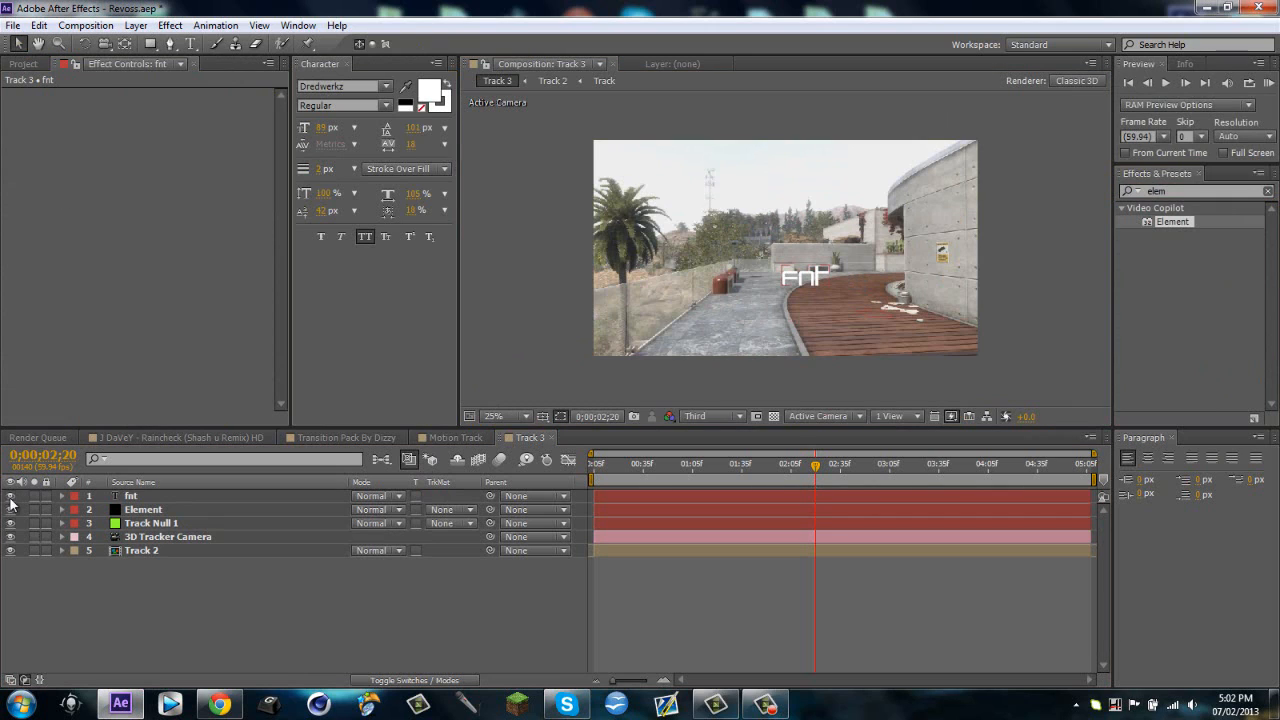
Step: Apply the Element effect to the solid and duplicate the Track 2 footage with Fast Blur
click(144, 510)
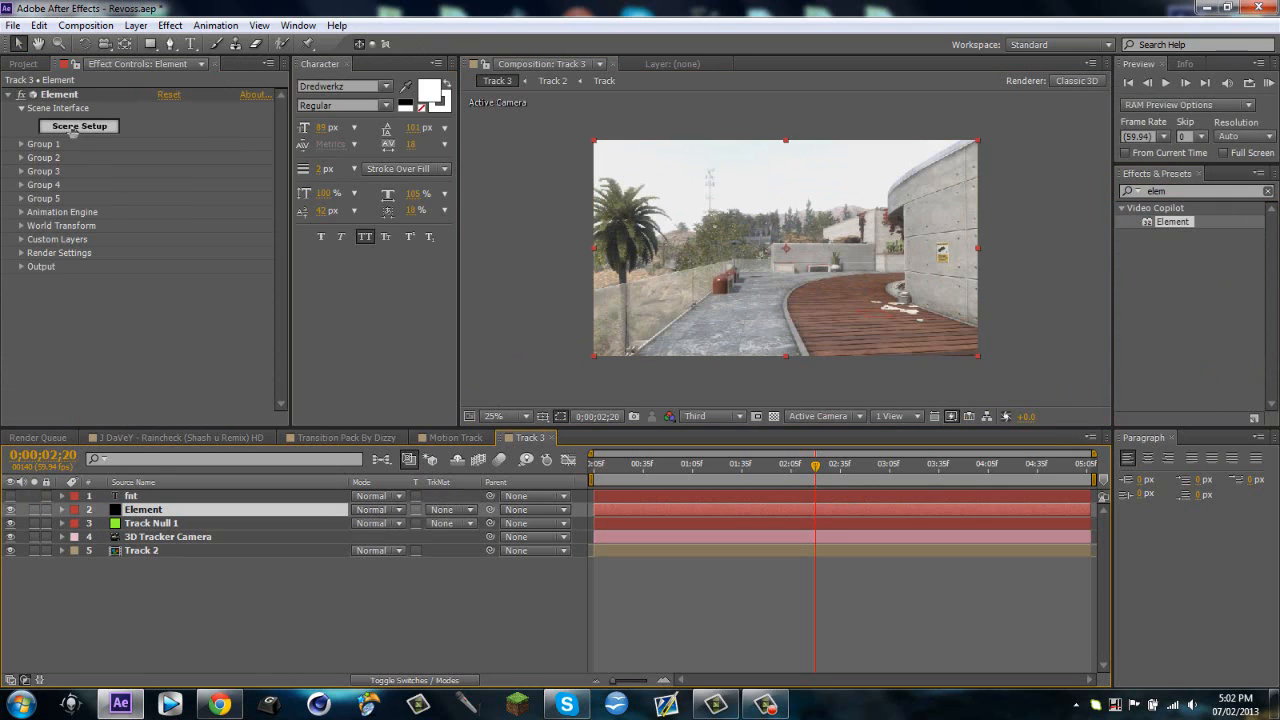
click(838, 464)
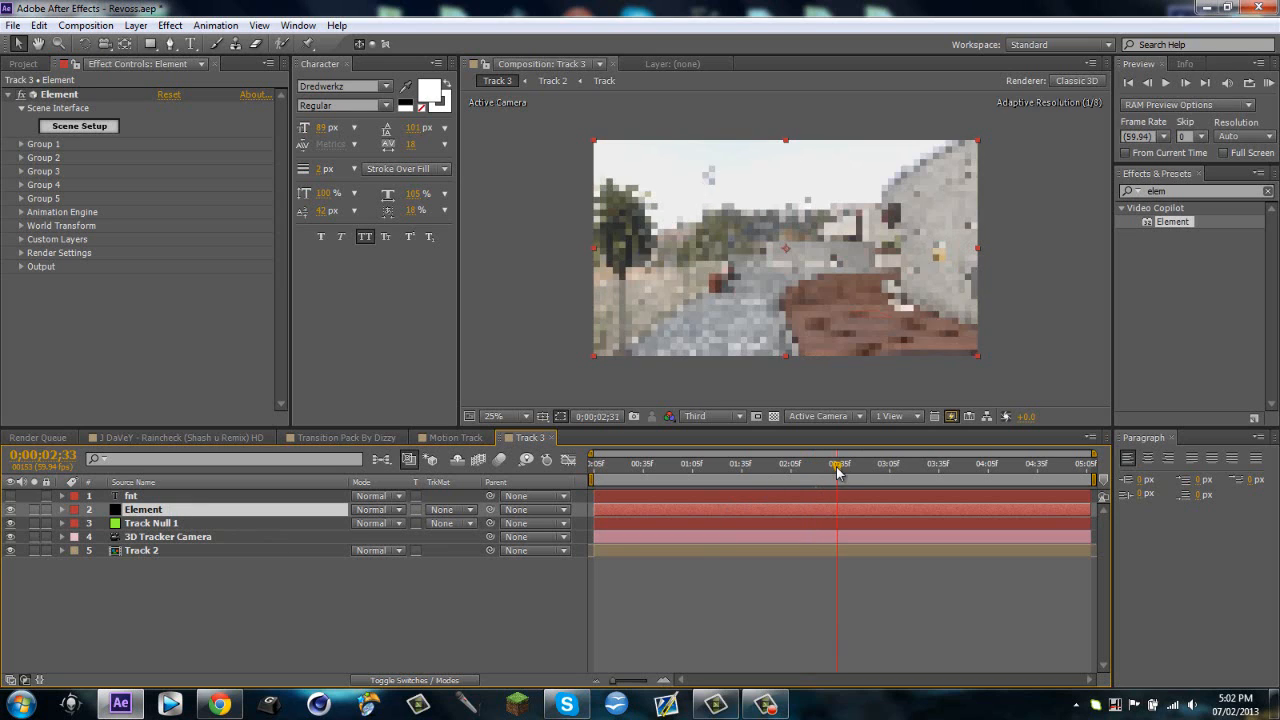
click(140, 550)
text(fas)
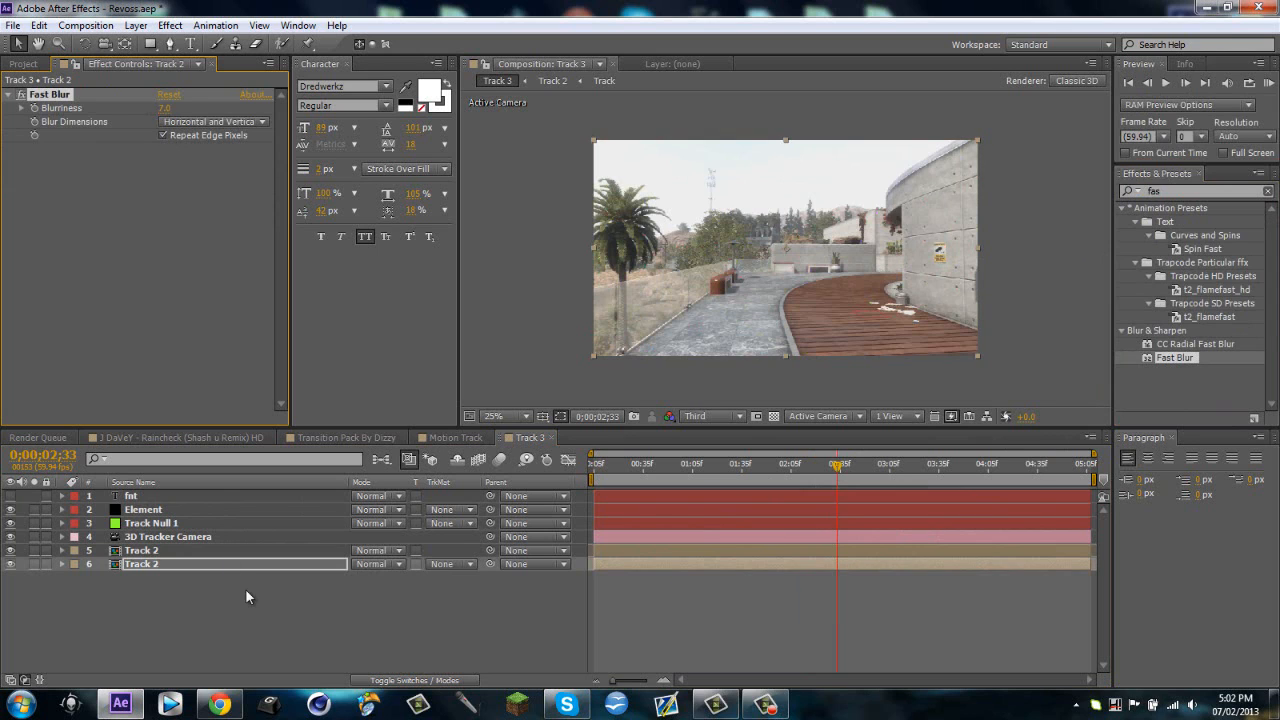
Step: Freeze the blurred Track 2 footage copy on the current frame
click(140, 564)
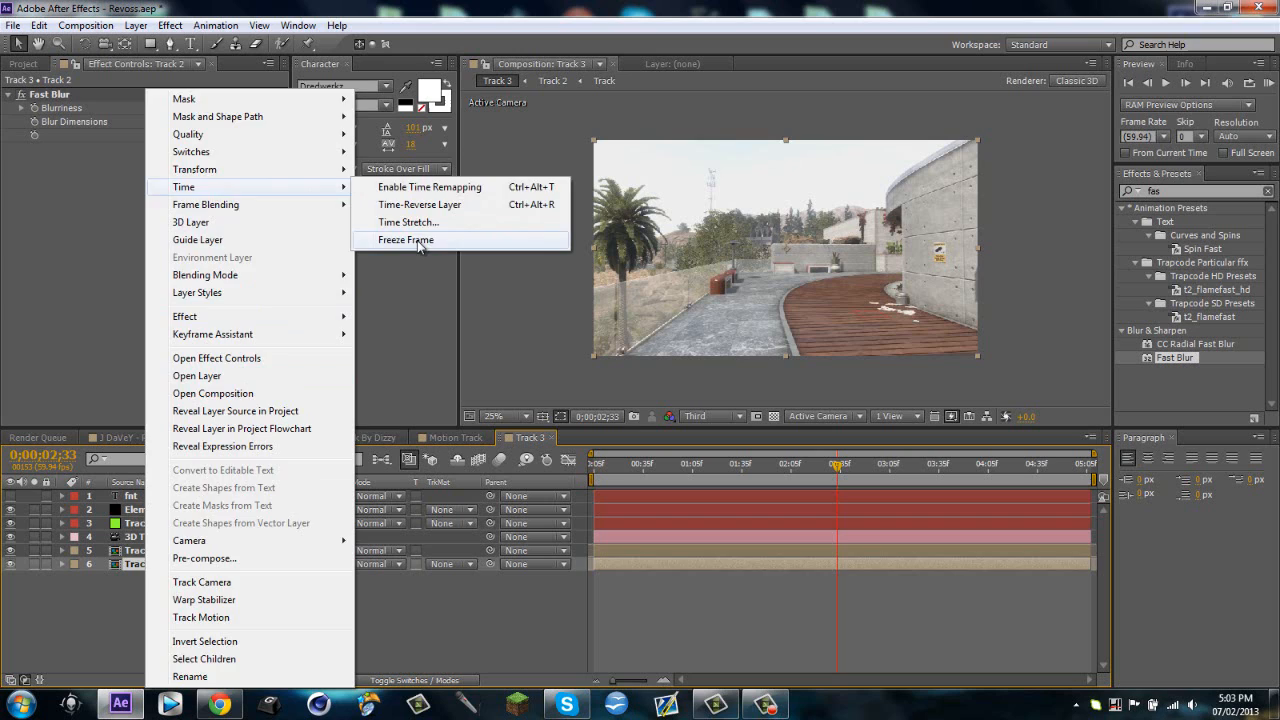
click(404, 240)
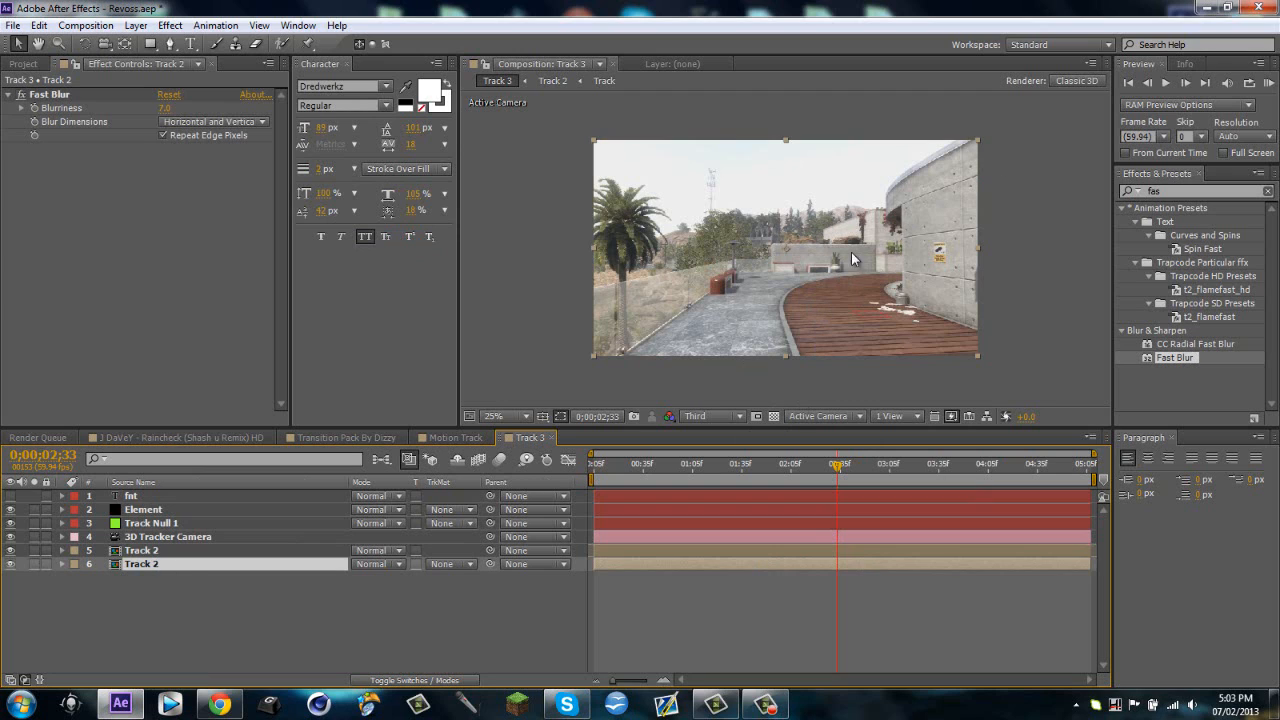
Step: Set Element's Custom Layer 1 to the blurred Track 2 footage
click(144, 510)
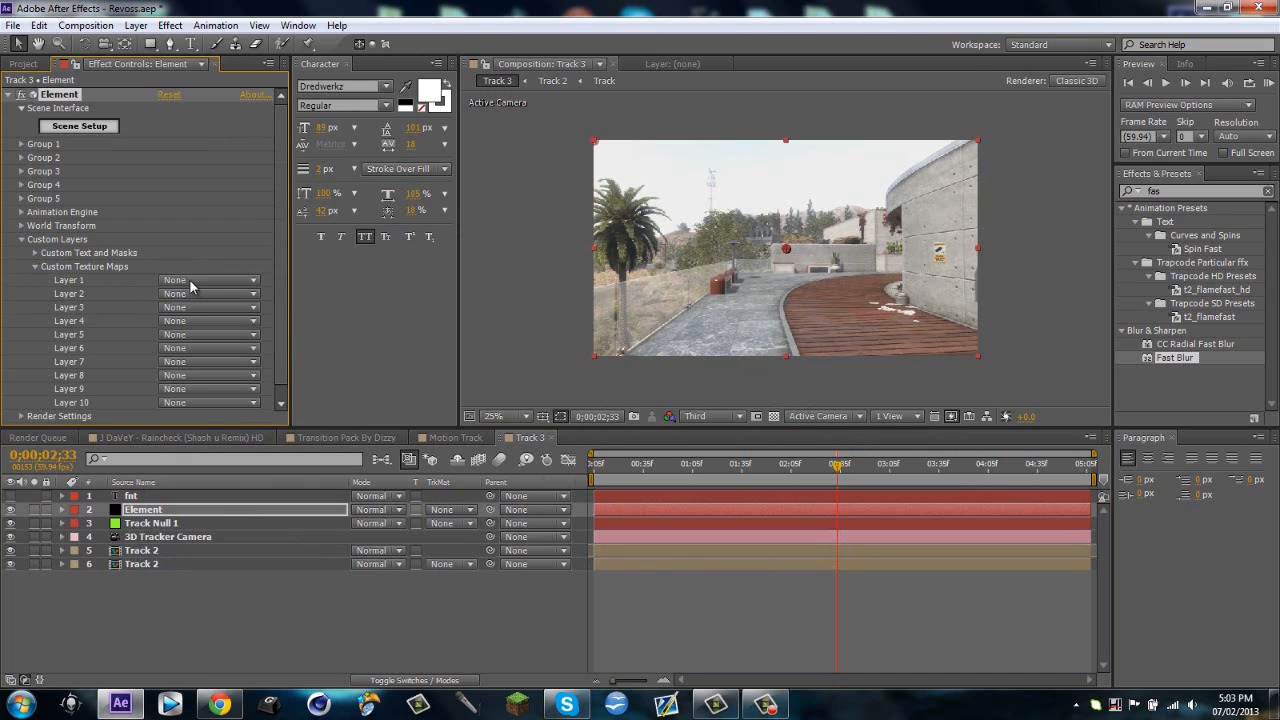
click(208, 280)
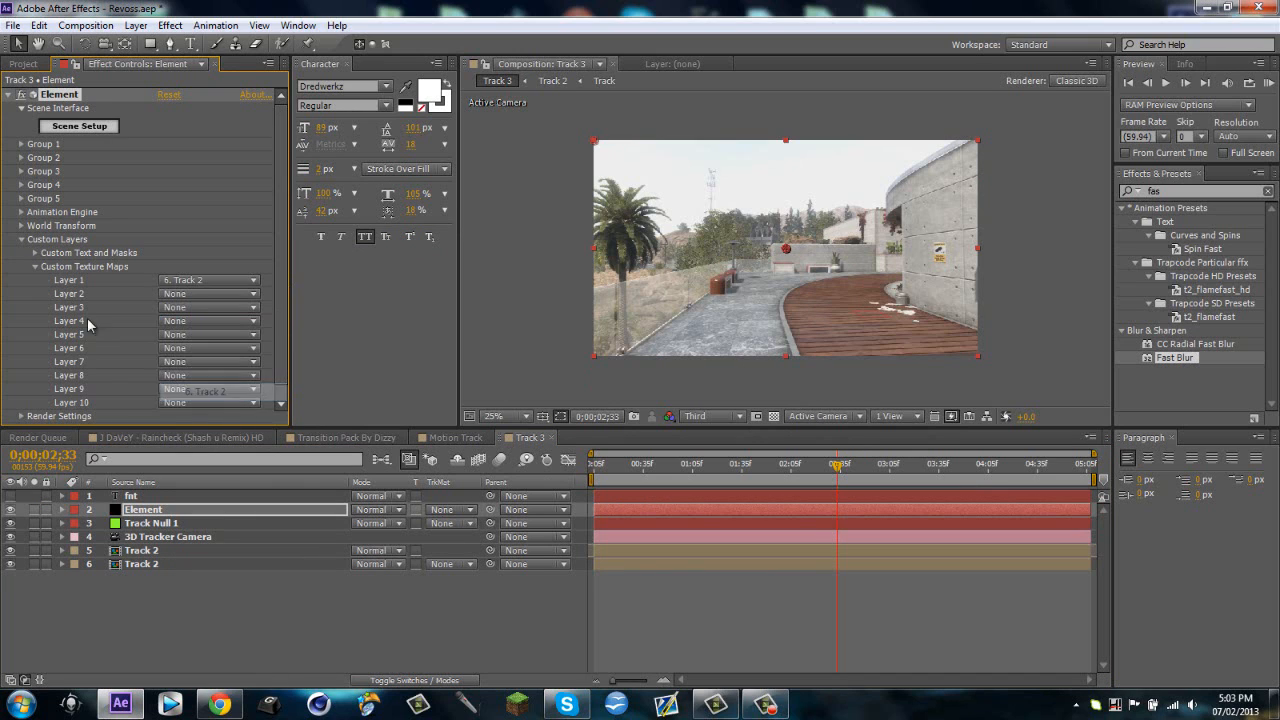
click(20, 240)
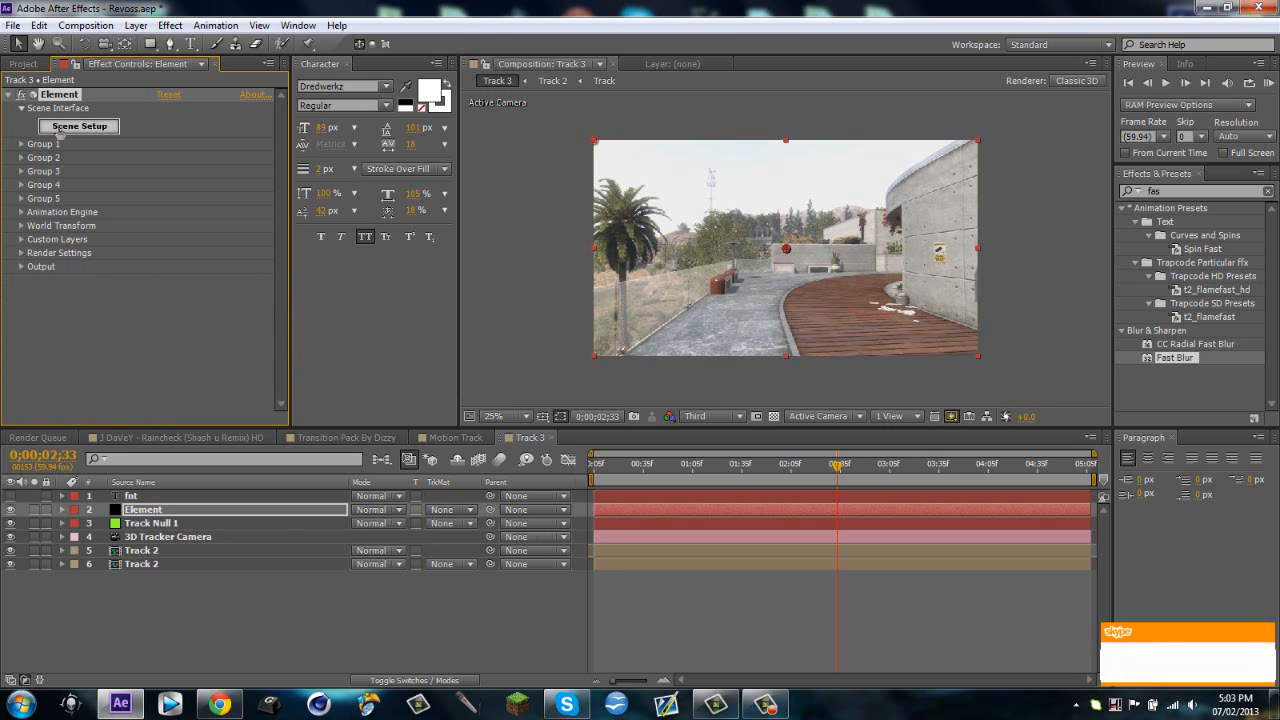
Step: In Scene Setup, use Custom Layer 1 as the Element 3D environment map
click(78, 126)
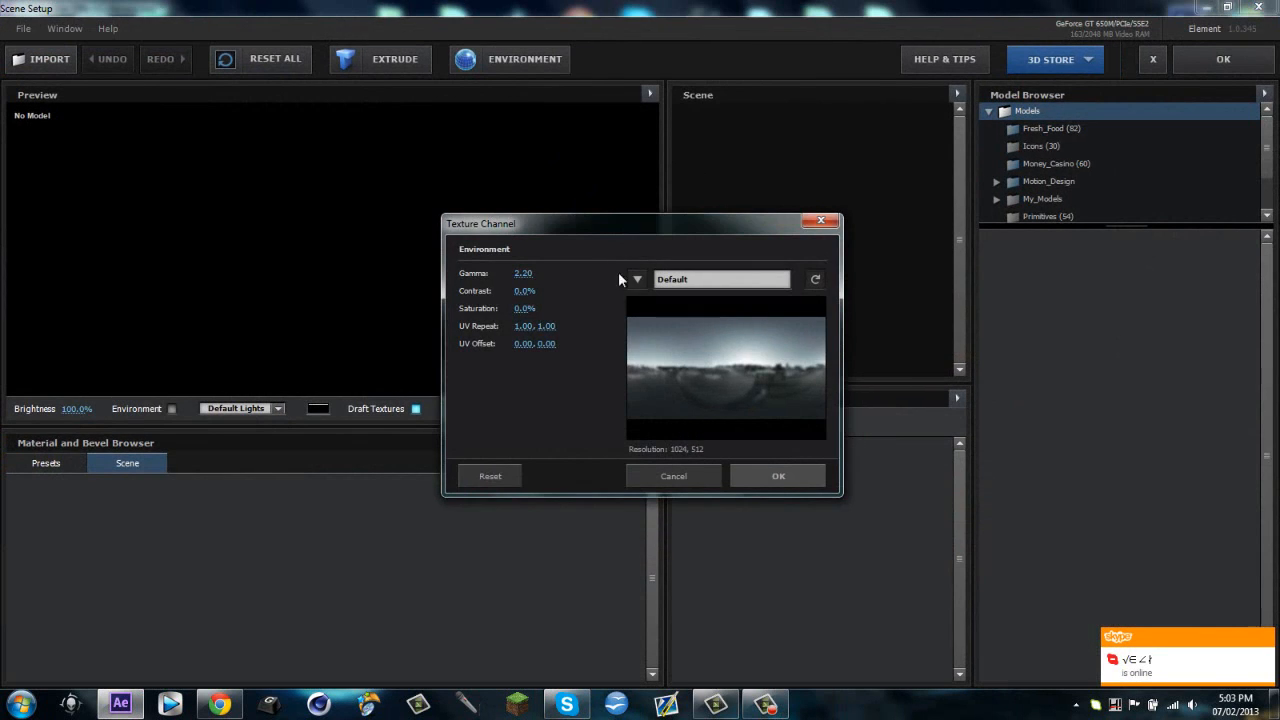
click(636, 280)
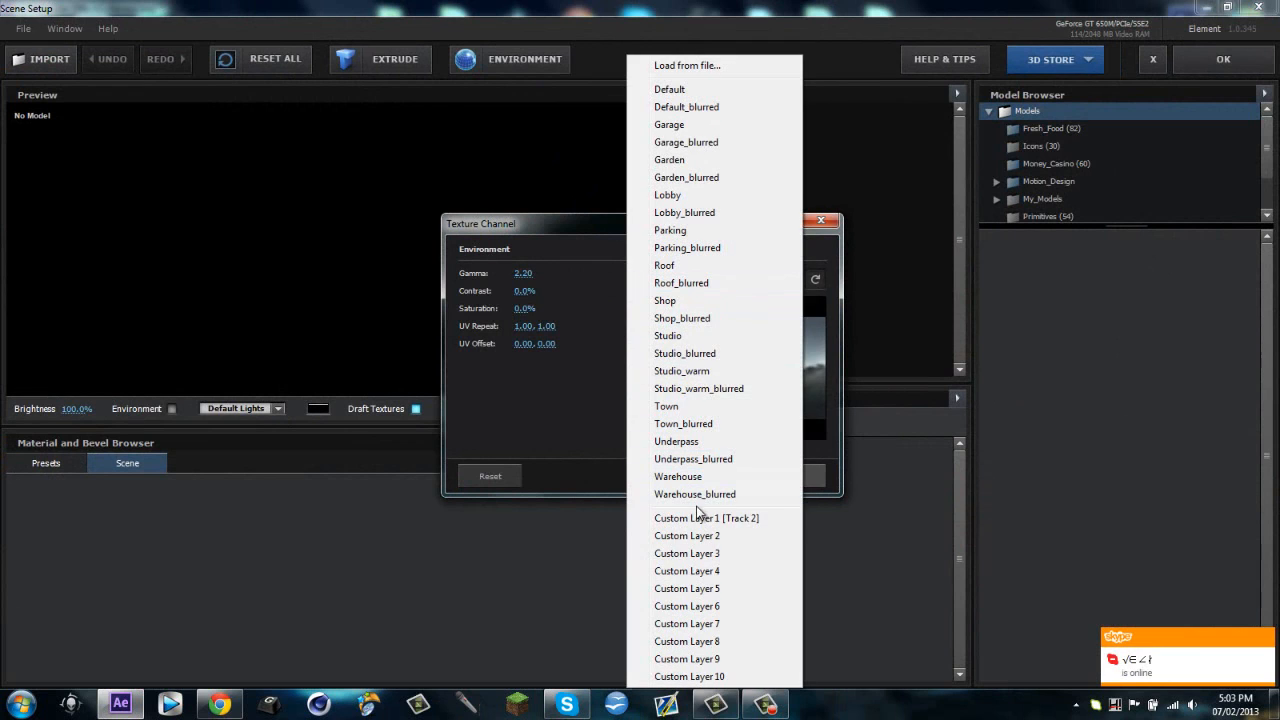
click(704, 516)
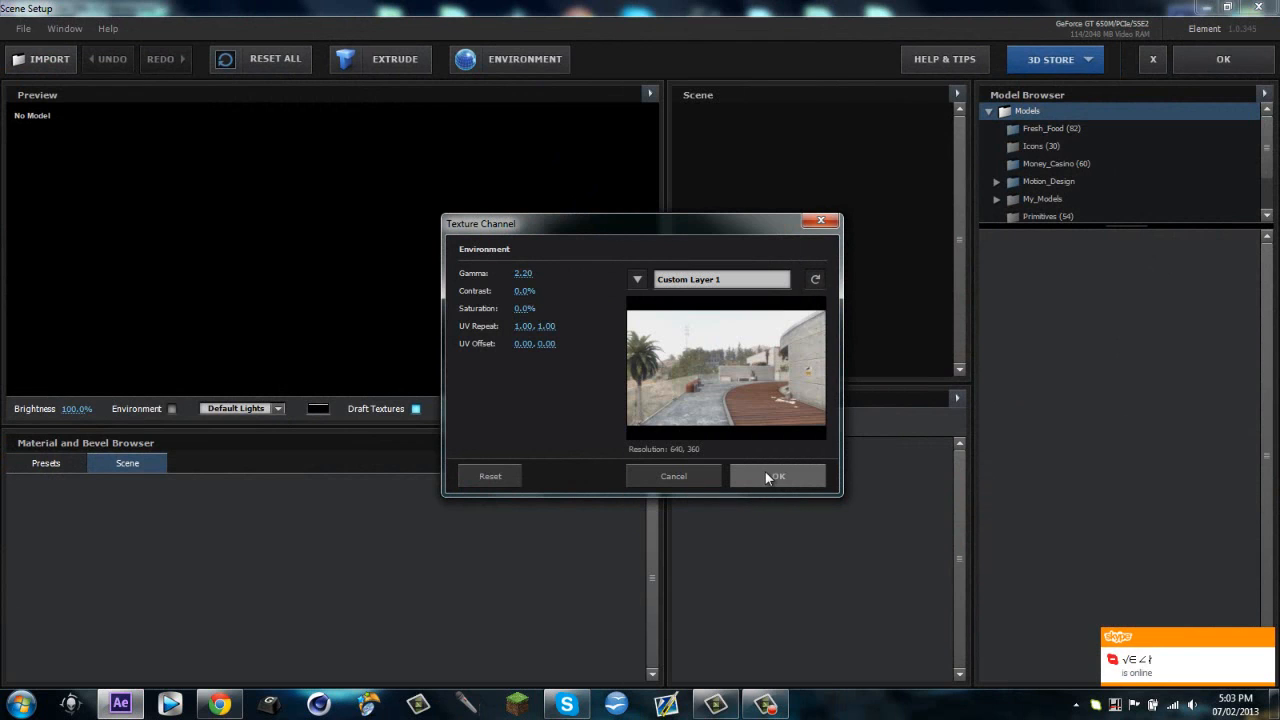
click(778, 476)
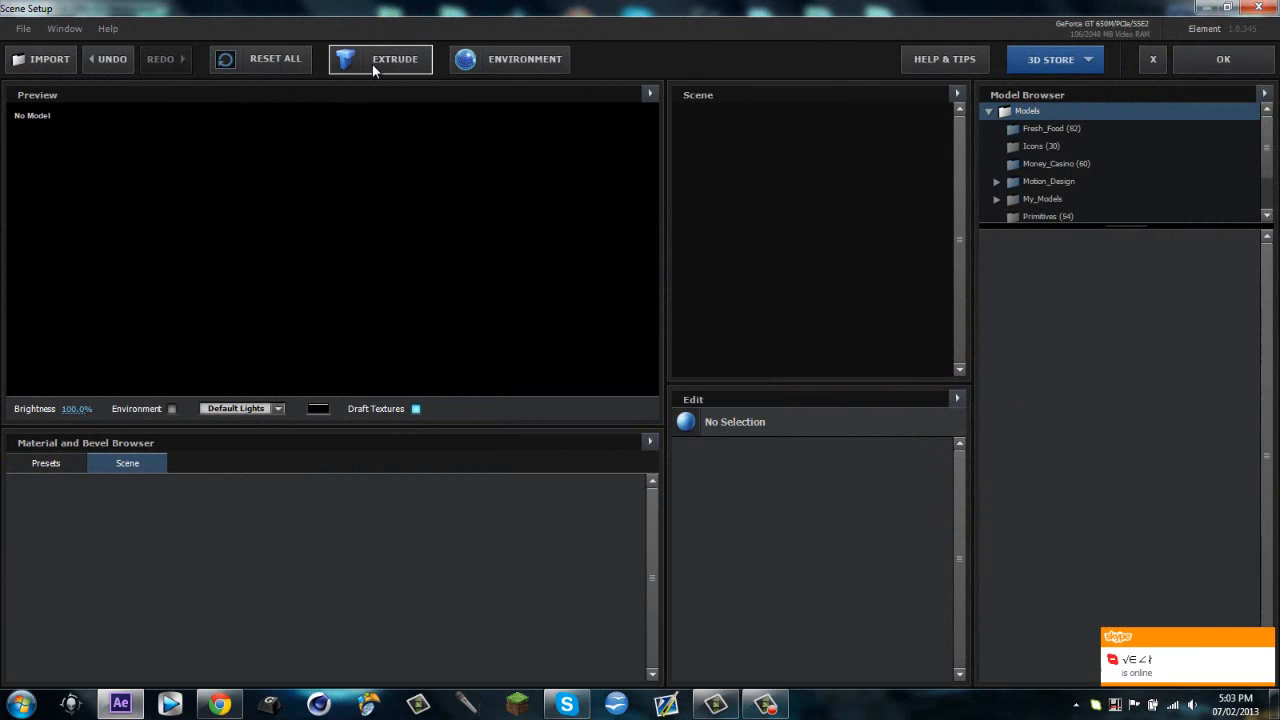
Step: Show the footage behind the FNT text, orbit it to face the viewer, and browse bevel presets
click(380, 60)
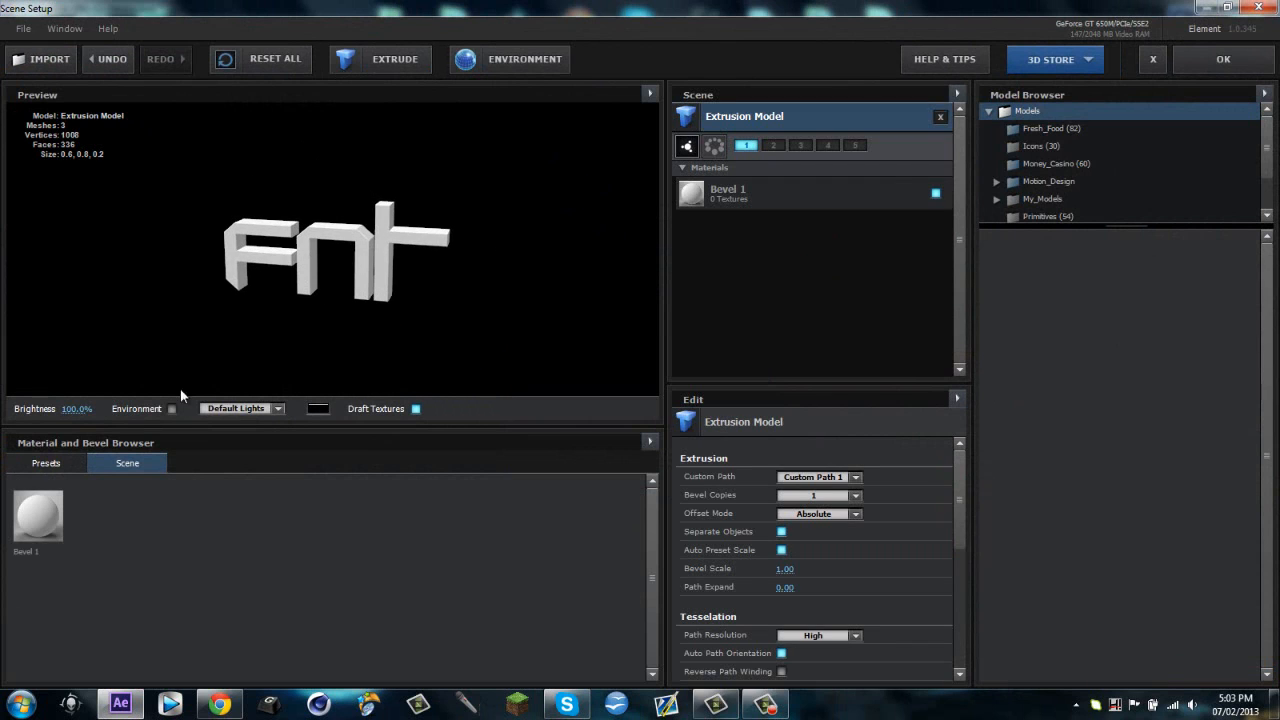
click(172, 408)
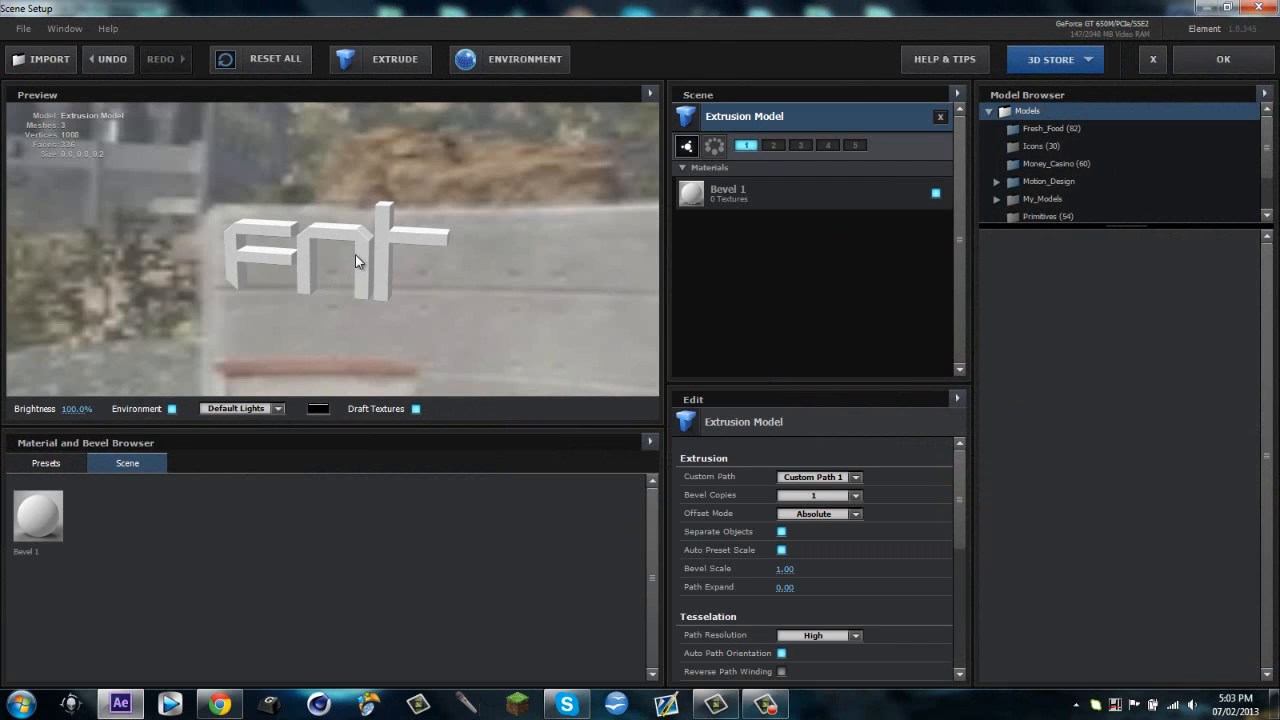
drag(356, 260, 376, 352)
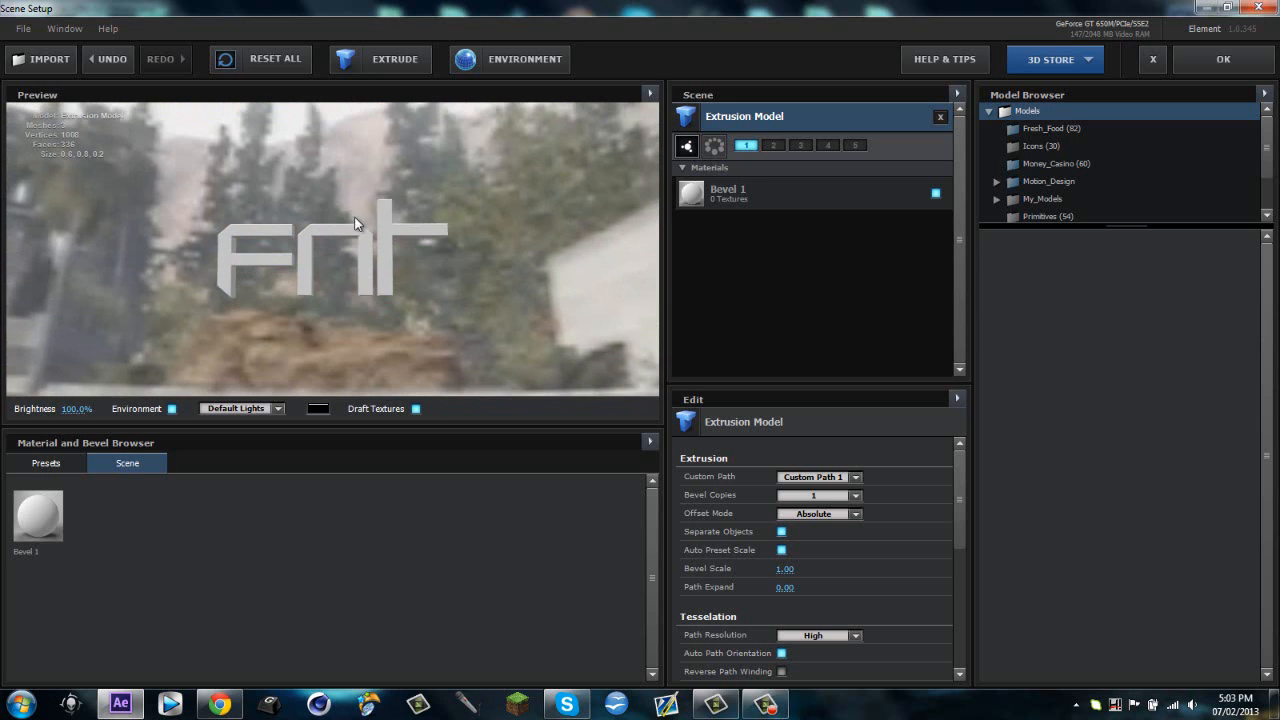
click(46, 462)
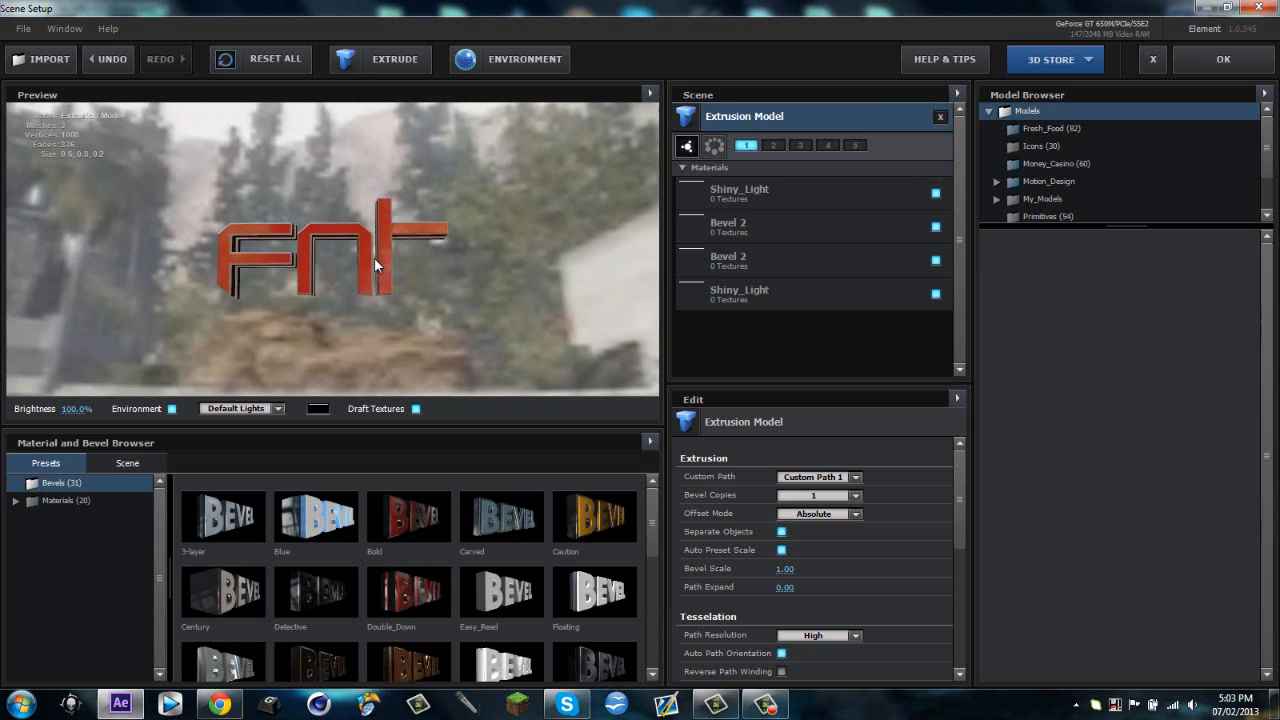
Step: Apply the red shiny bevel preset to the FNT text
click(856, 496)
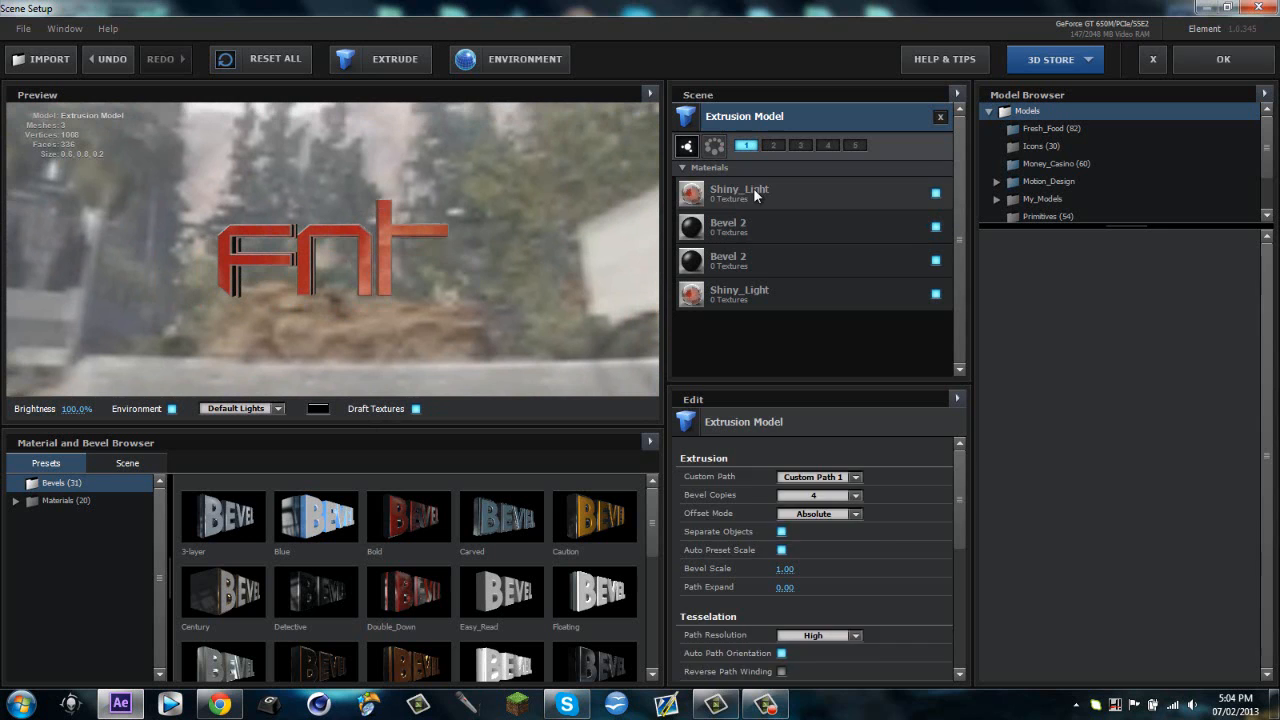
Step: Set the Shiny_Light material's illumination colour to a dark blue, turning the FNT text blue
click(740, 192)
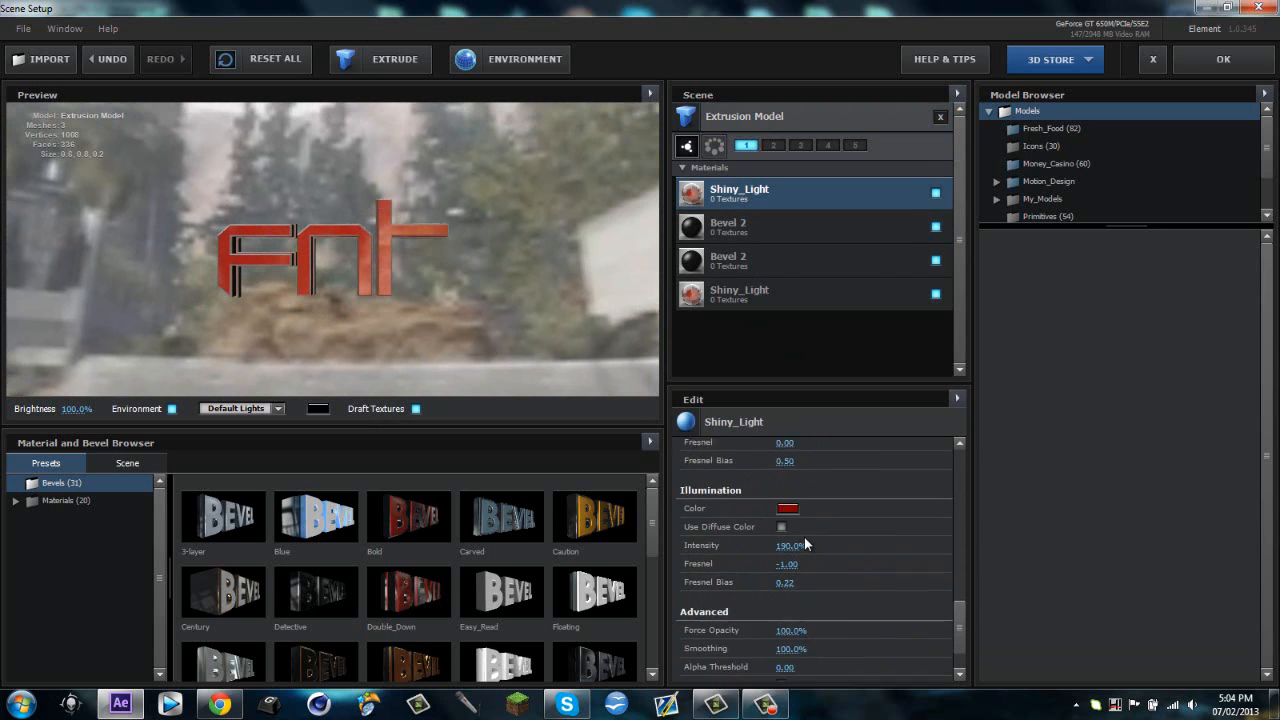
click(788, 508)
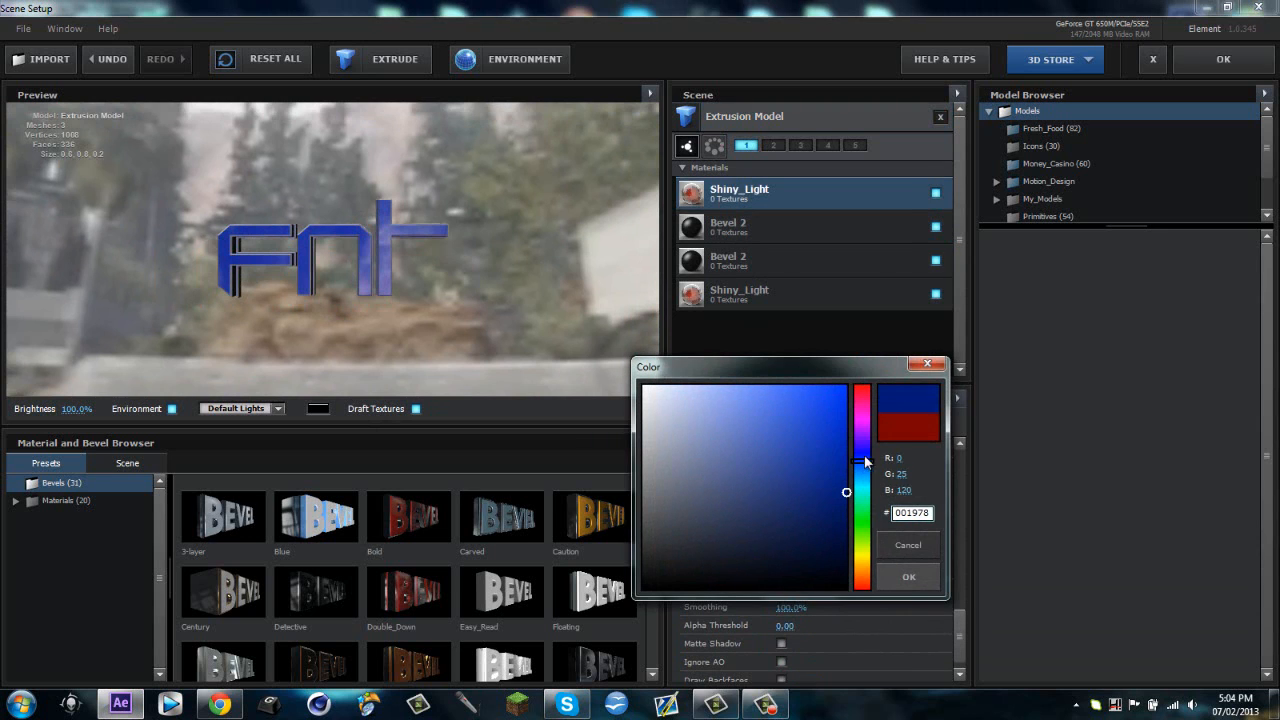
click(908, 576)
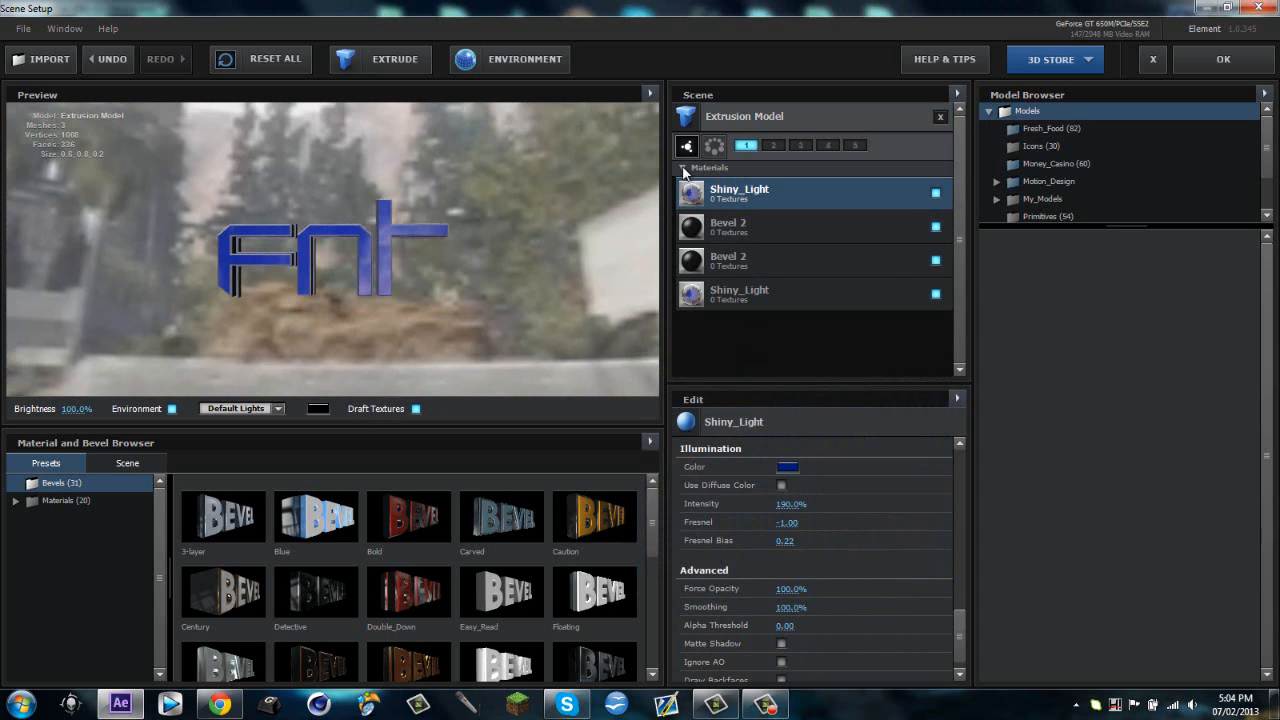
Step: Add the ring_thin primitive from the Model Browser's Primitives folder to the scene
click(688, 146)
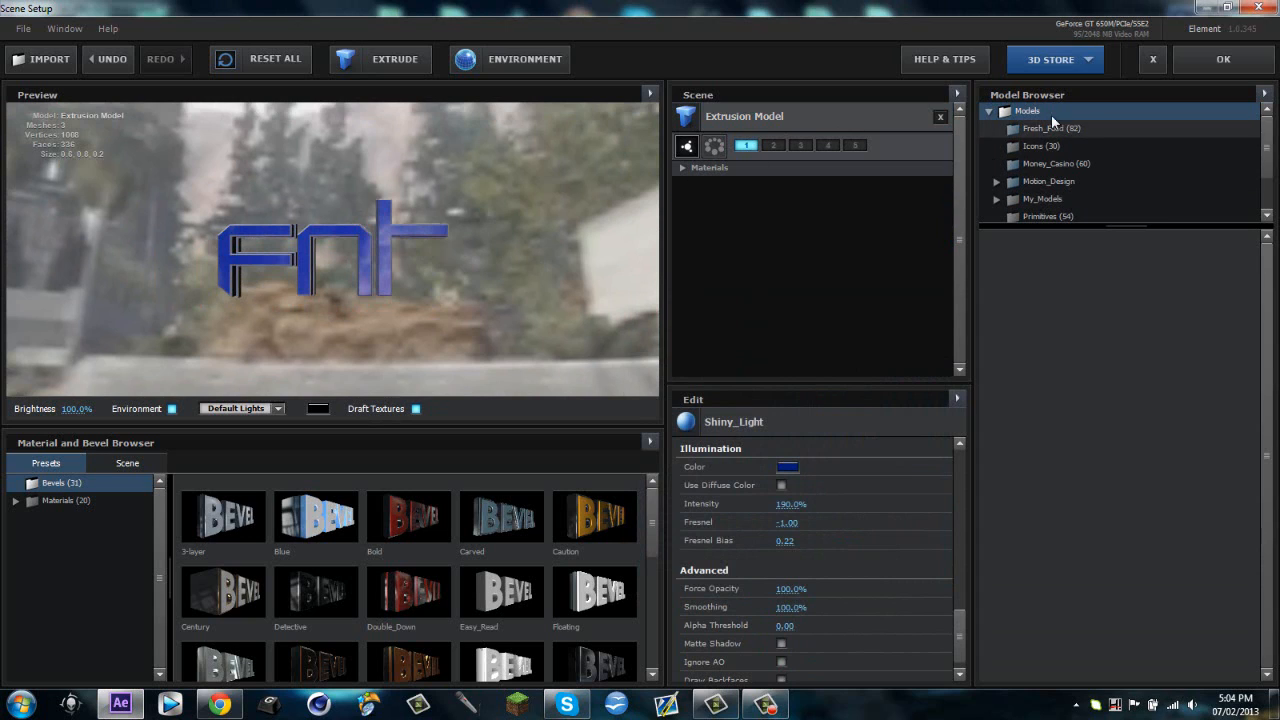
click(988, 112)
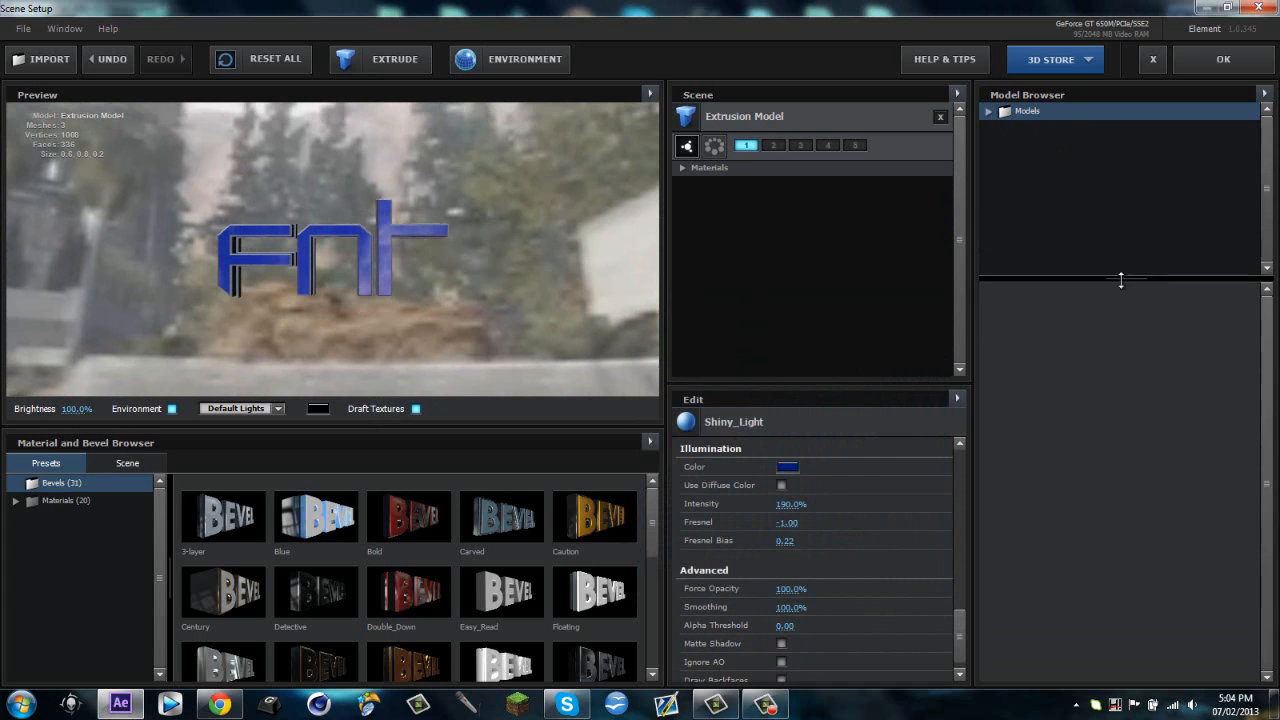
click(988, 112)
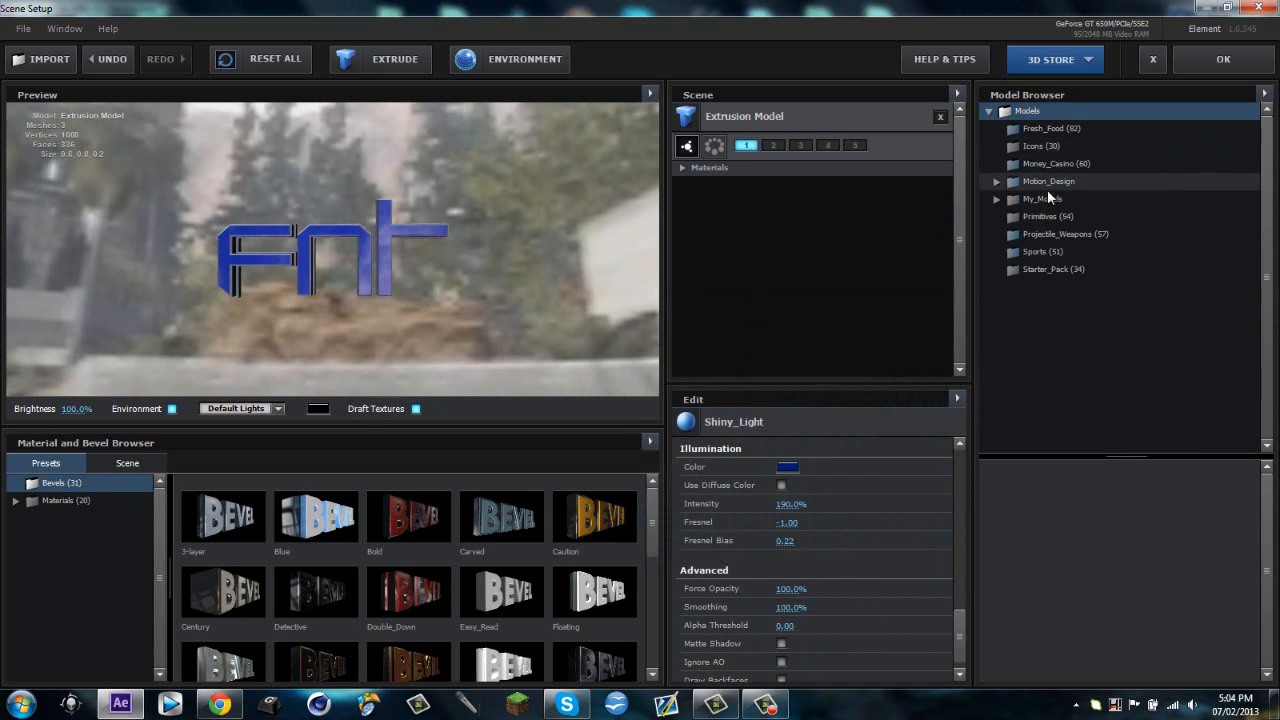
click(1048, 216)
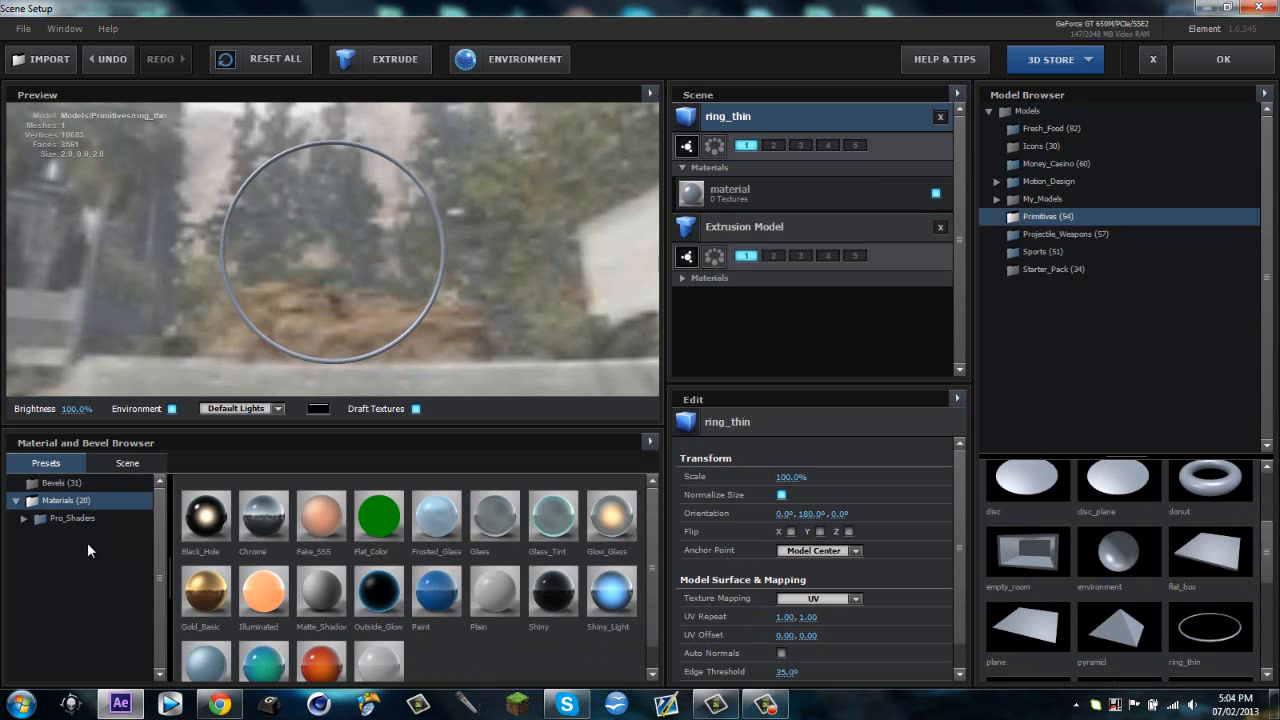
Step: Apply the Pro_Shaders Metal black_metal material to the thin ring
click(24, 518)
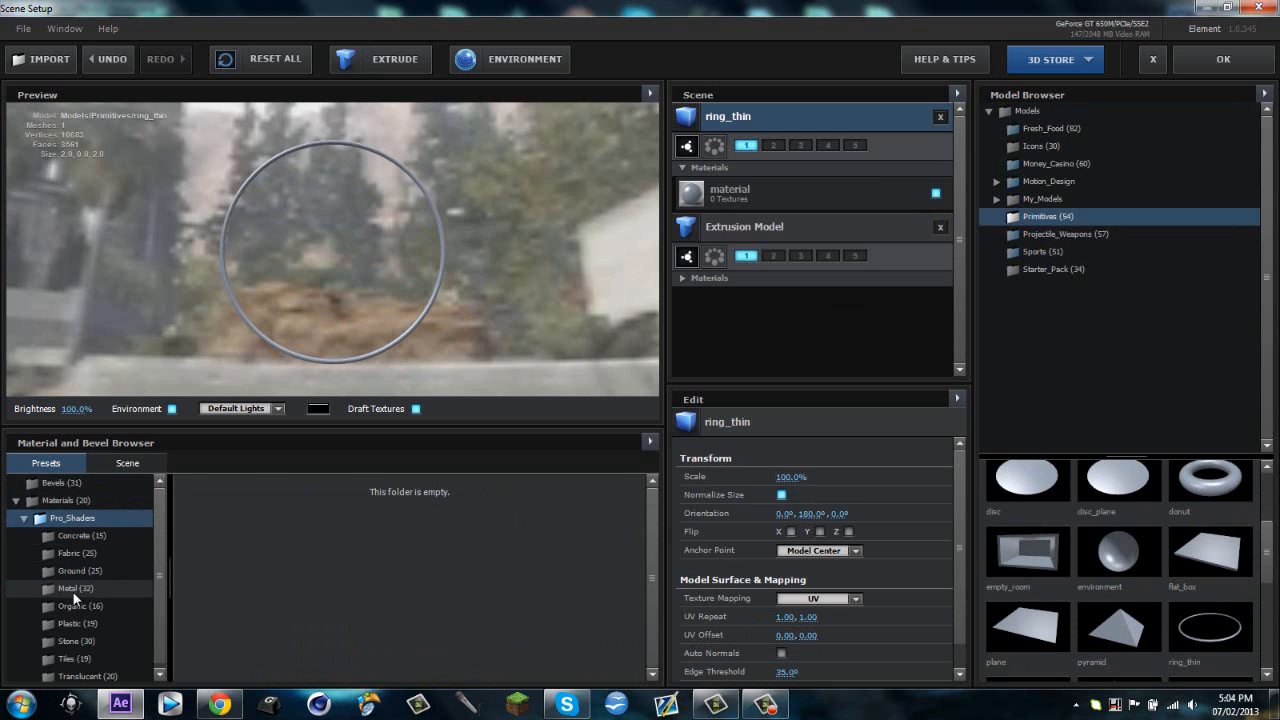
click(68, 588)
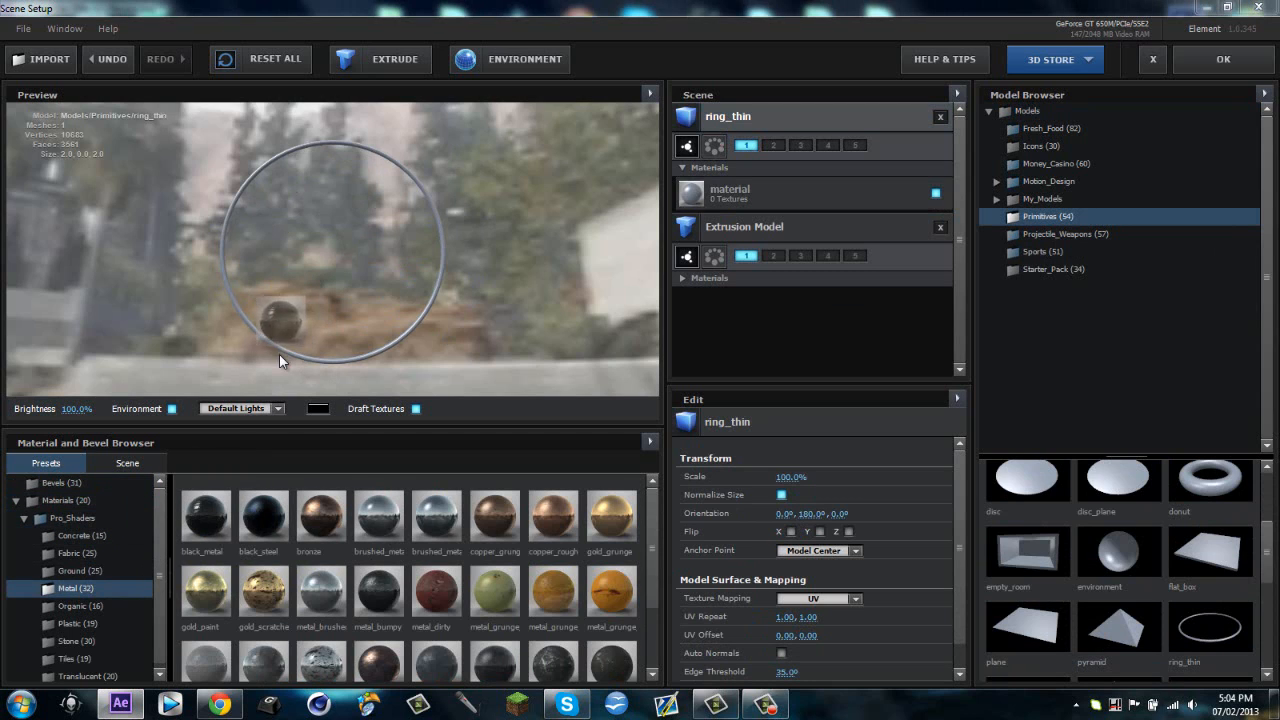
double_click(204, 512)
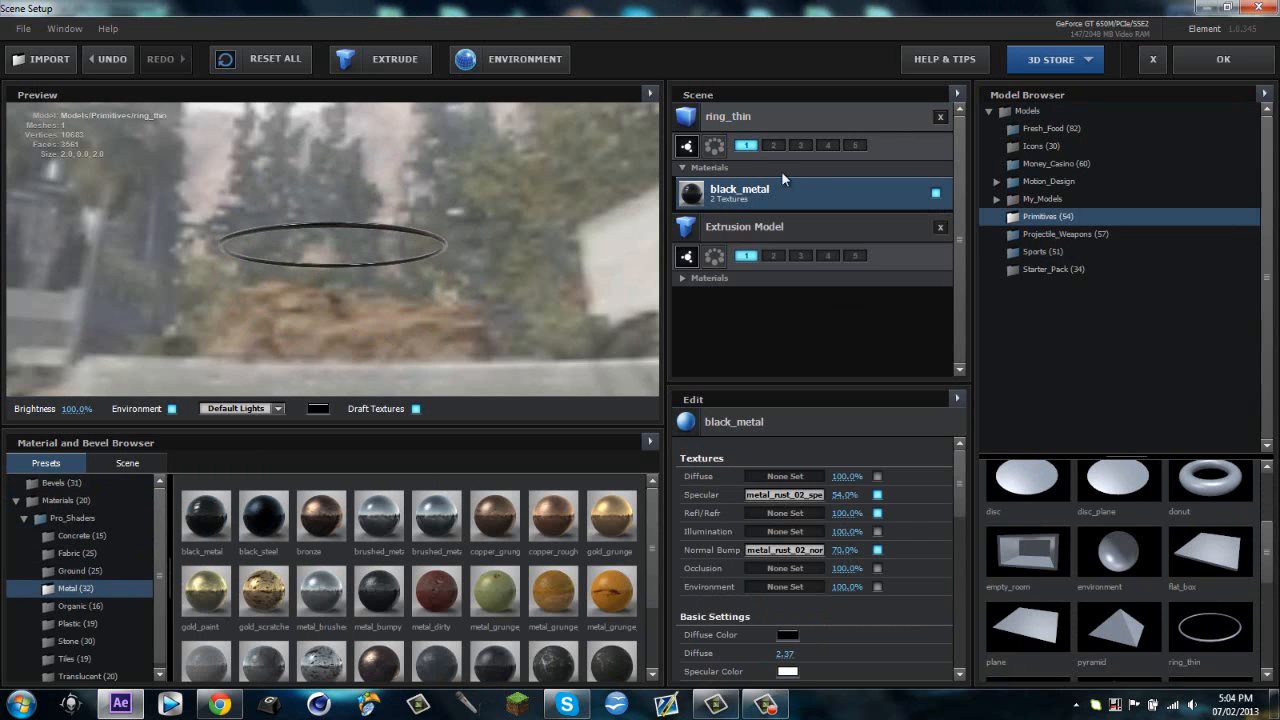
Step: Move ring_thin into group 2, separate from the text, and review its settings
click(772, 144)
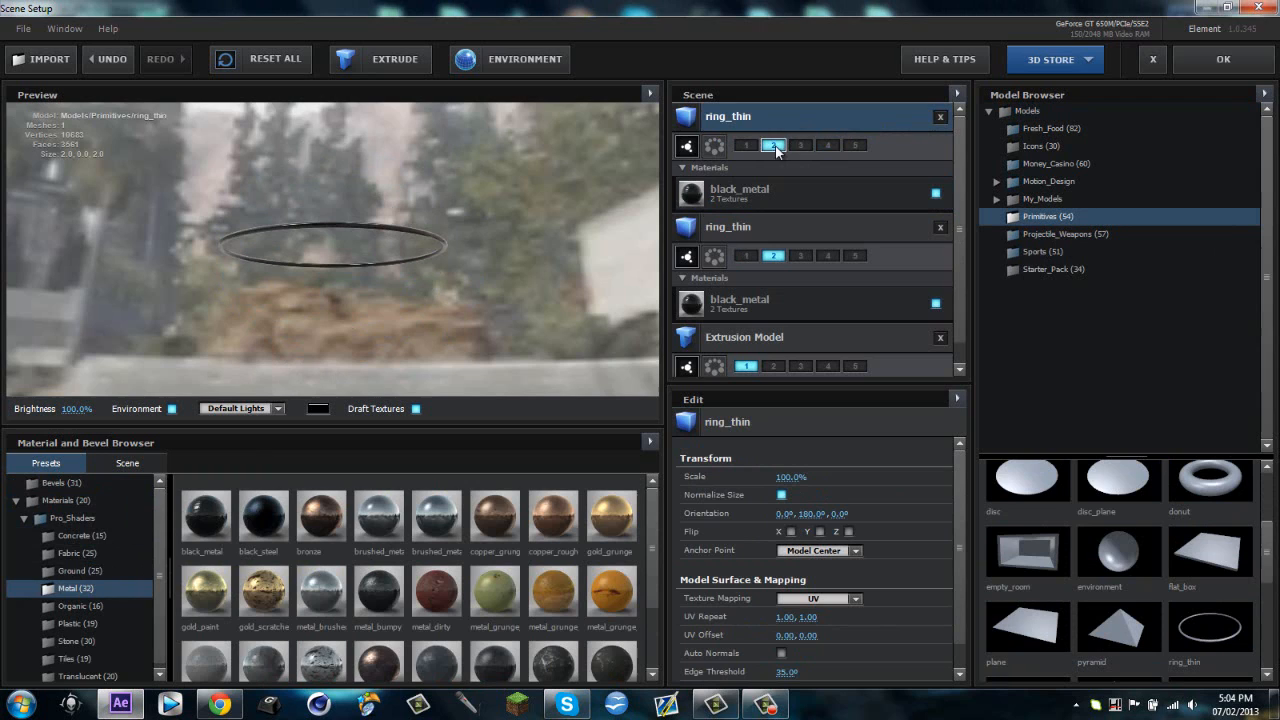
click(800, 144)
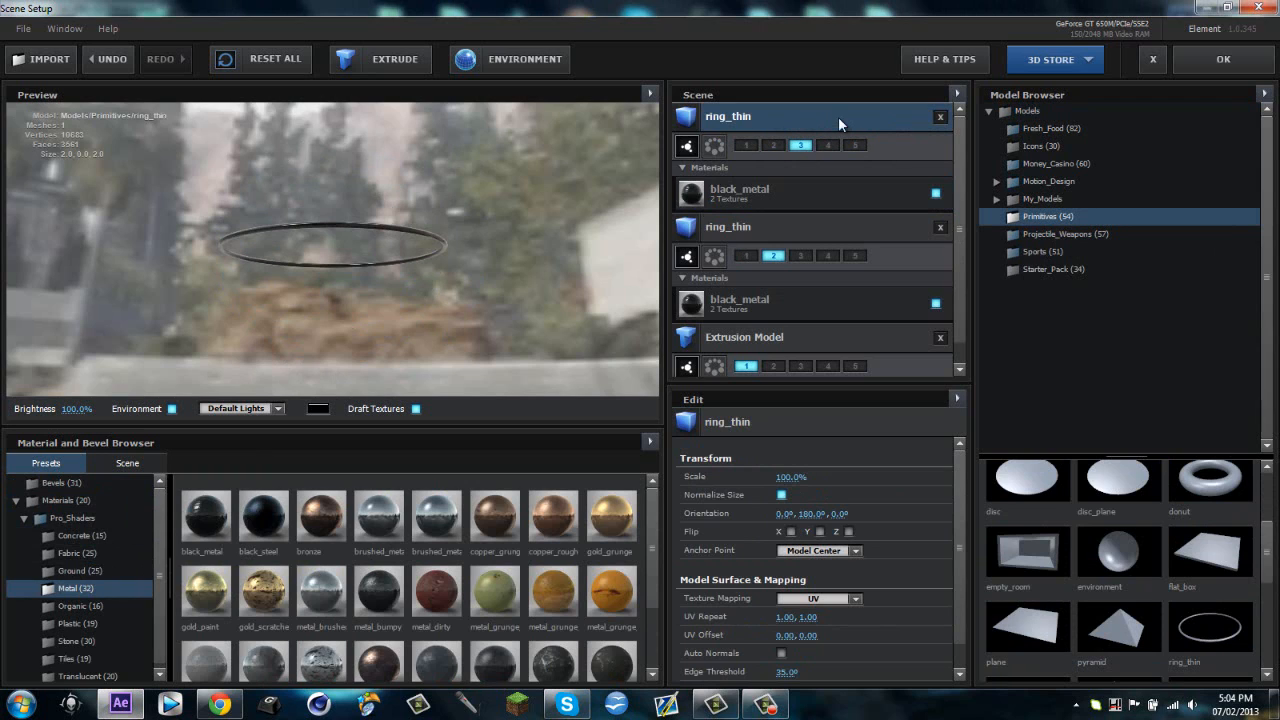
click(940, 228)
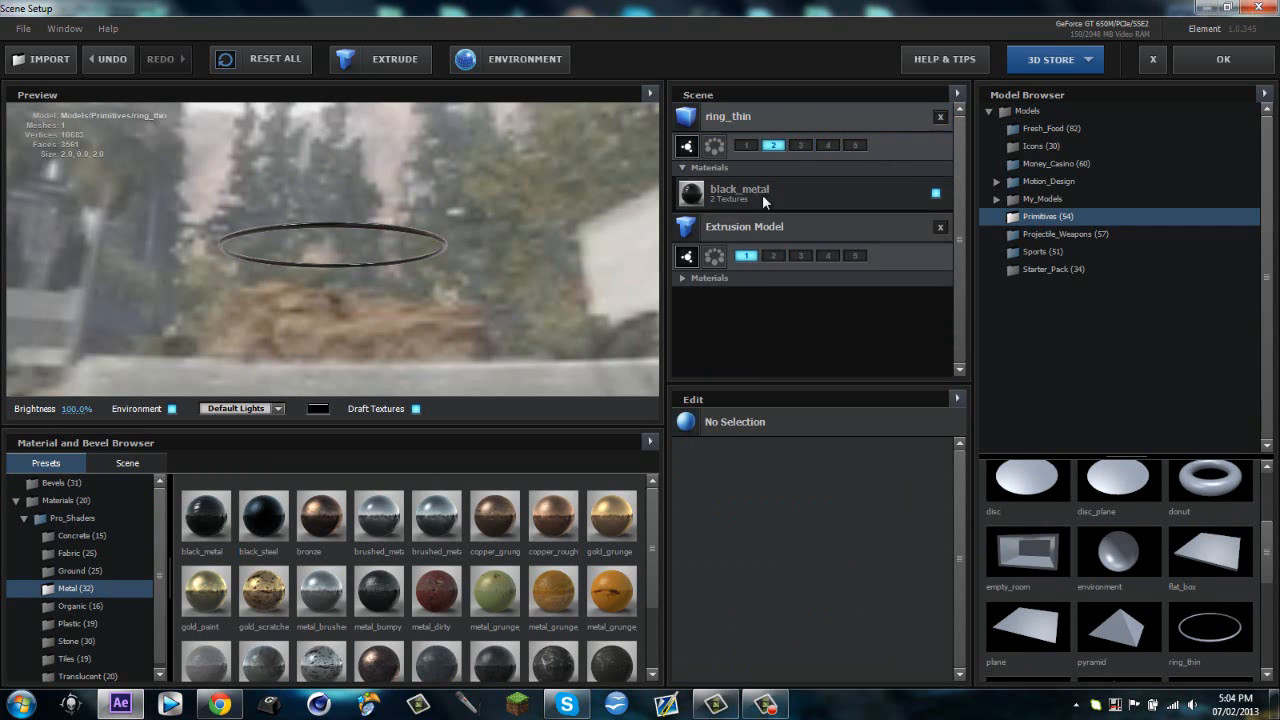
click(728, 116)
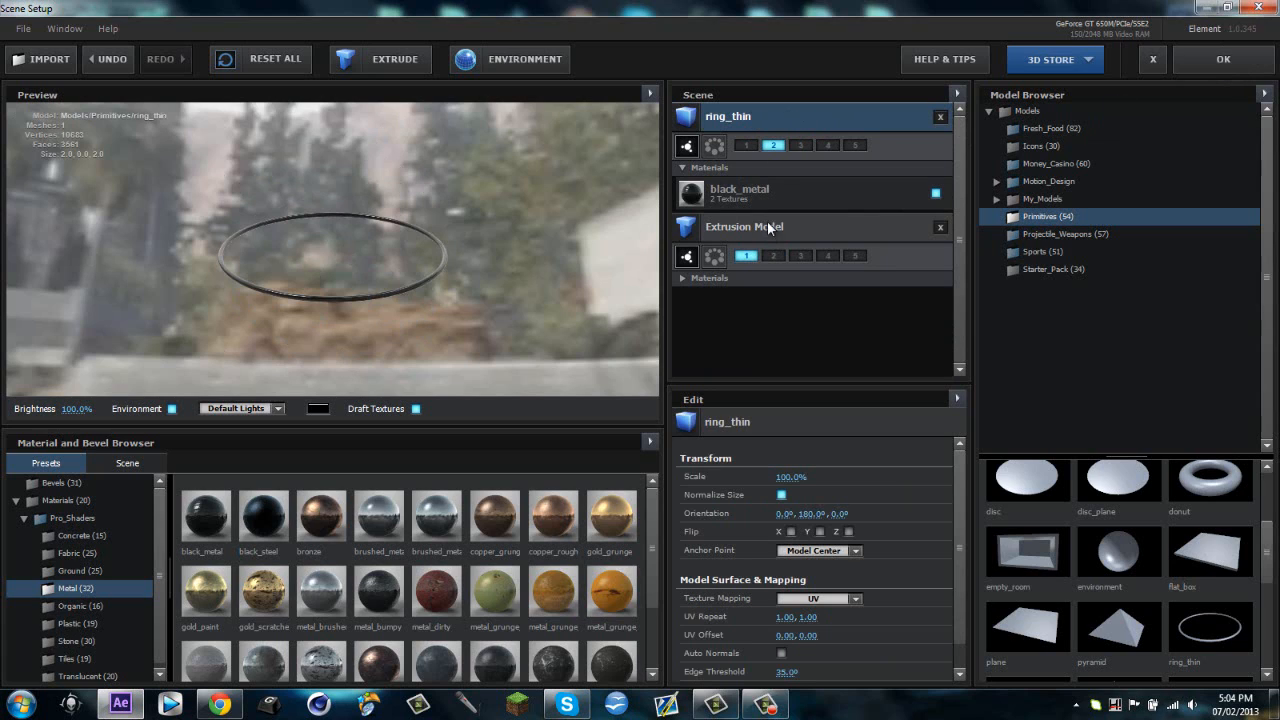
Step: Confirm the Element 3D Scene Setup so the objects render over the footage
click(744, 226)
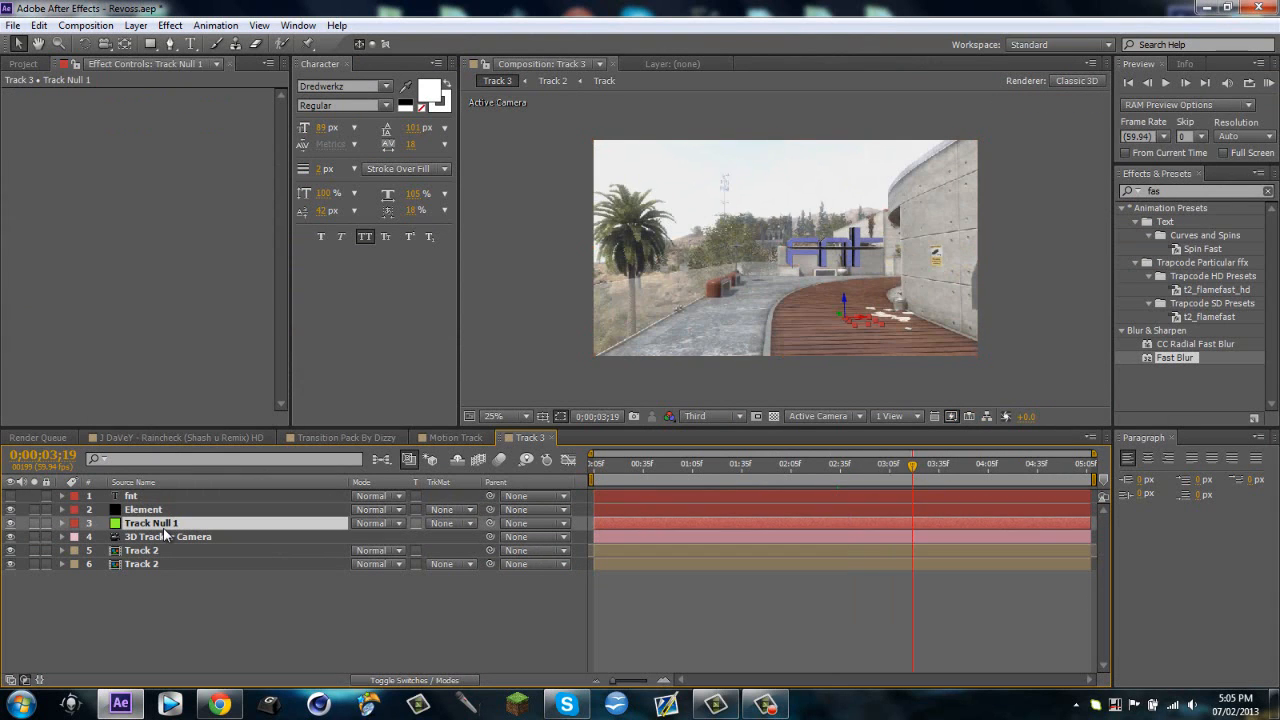
Step: Set the Element layer's Group 1 Particle Replicator X position to 3000
click(60, 524)
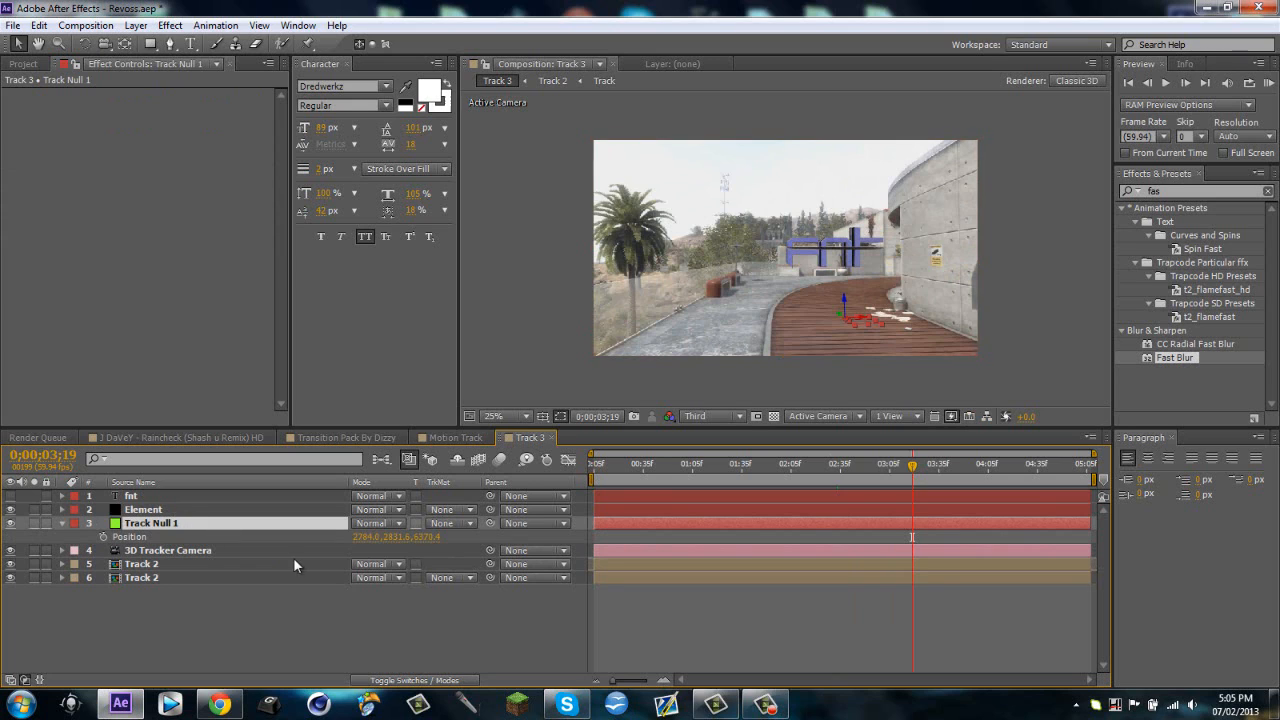
click(132, 496)
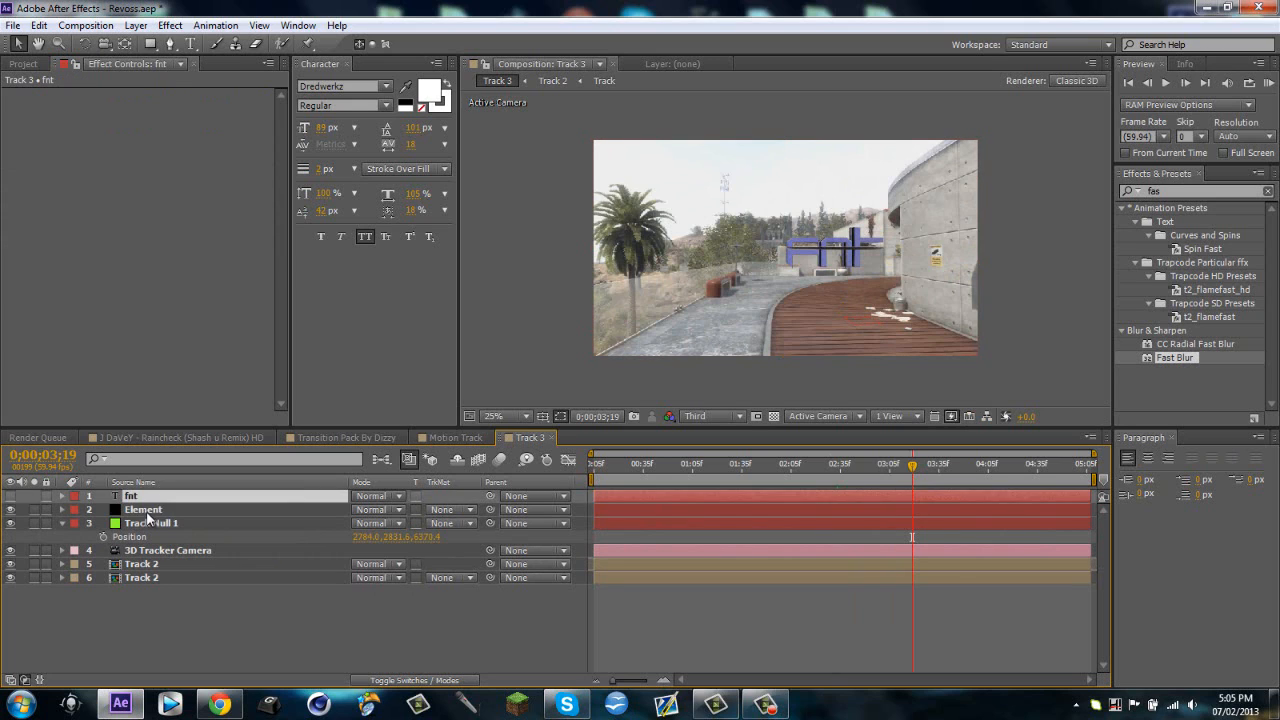
click(144, 510)
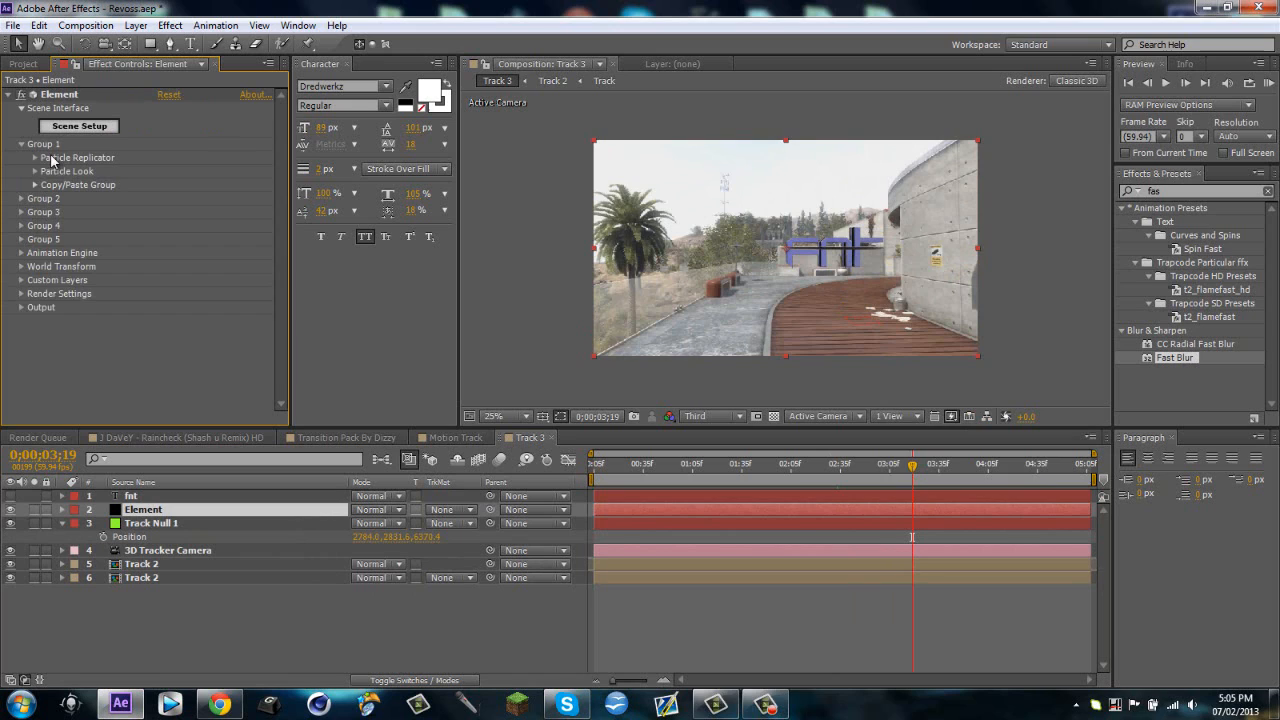
click(22, 156)
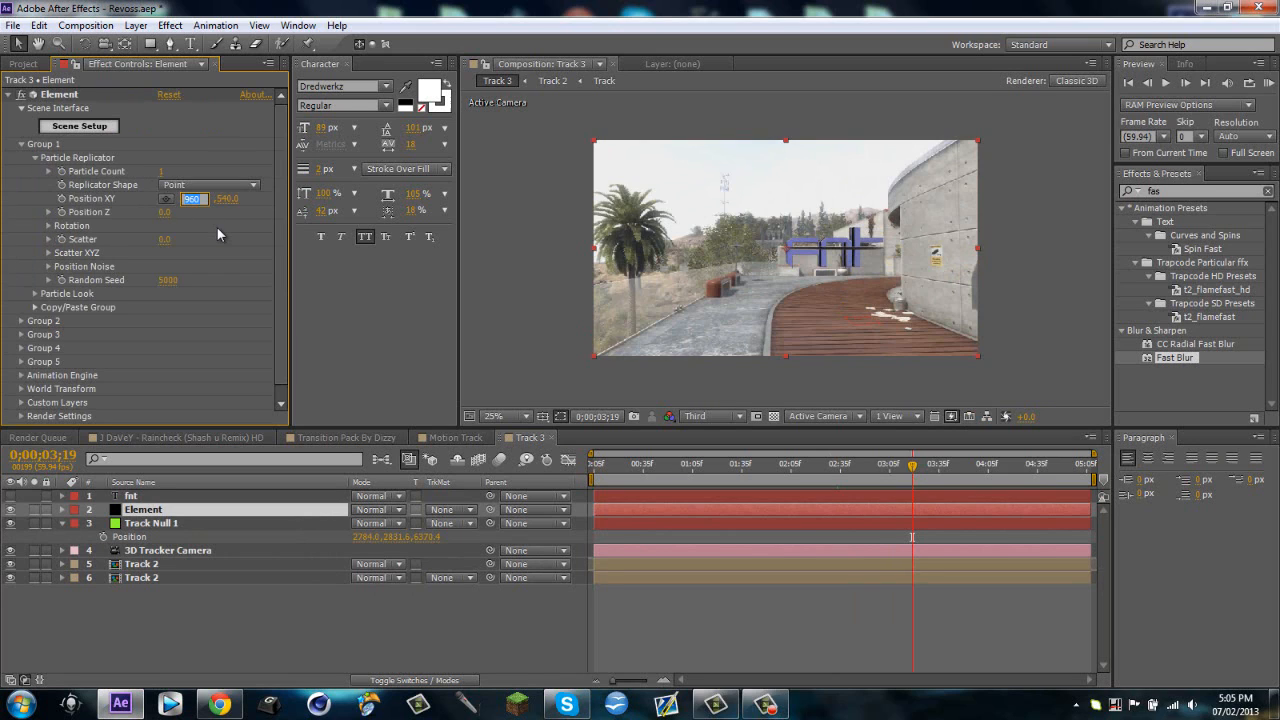
text(3000.0)
click(226, 198)
text(2800)
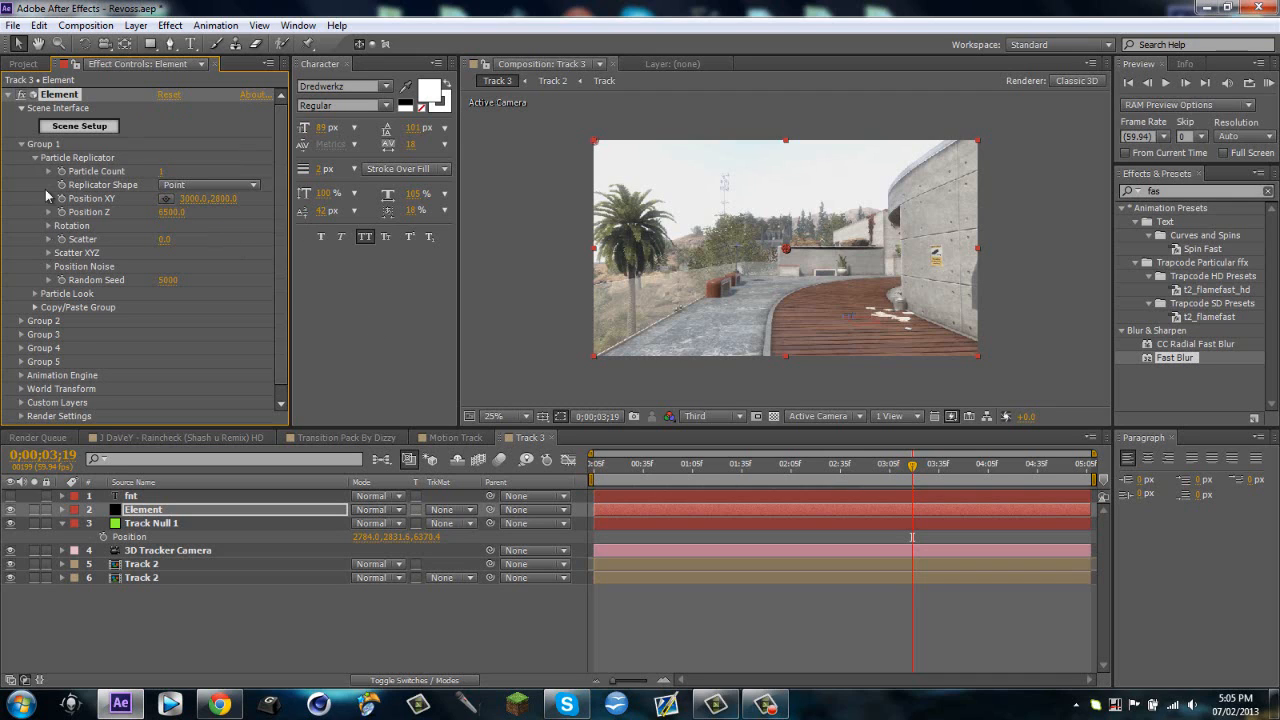
Step: Reduce Group 1 Particle Look size to 70 so the blue FNT text fits in the shot
click(36, 292)
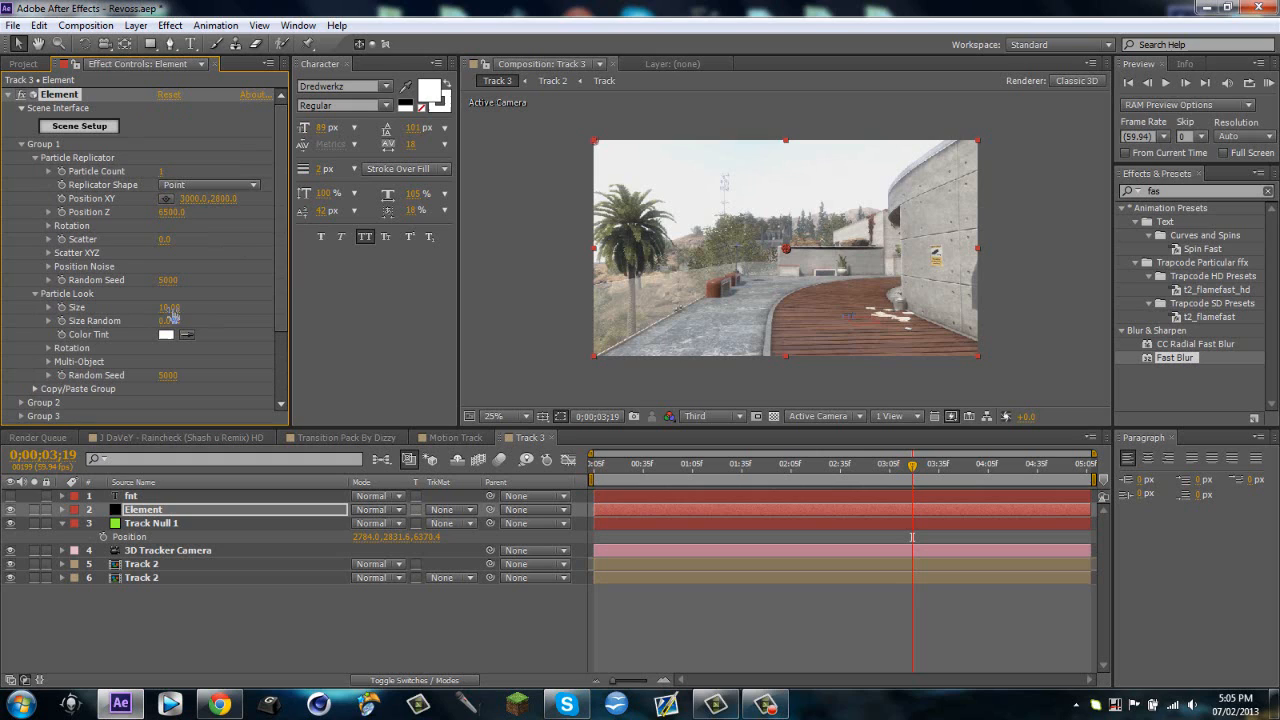
double_click(170, 308)
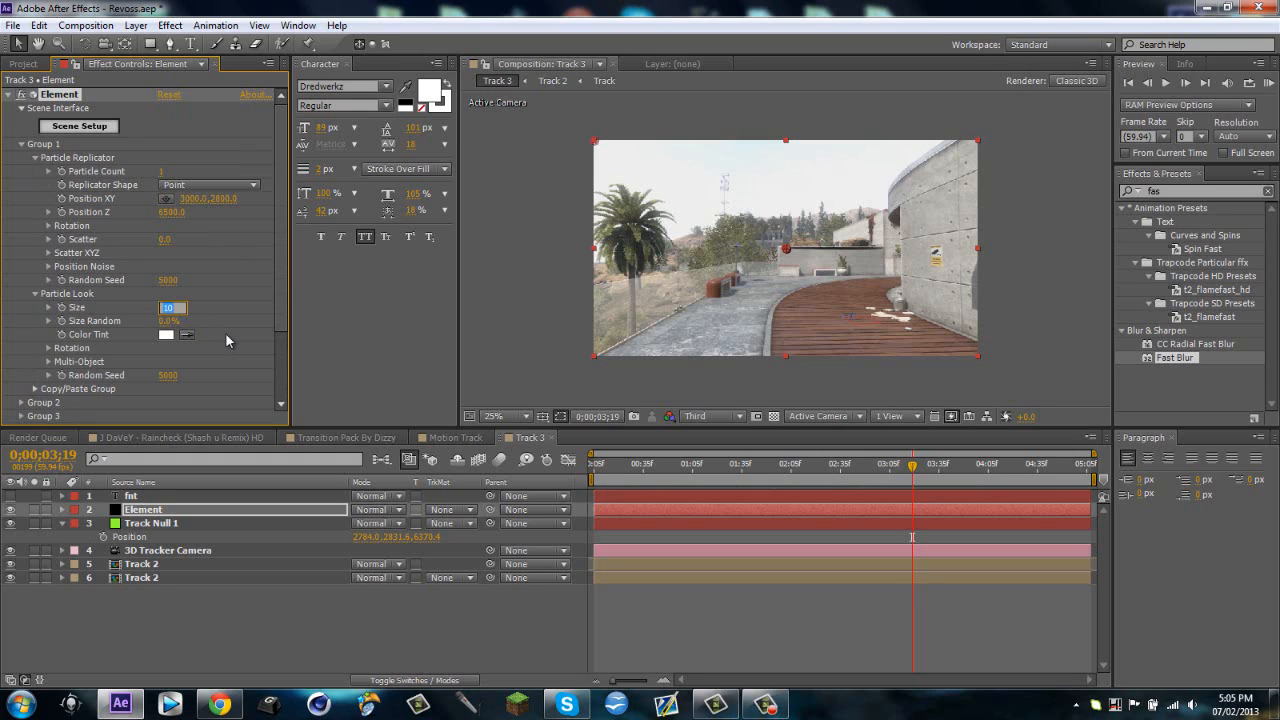
text(70.00)
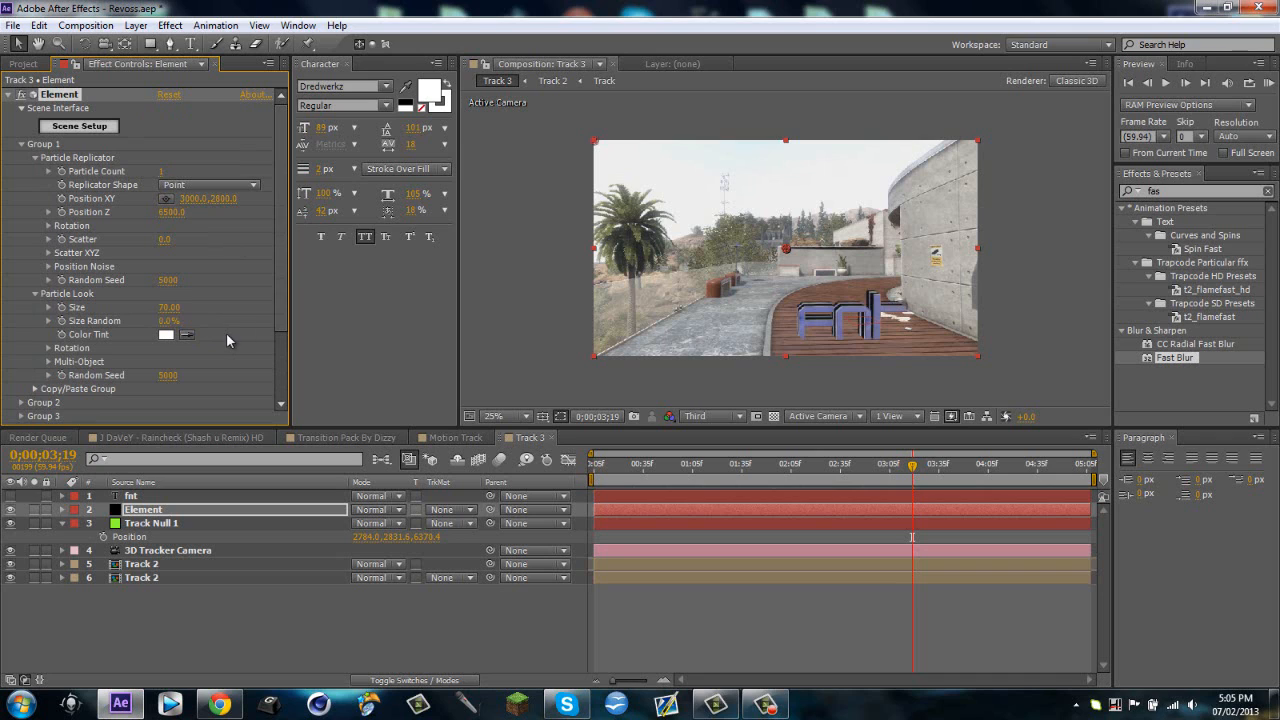
double_click(224, 198)
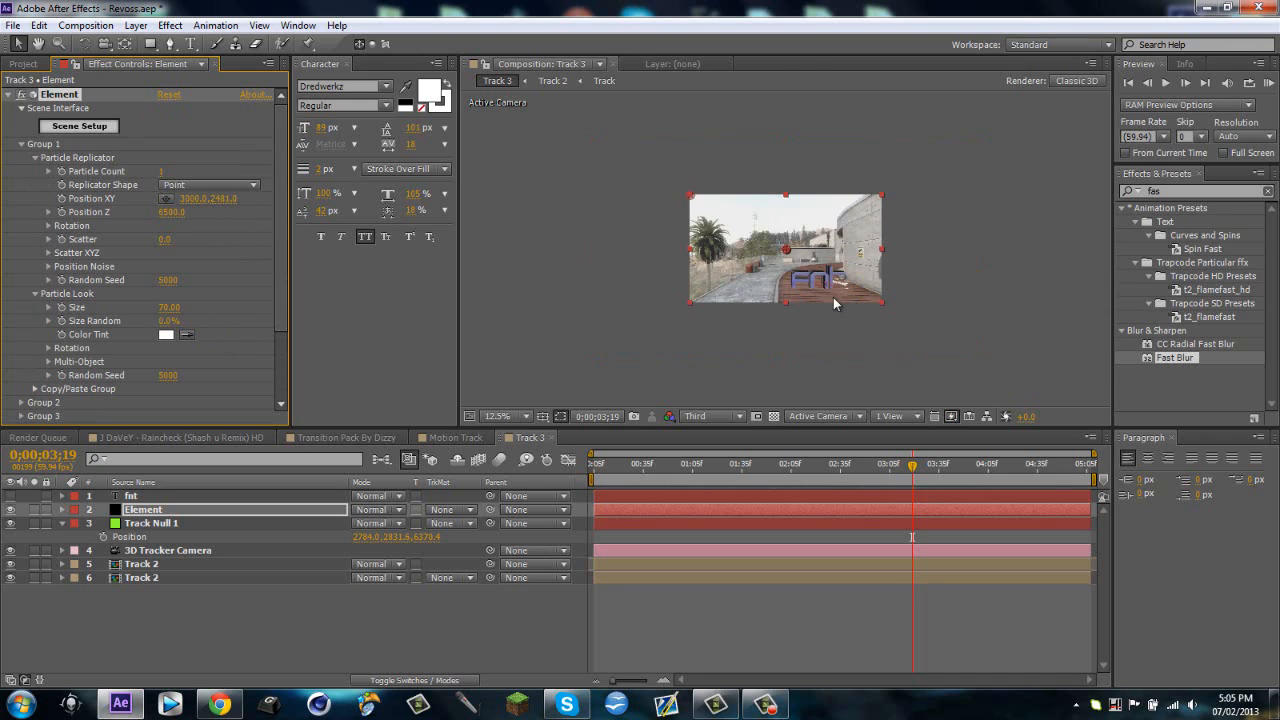
click(496, 416)
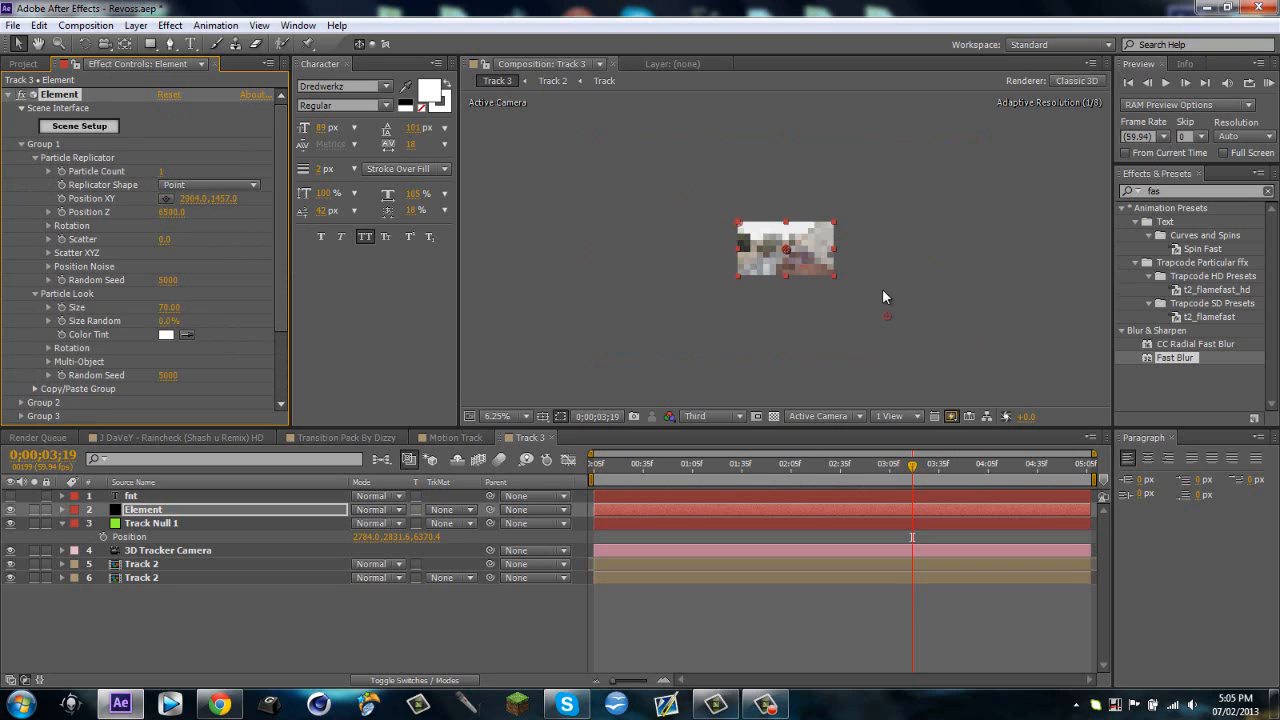
click(500, 416)
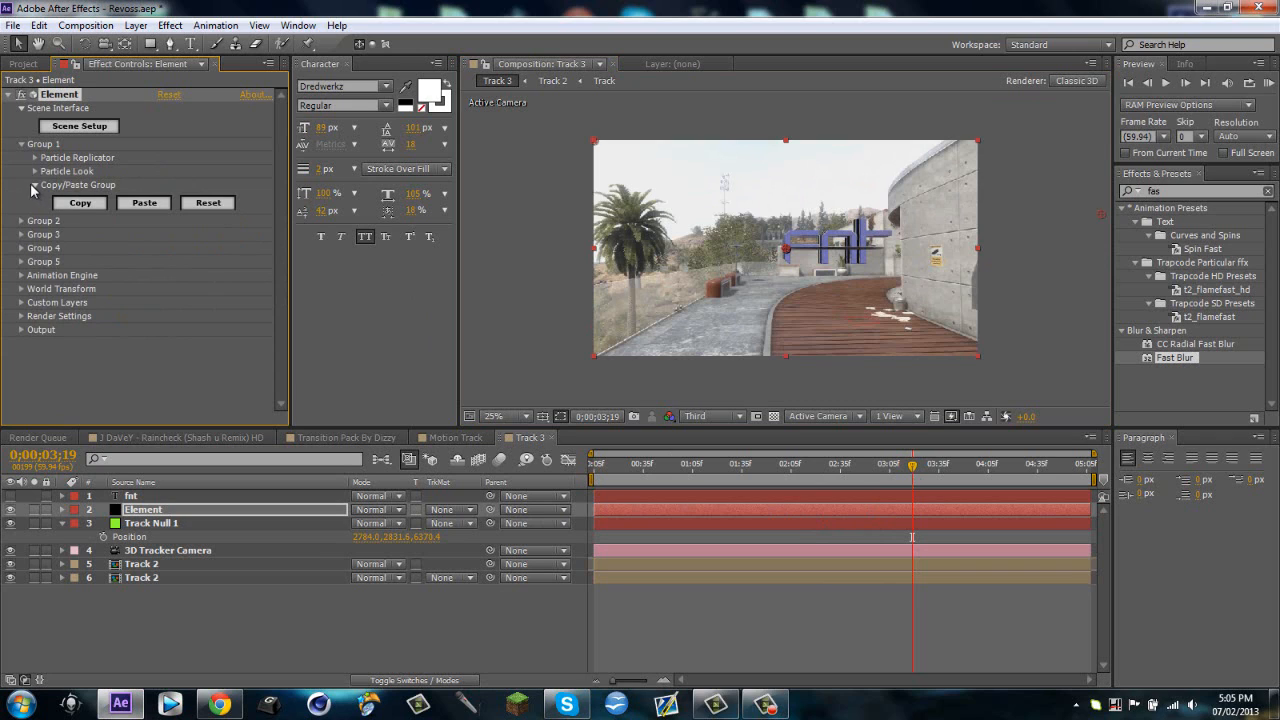
Step: Paste the Group 1 setup into Group 2 and review Group 2's Particle Look size
click(20, 198)
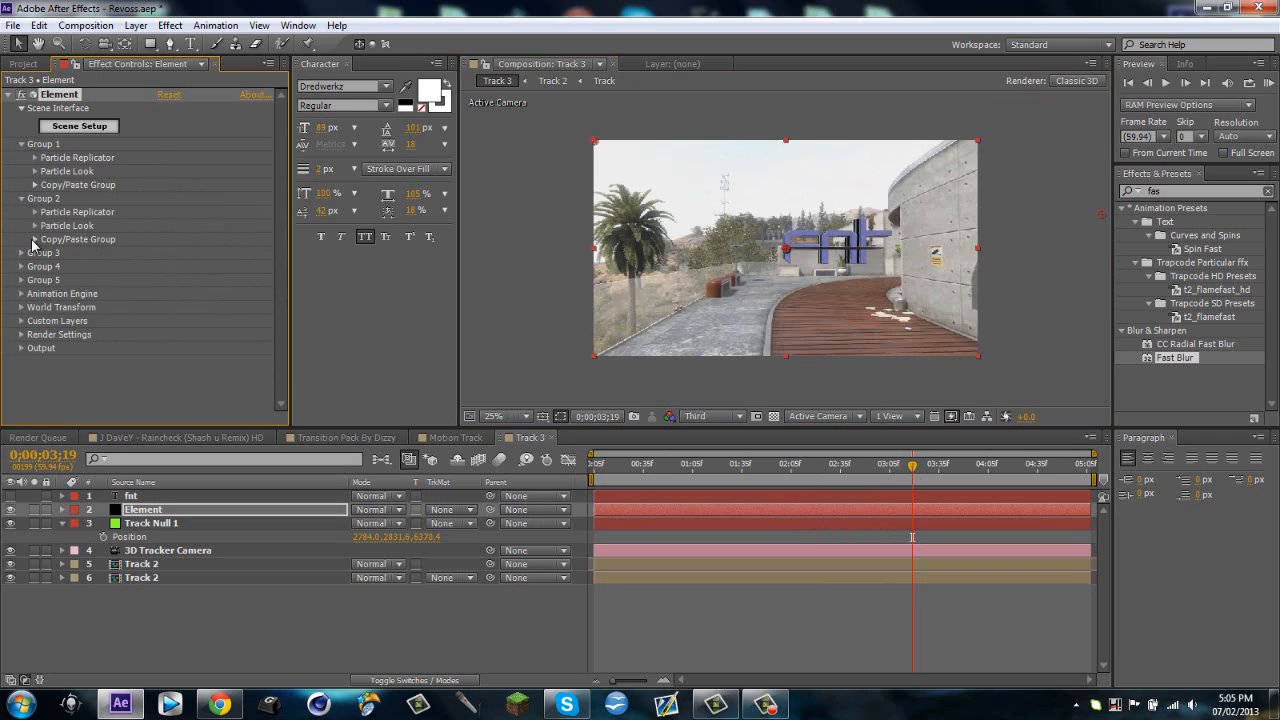
click(76, 238)
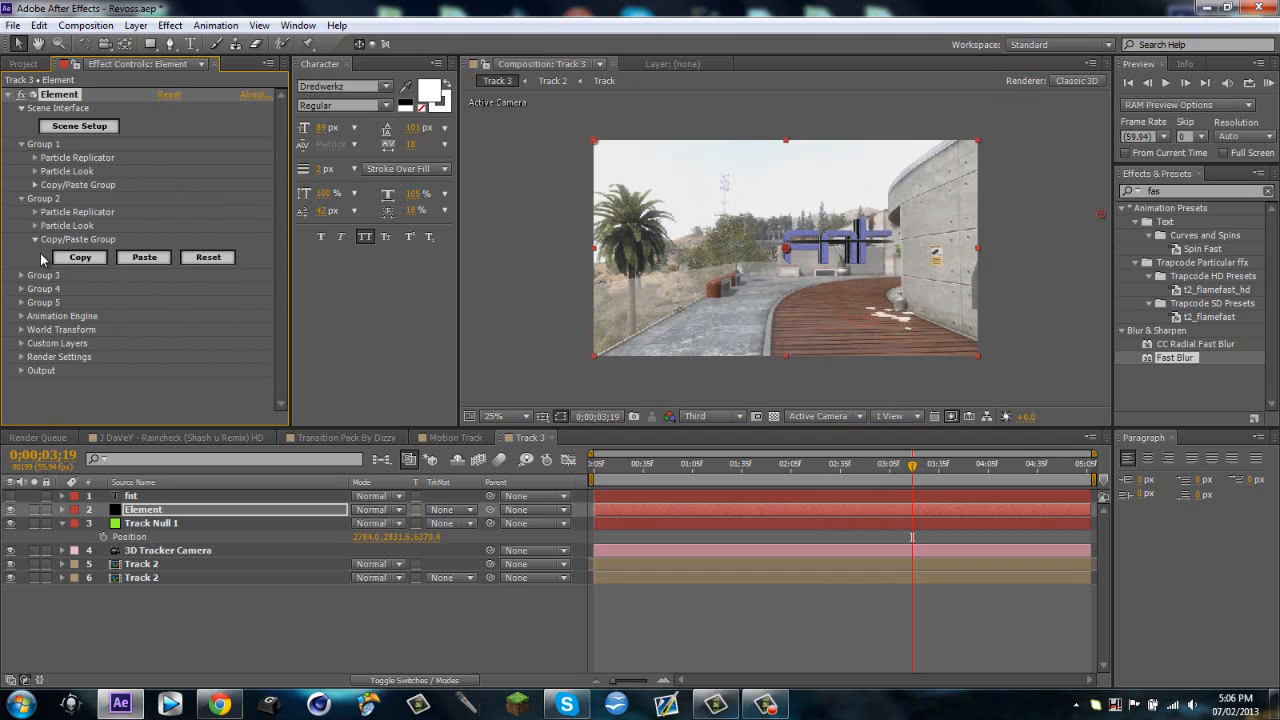
click(20, 198)
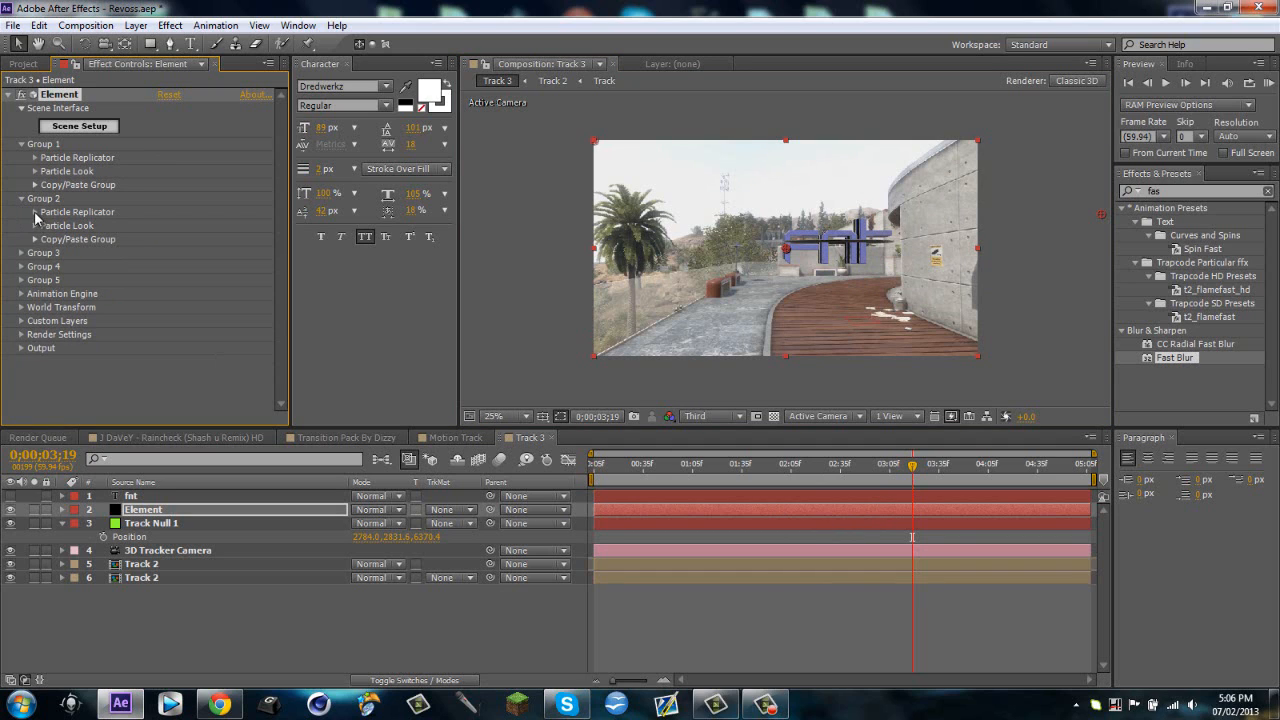
click(20, 224)
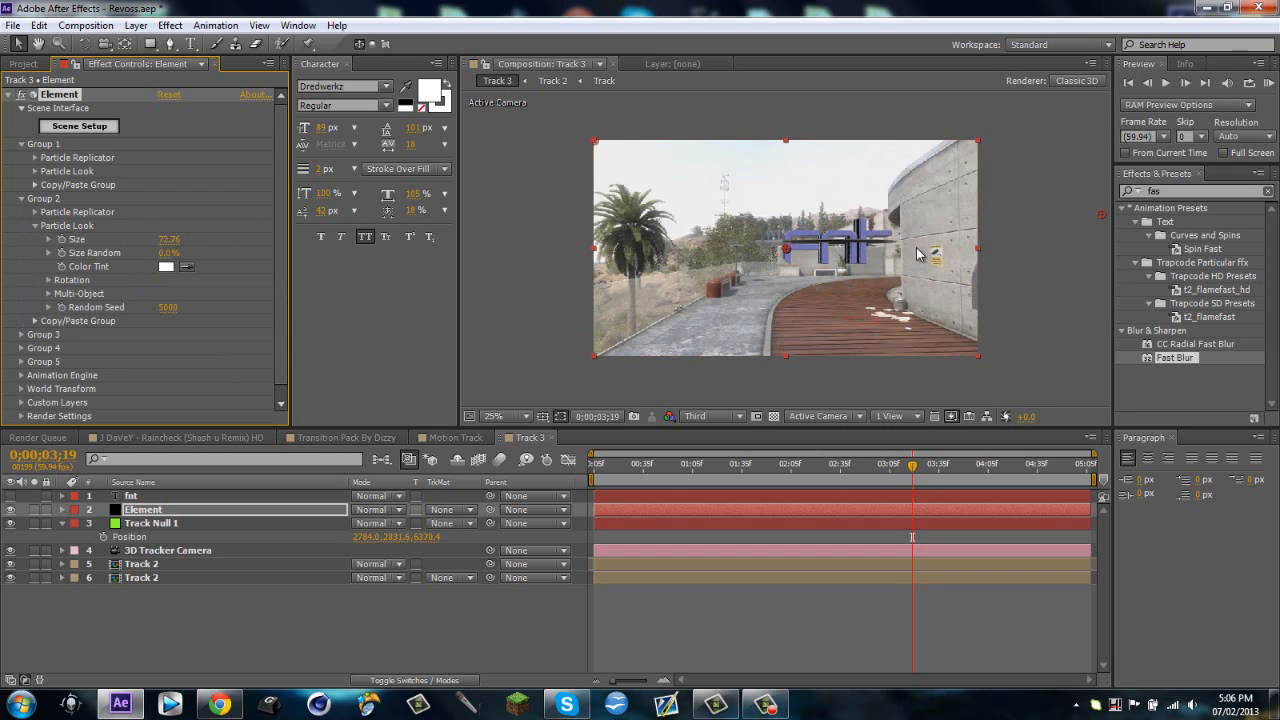
click(508, 416)
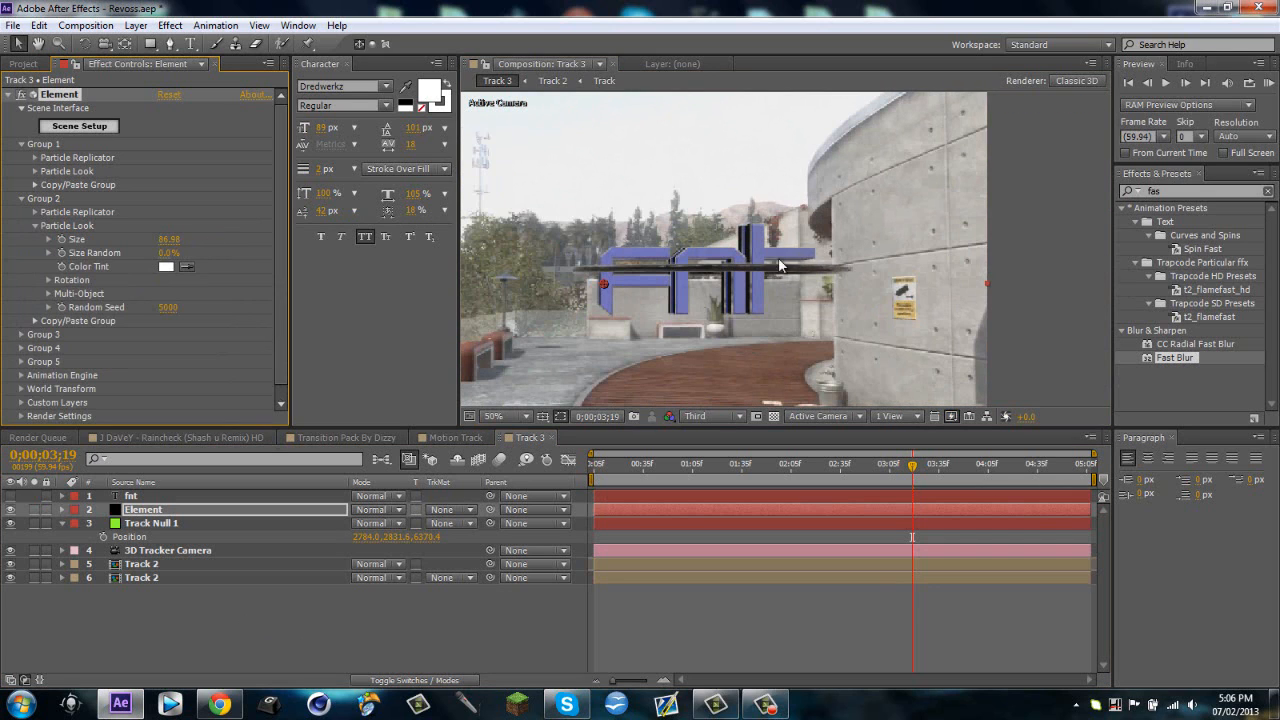
mouse_move(856, 244)
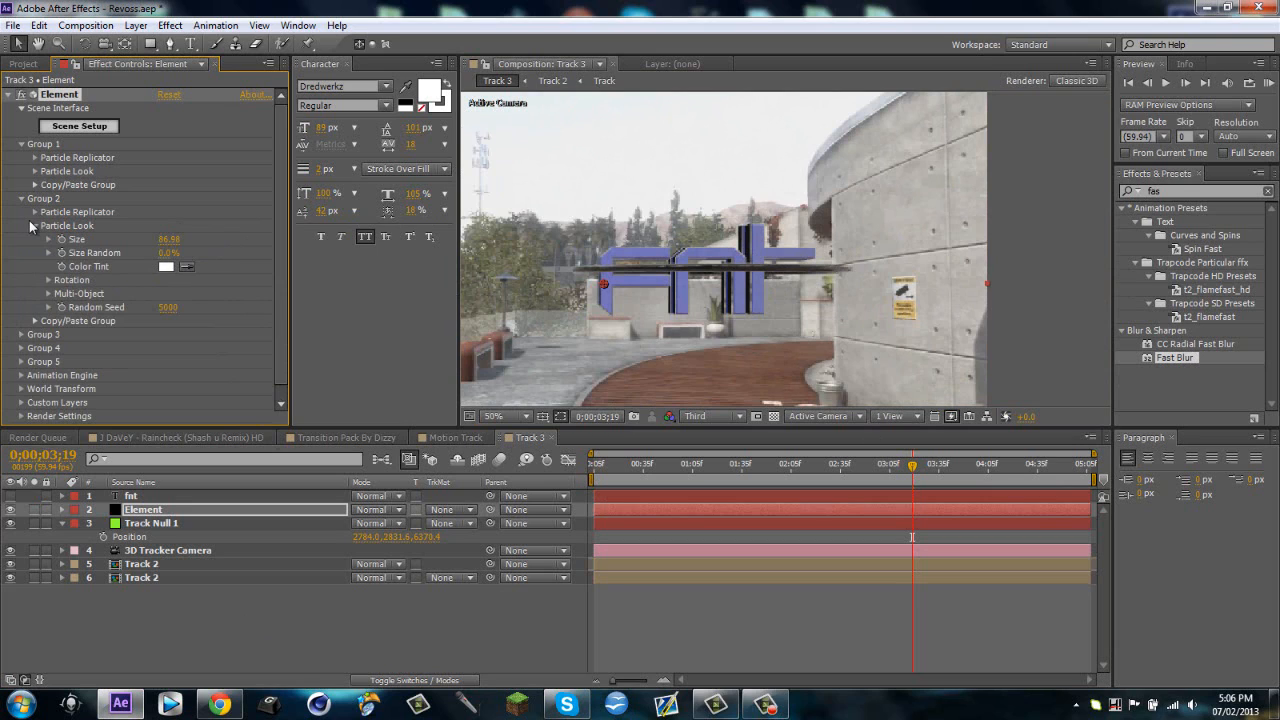
click(22, 224)
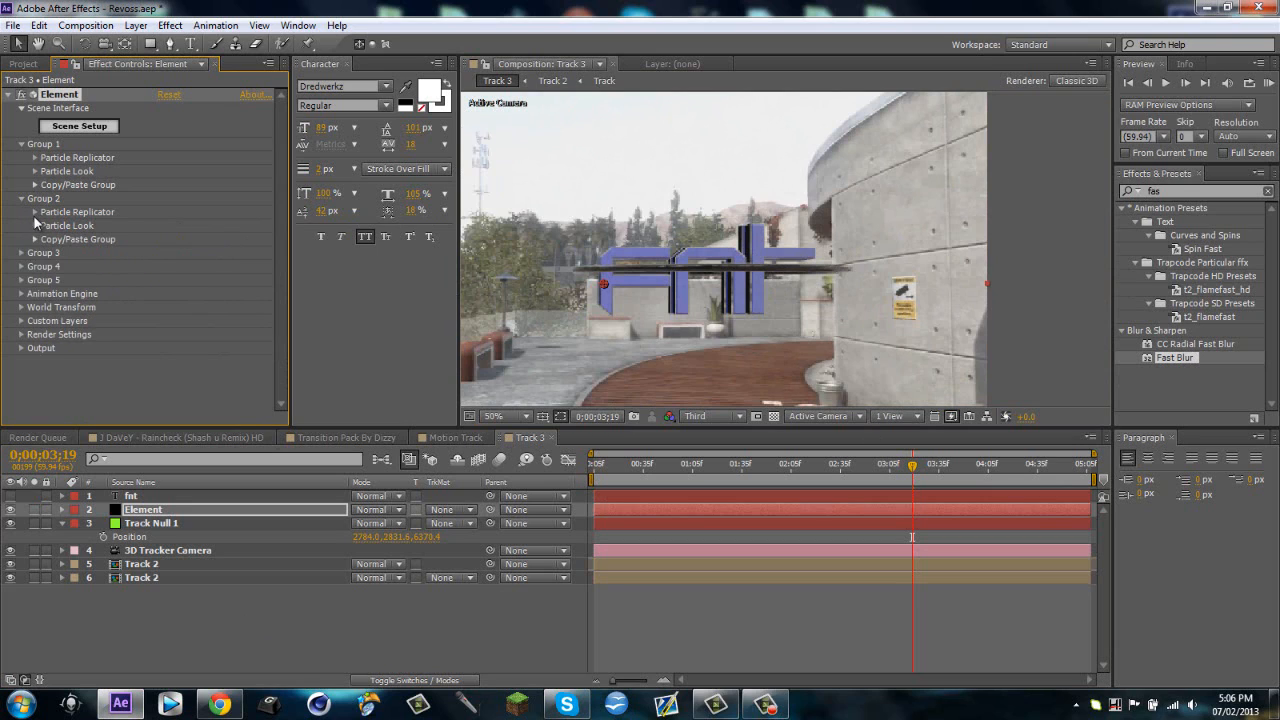
Step: Adjust Group 2 replicator Position 2 and Rotation X/Y/Z so the black ring surrounds the text
click(592, 464)
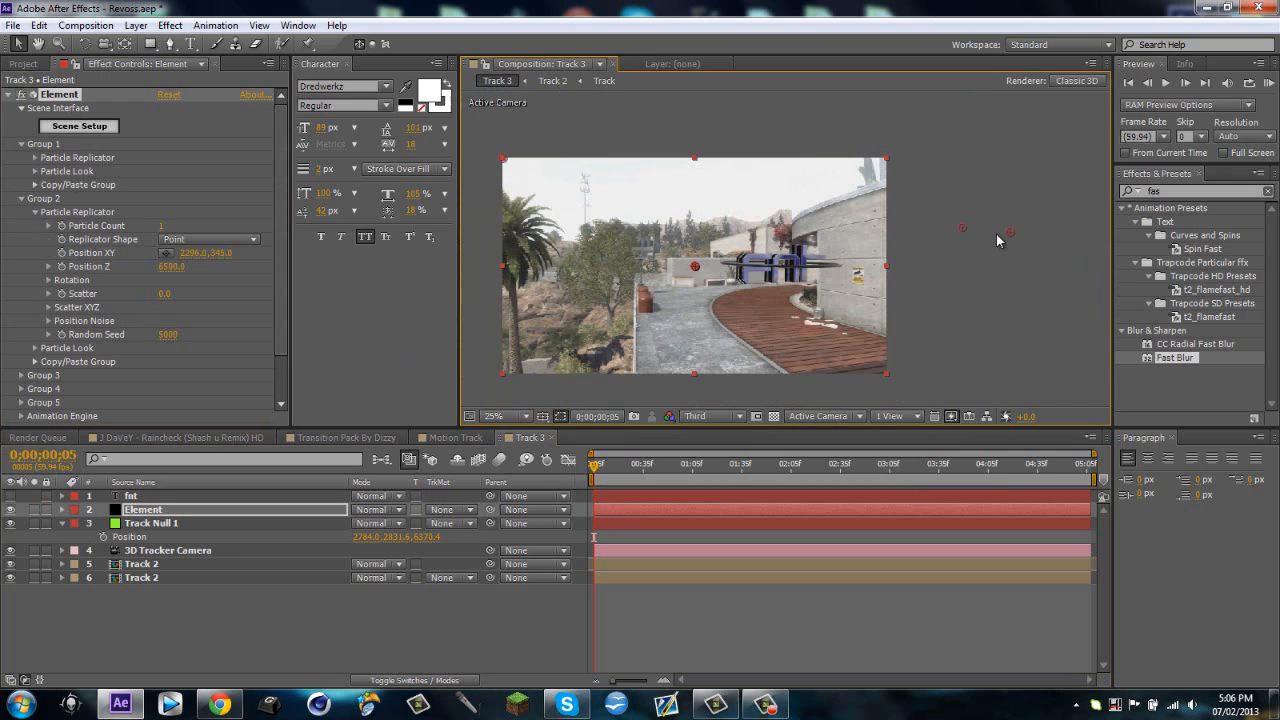
click(62, 280)
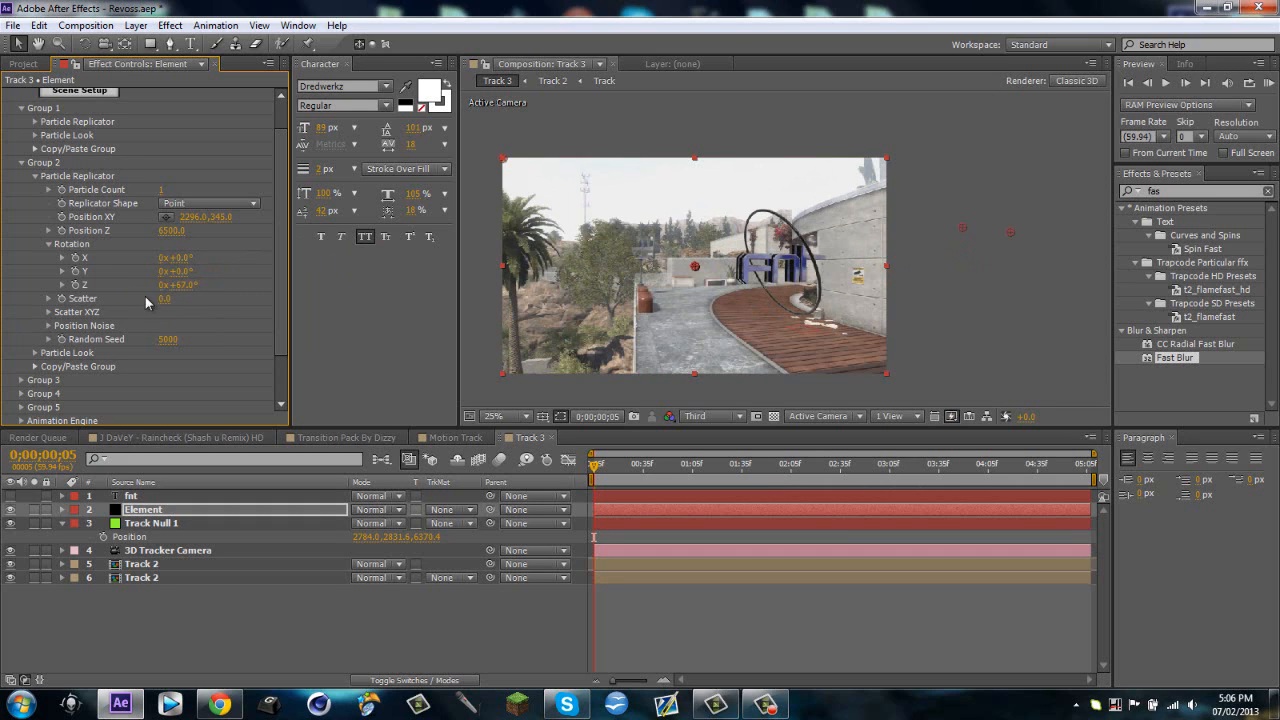
double_click(178, 284)
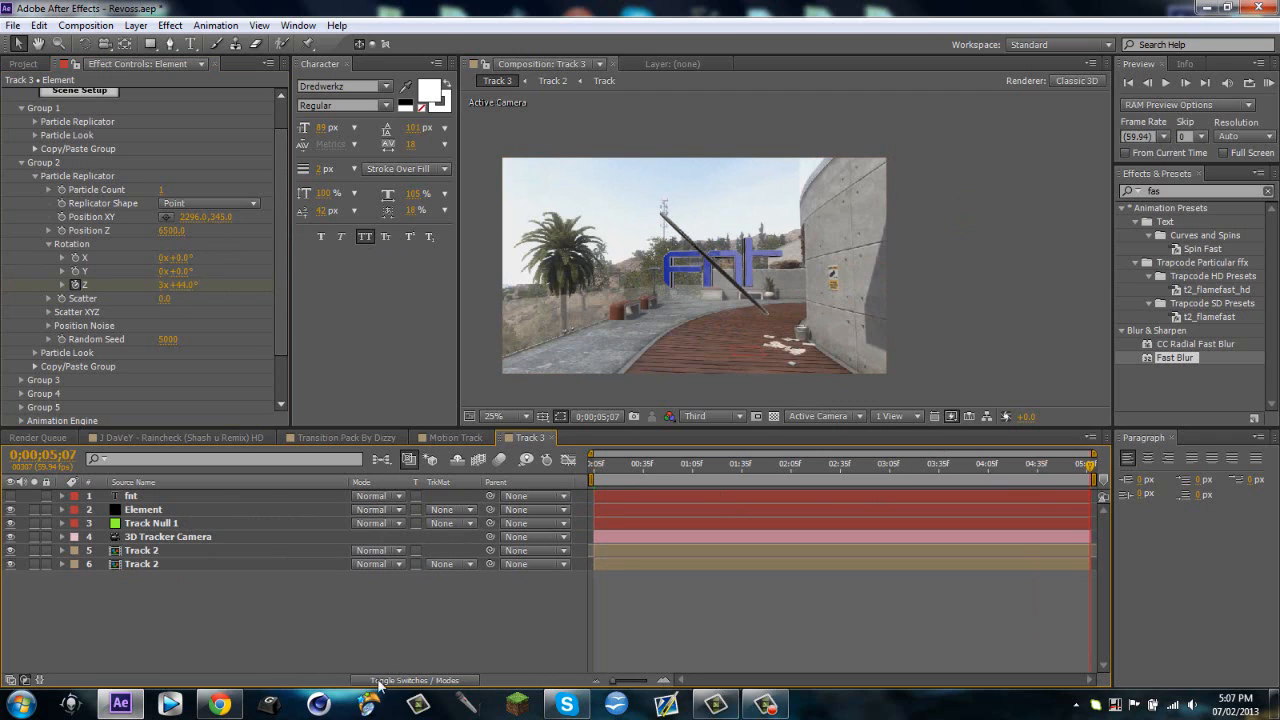
click(412, 680)
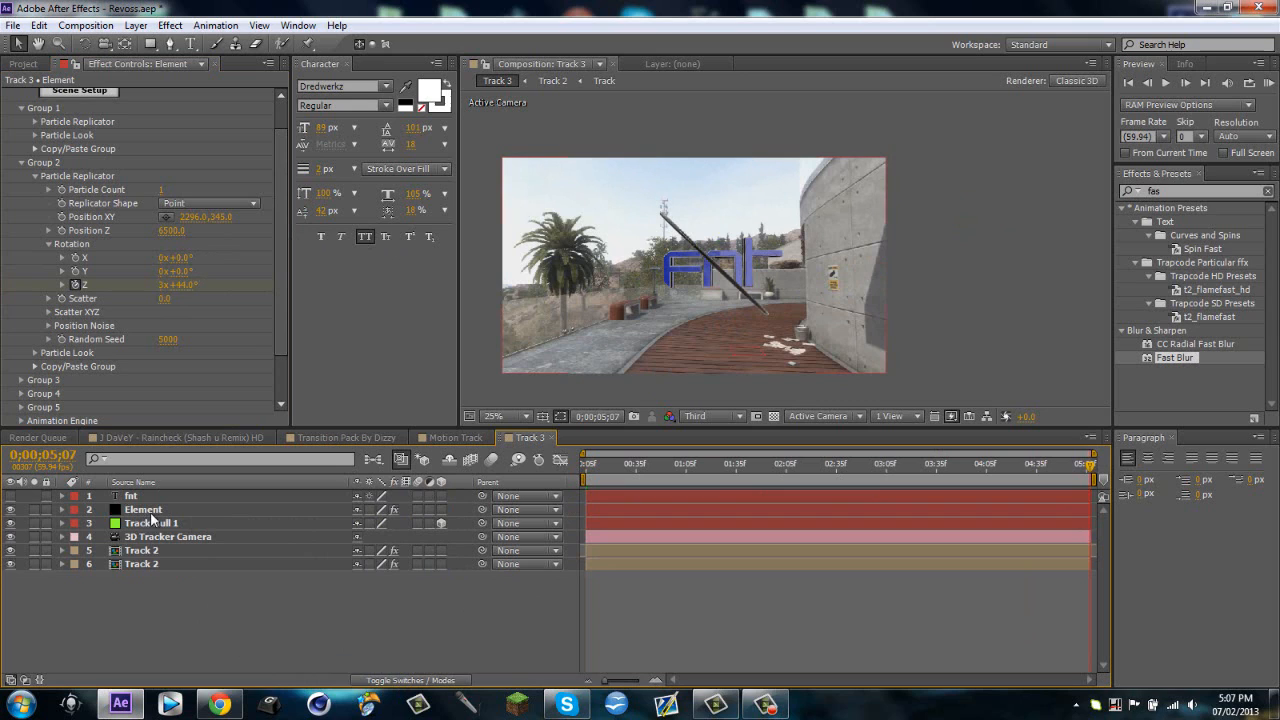
Step: Move the shot to frame 0:00:02:26 and bring up the file import window
click(142, 510)
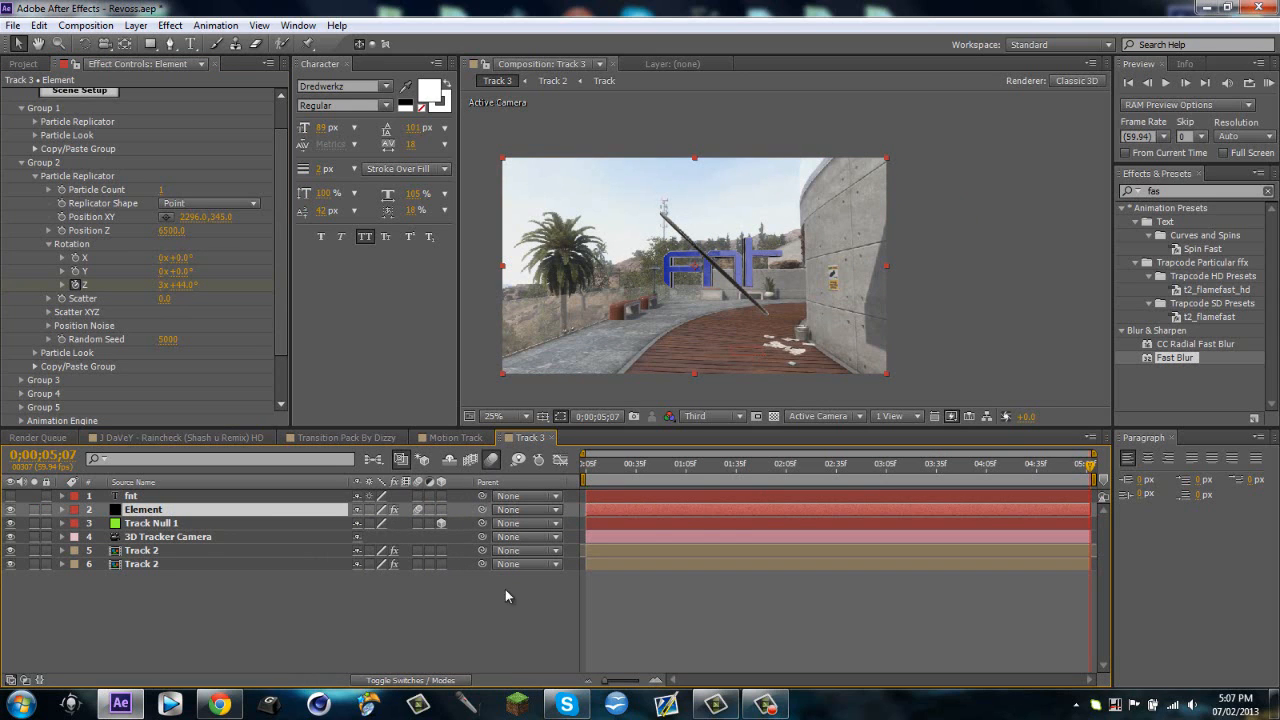
click(822, 464)
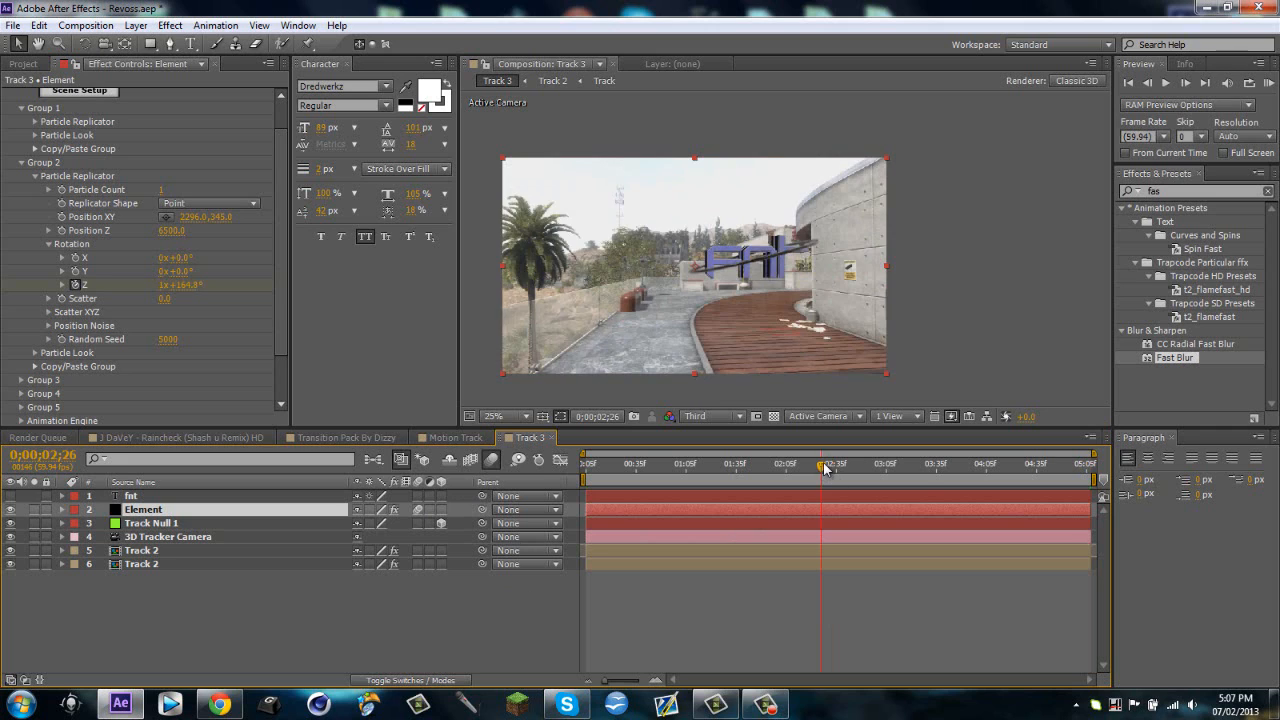
click(504, 416)
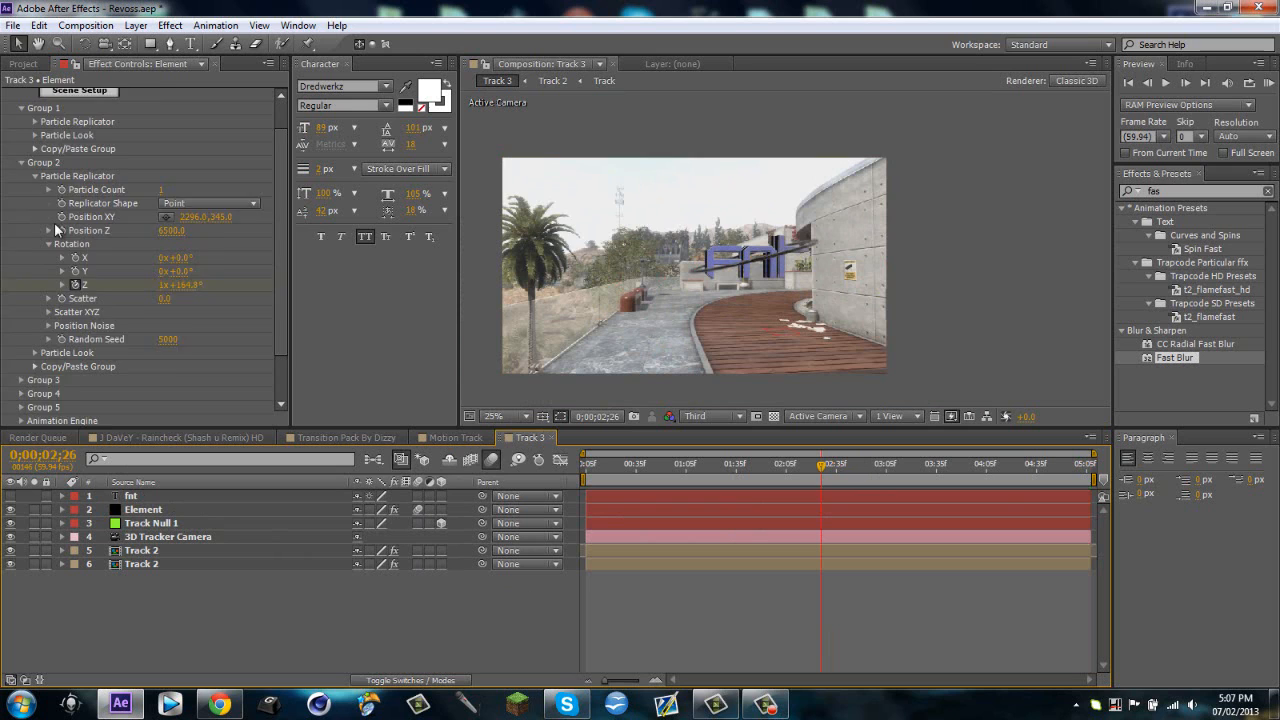
click(22, 64)
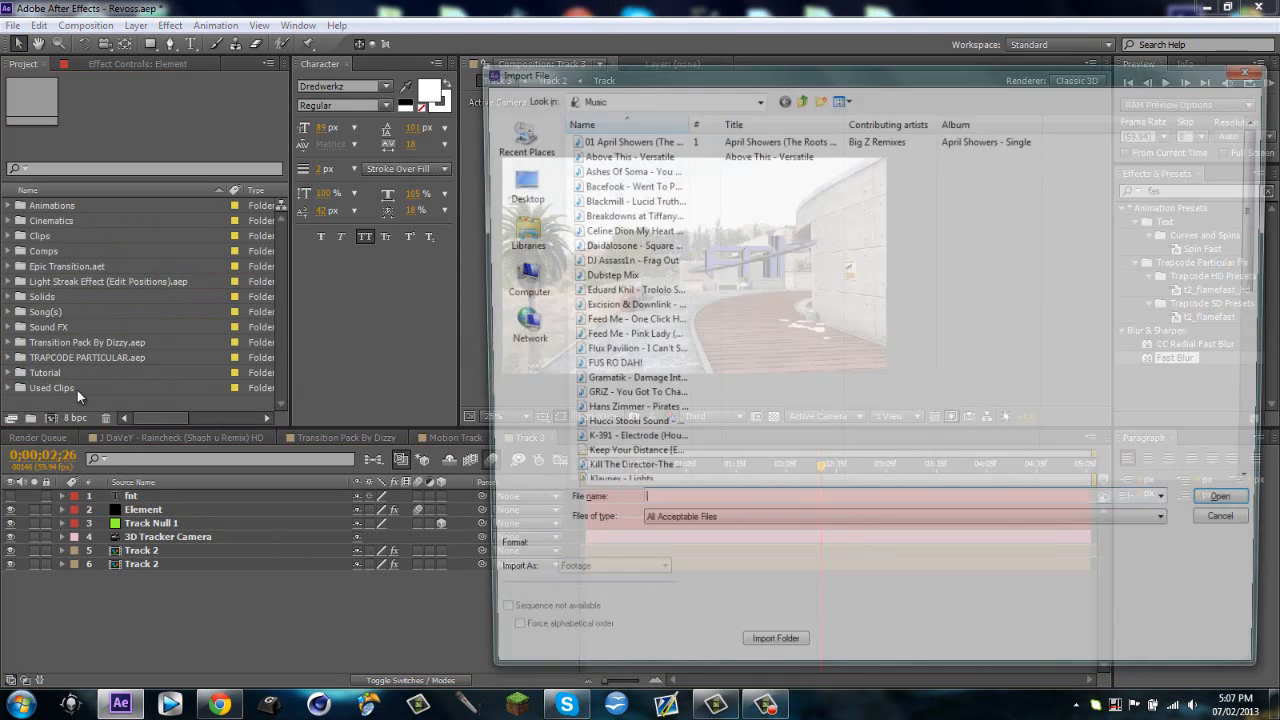
Step: Import TRAPCODE PARTICULAR.aep from the Desktop's Adobe Project Files folder into the project
click(516, 184)
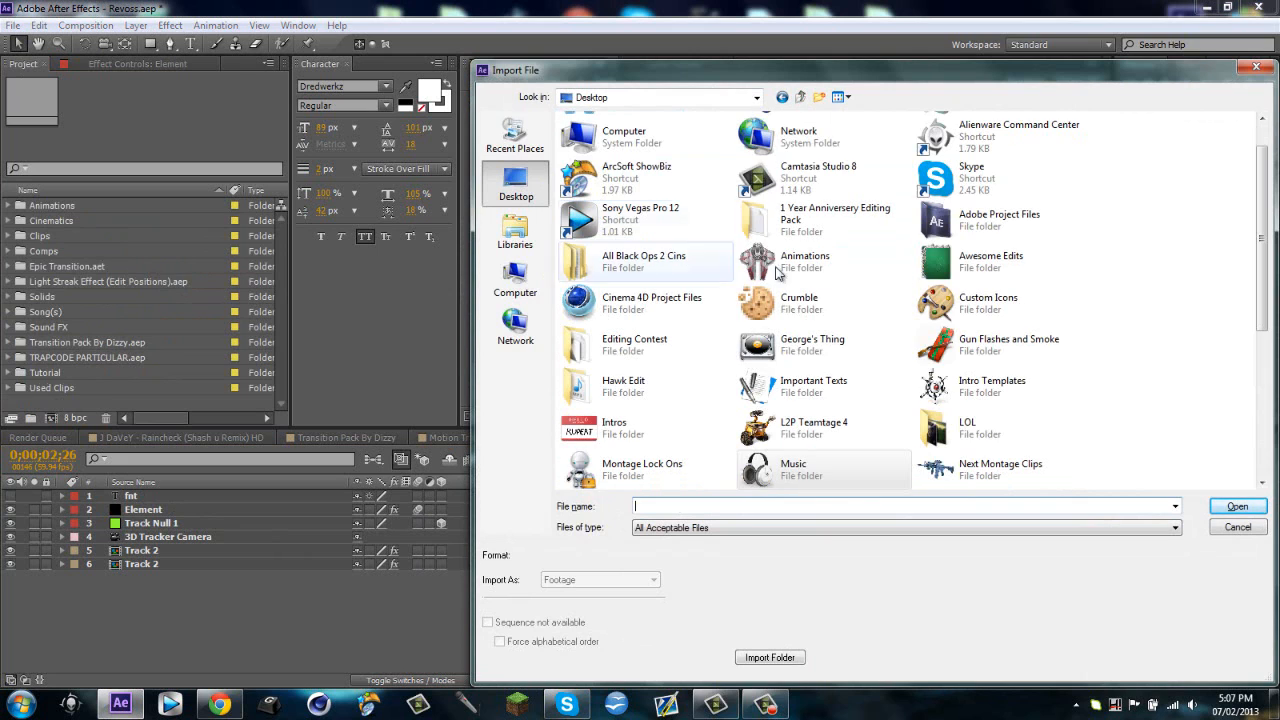
scroll(up, 3)
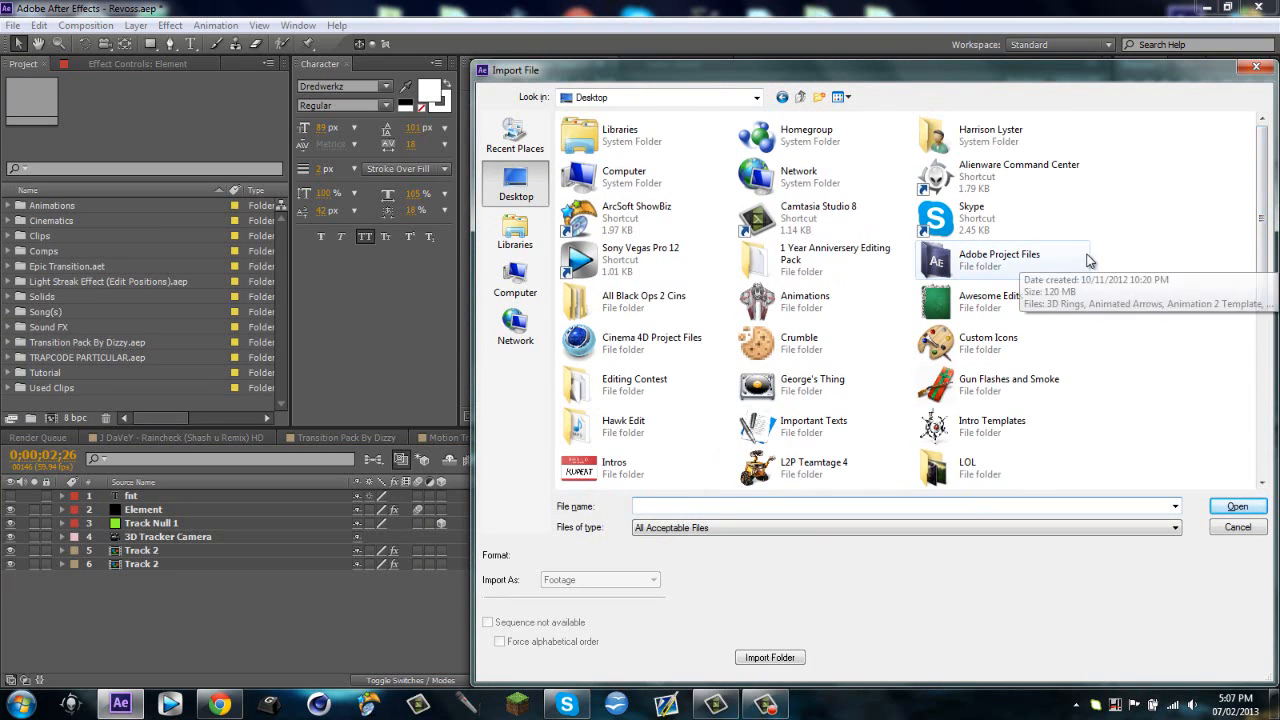
mouse_move(1024, 276)
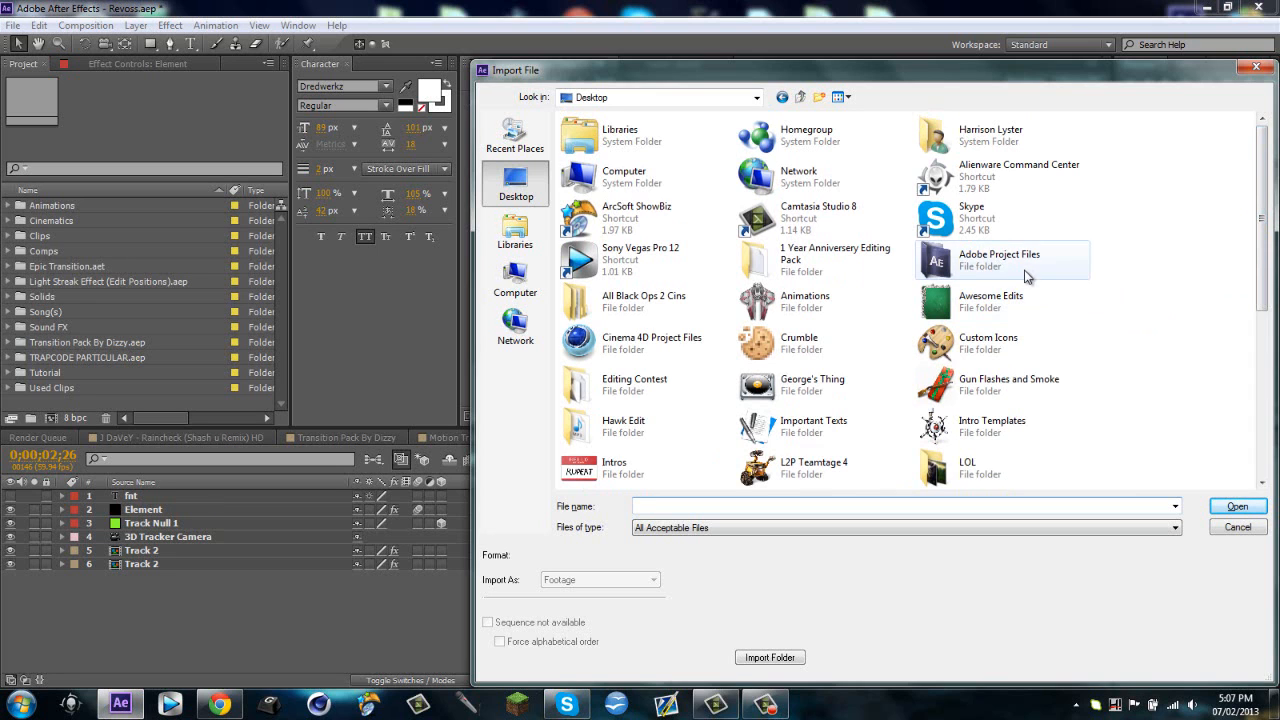
double_click(1000, 258)
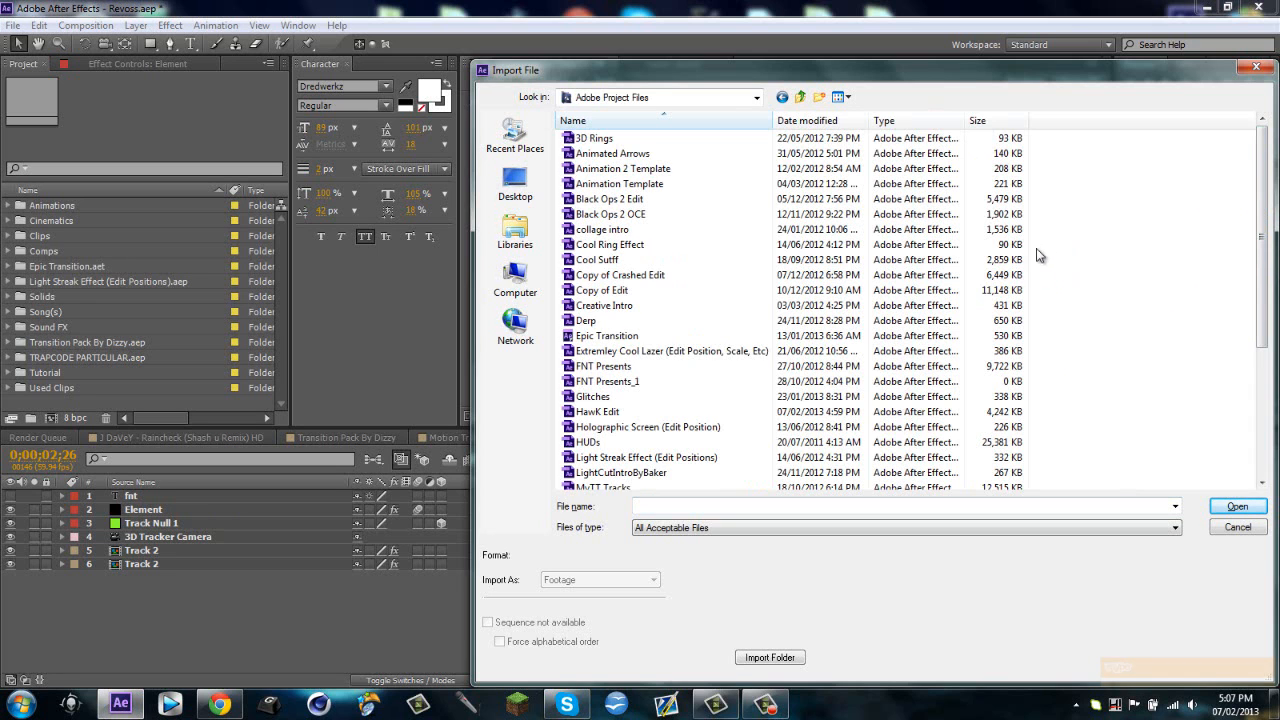
scroll(down, 3)
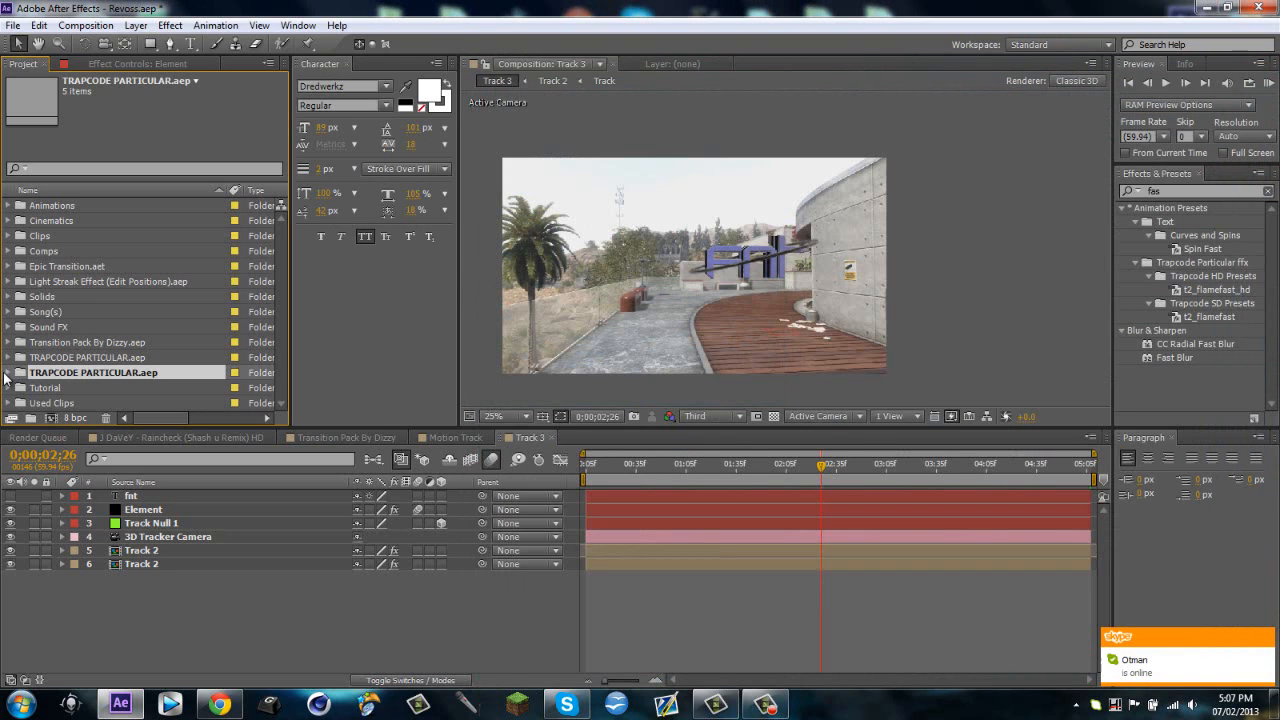
Step: Copy the Trapcode Particular layer from the OGT Particle Template comp into Track 3
click(8, 372)
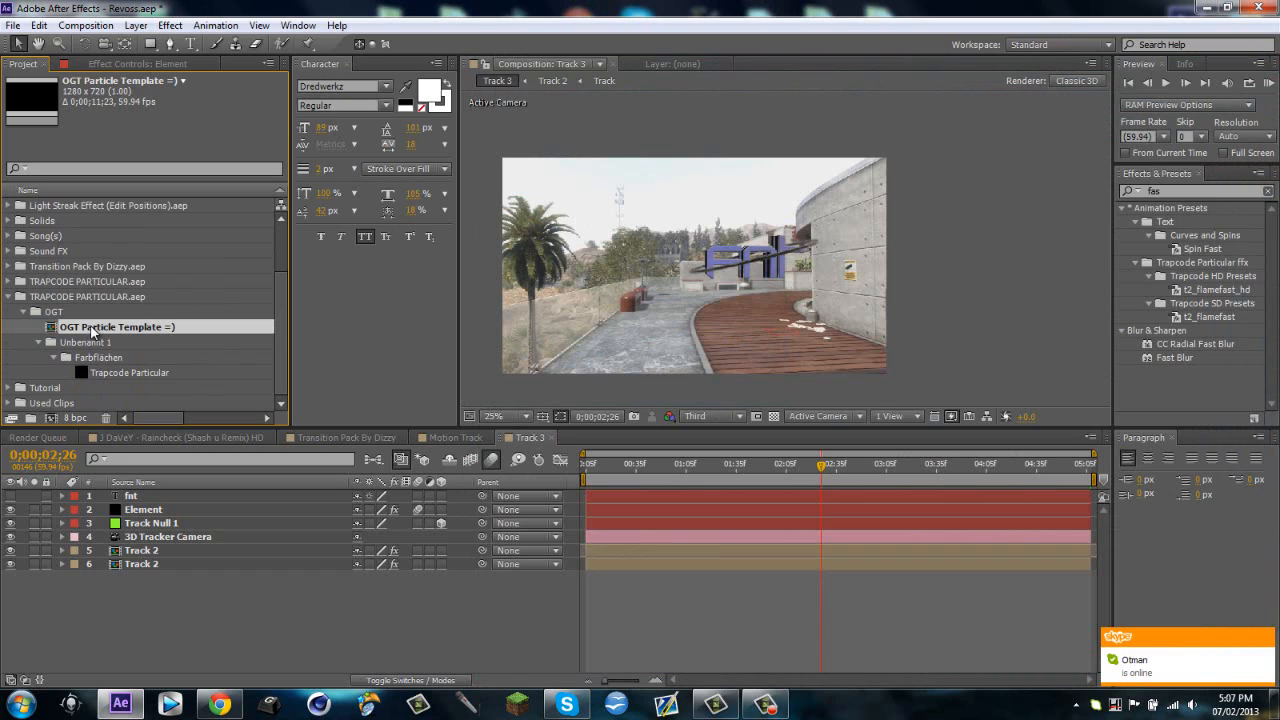
double_click(116, 328)
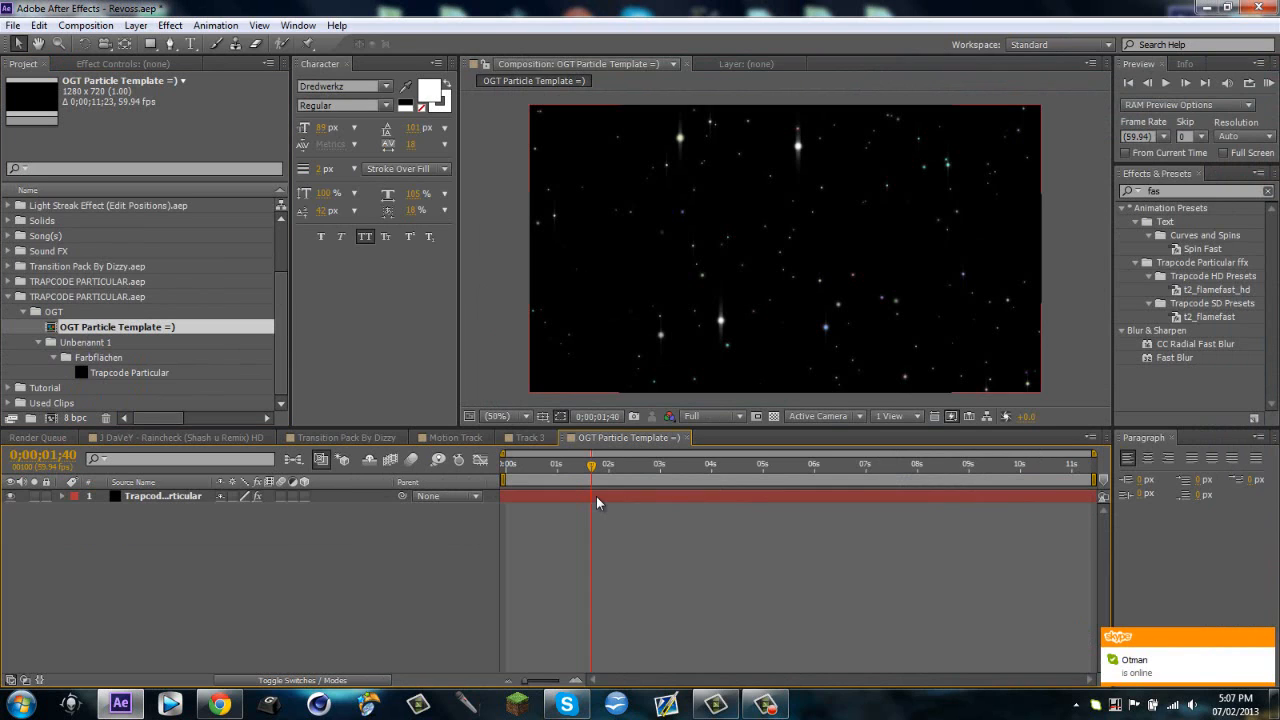
click(162, 496)
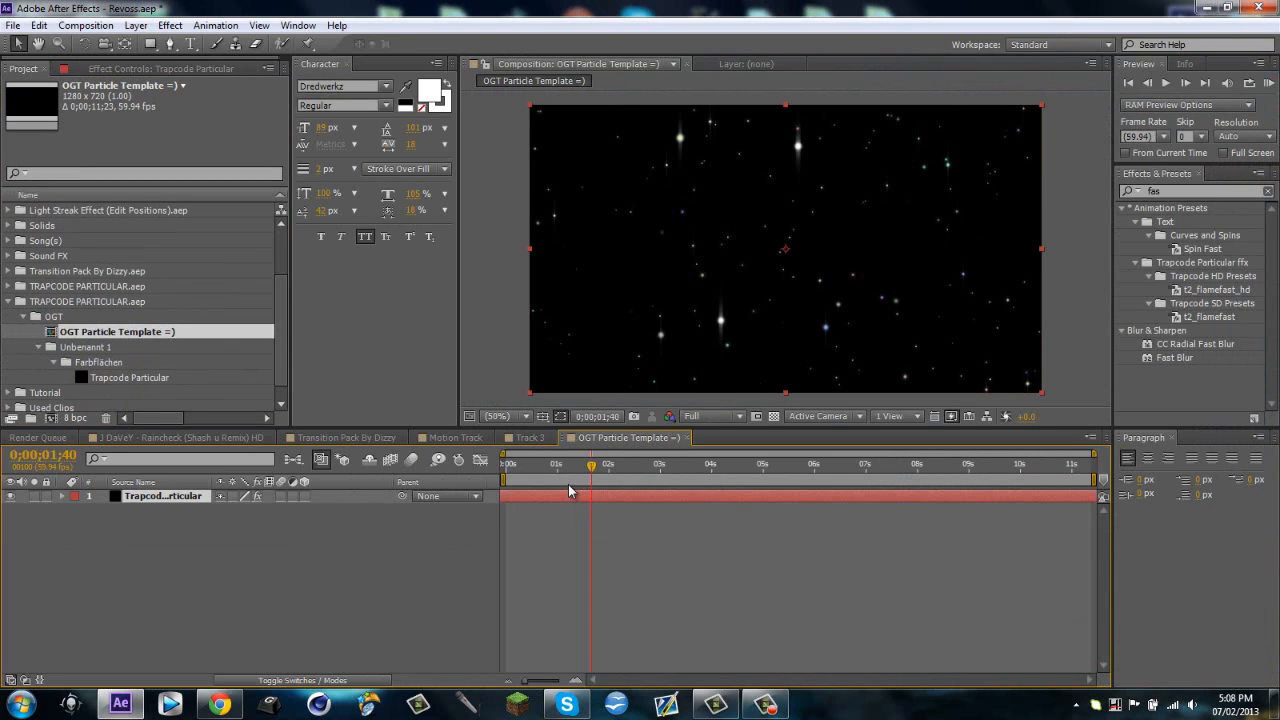
click(524, 436)
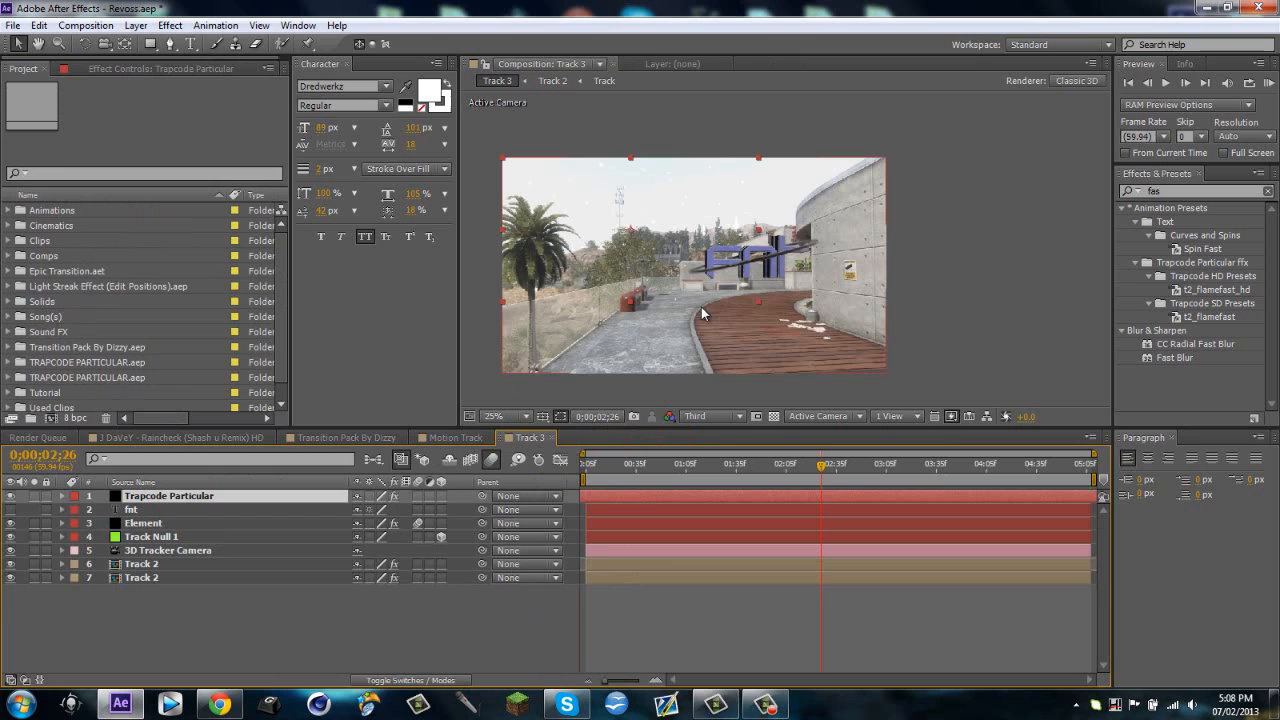
mouse_move(860, 414)
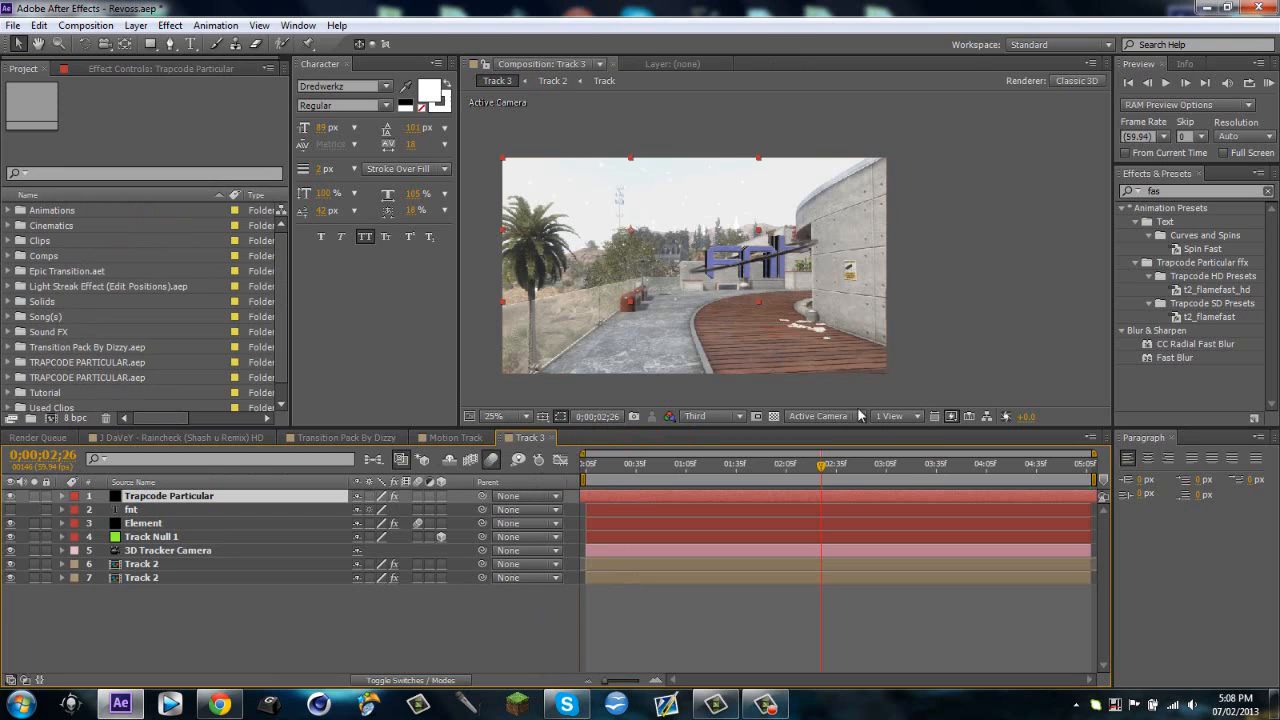
mouse_move(332, 548)
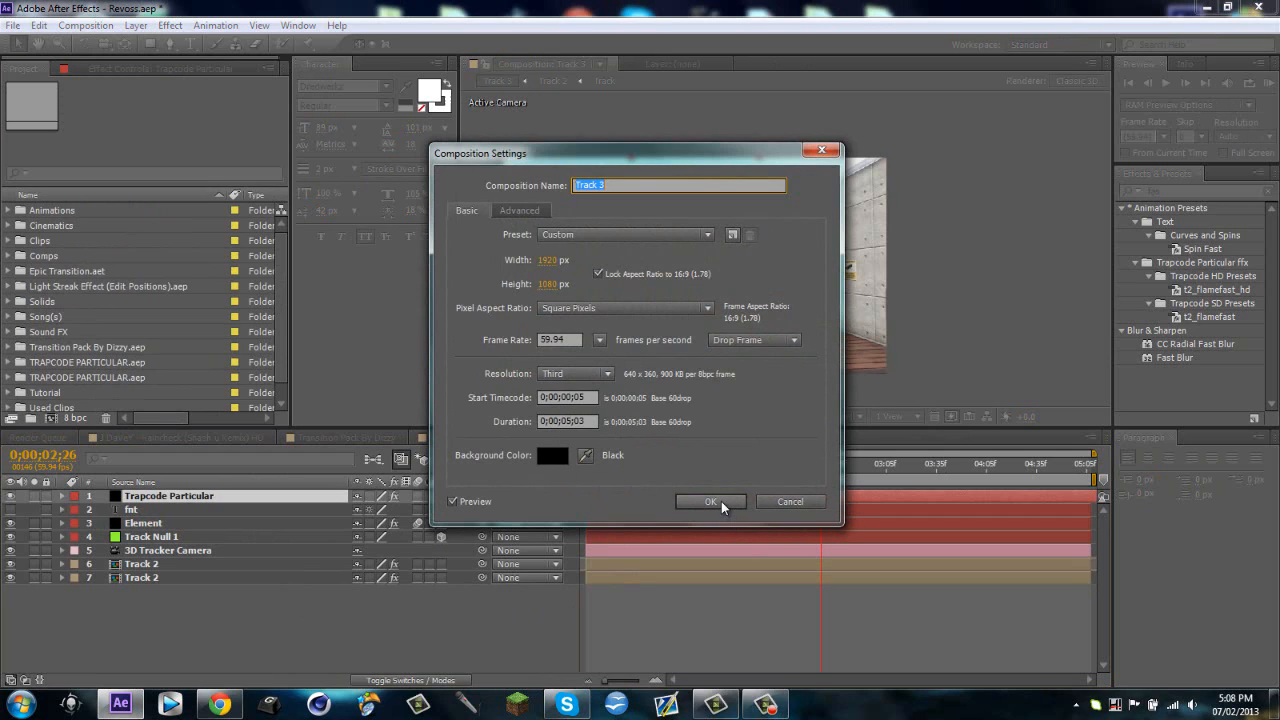
Step: Confirm composition settings, rescale the Trapcode Particular layer, and show its Effect Controls
click(712, 500)
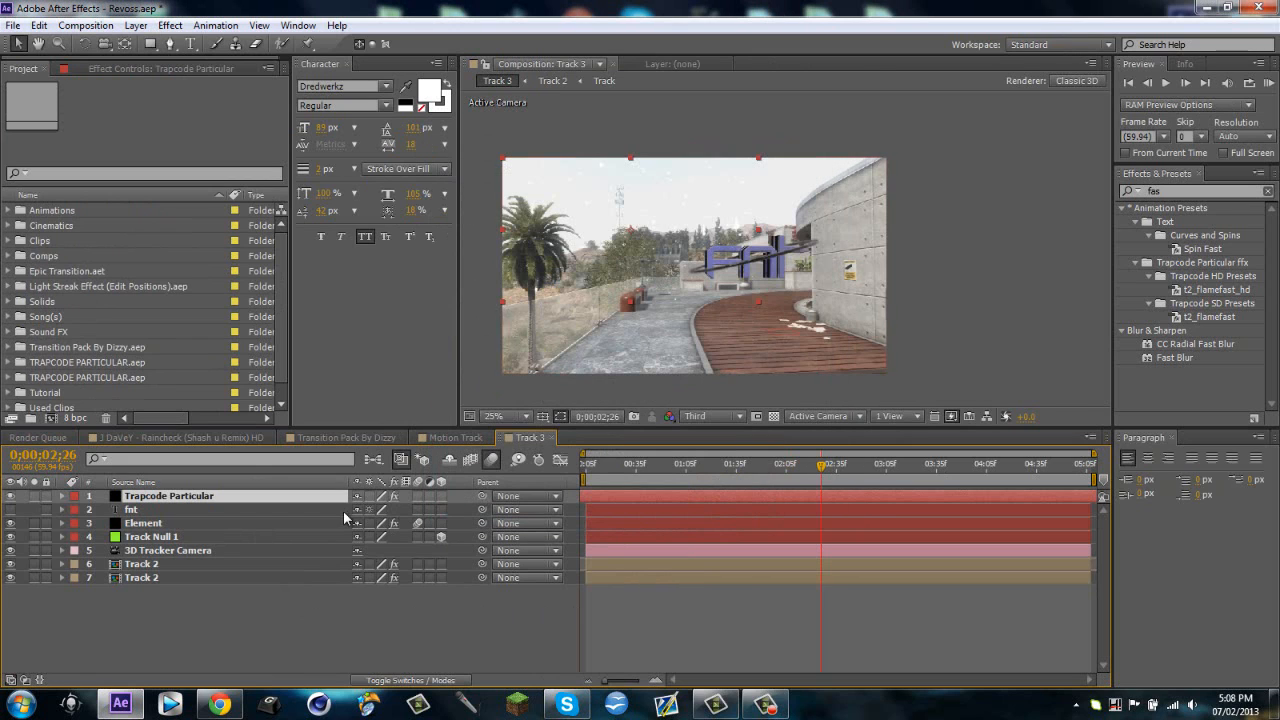
click(60, 496)
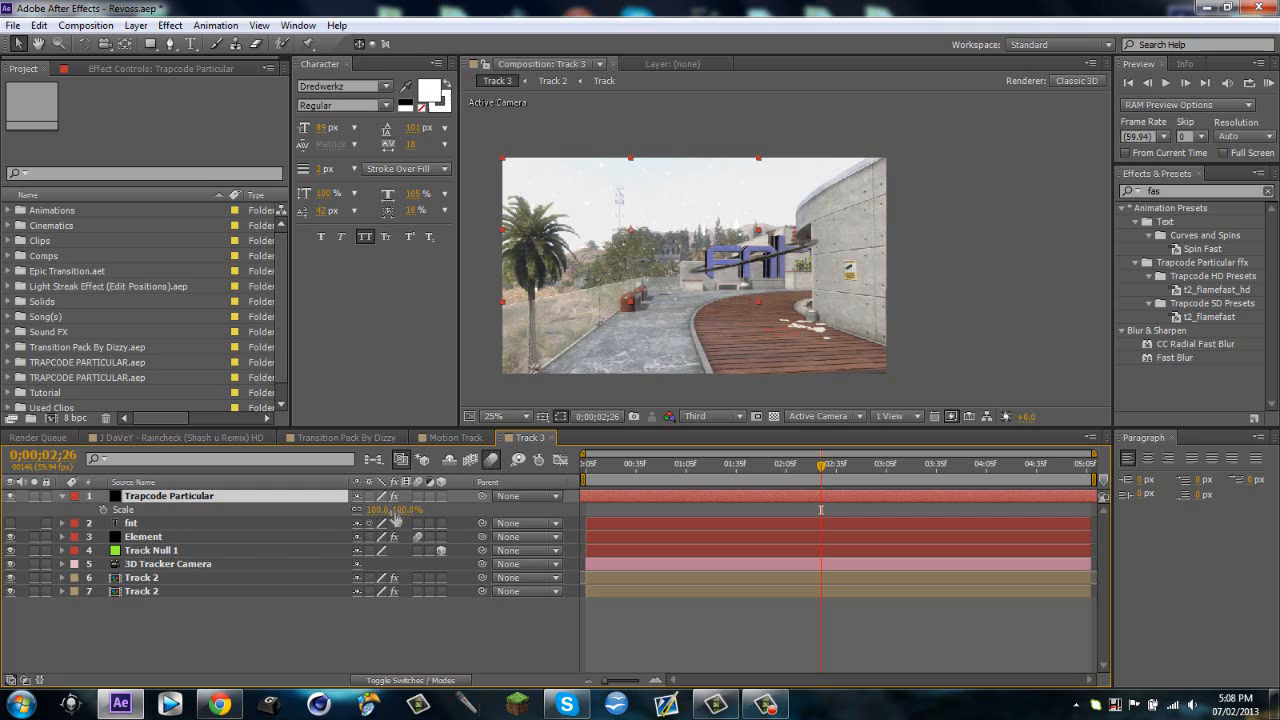
double_click(404, 510)
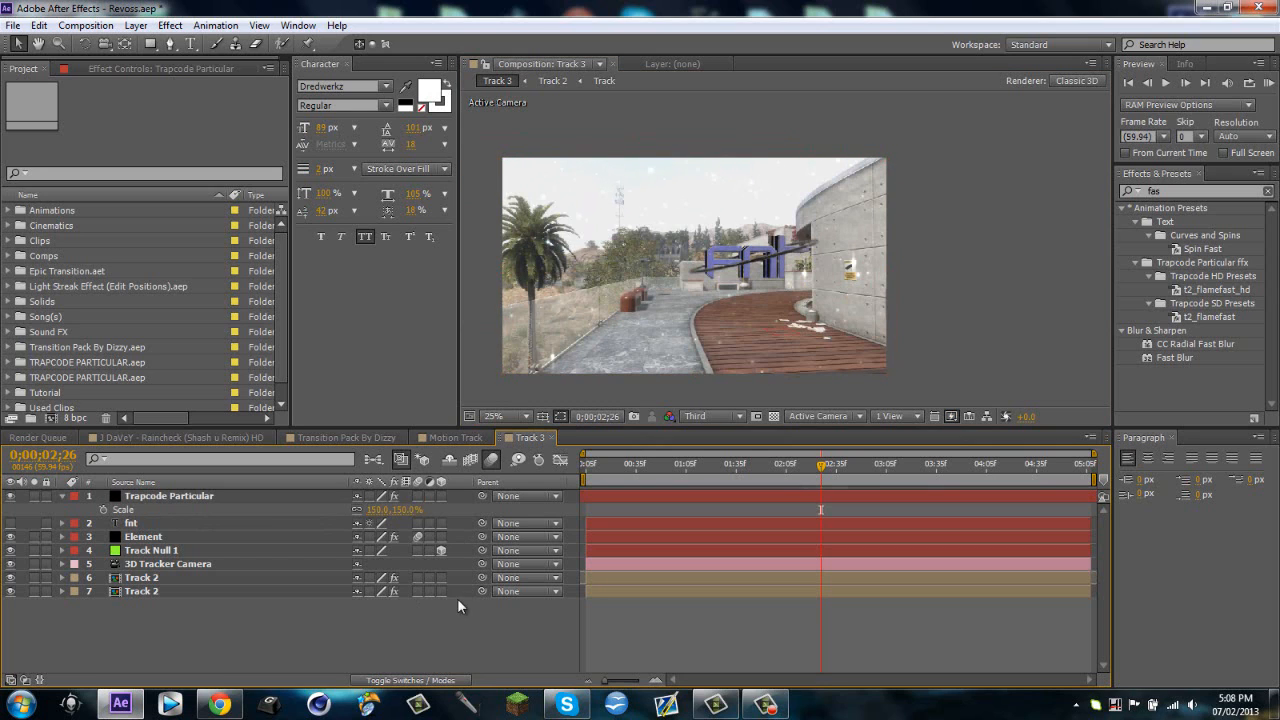
click(60, 496)
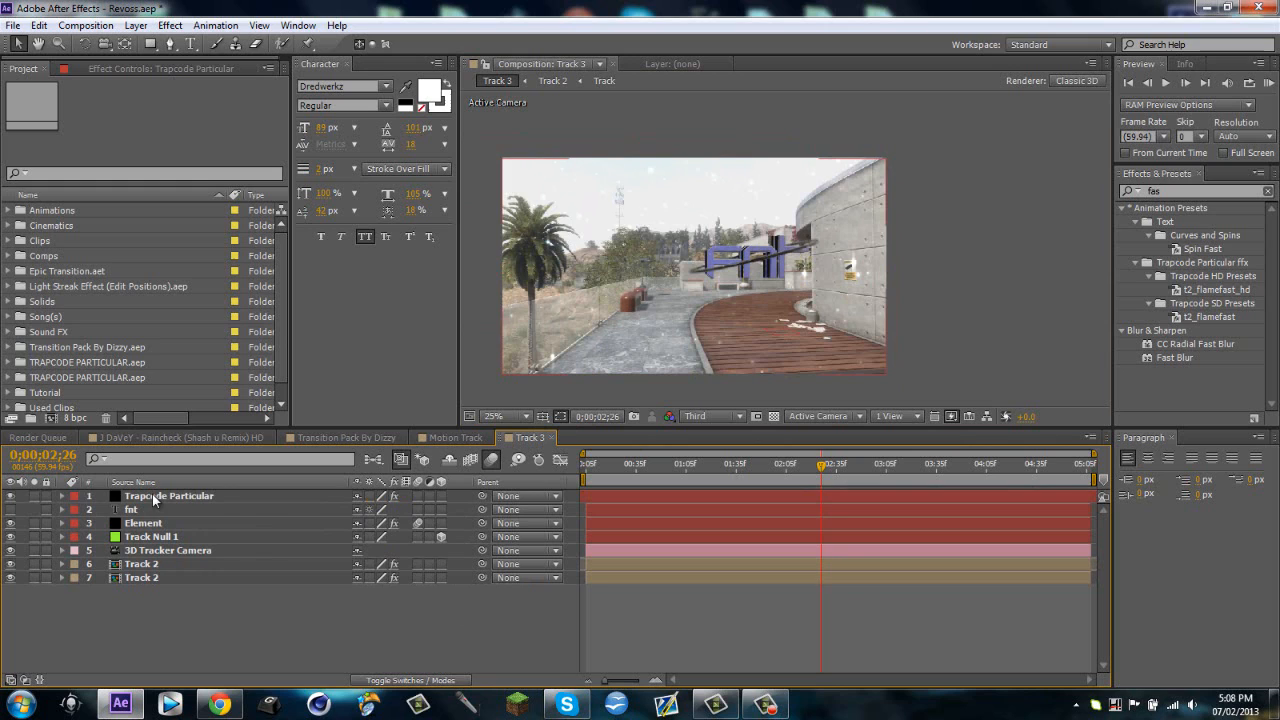
click(168, 496)
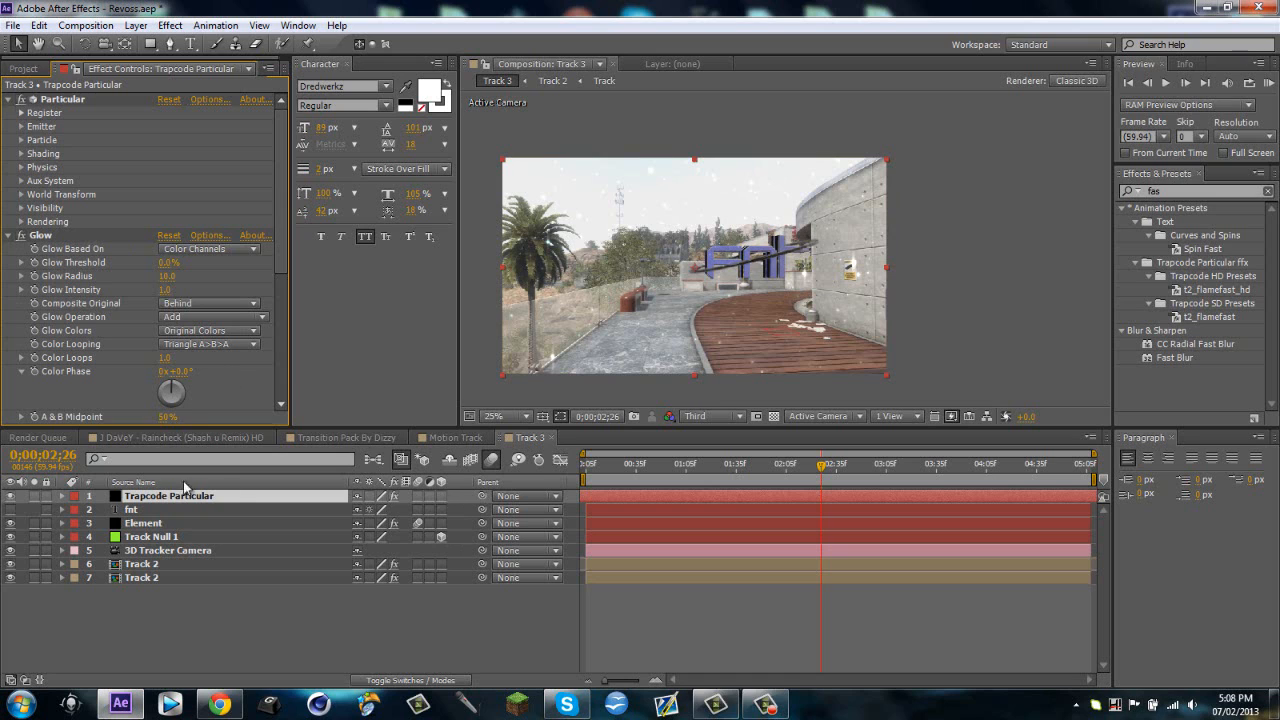
Step: Move the Trapcode Particular layer below the 3D Tracker Camera in the layer stack
drag(168, 496, 168, 550)
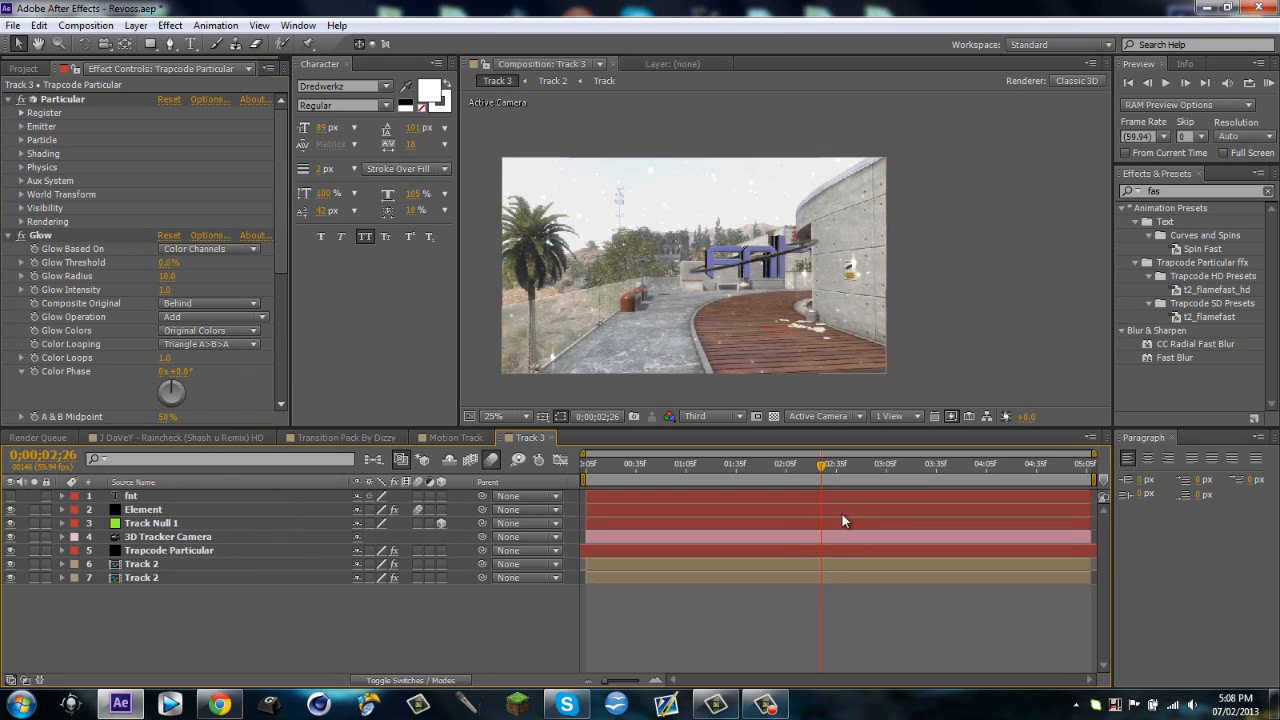
click(930, 464)
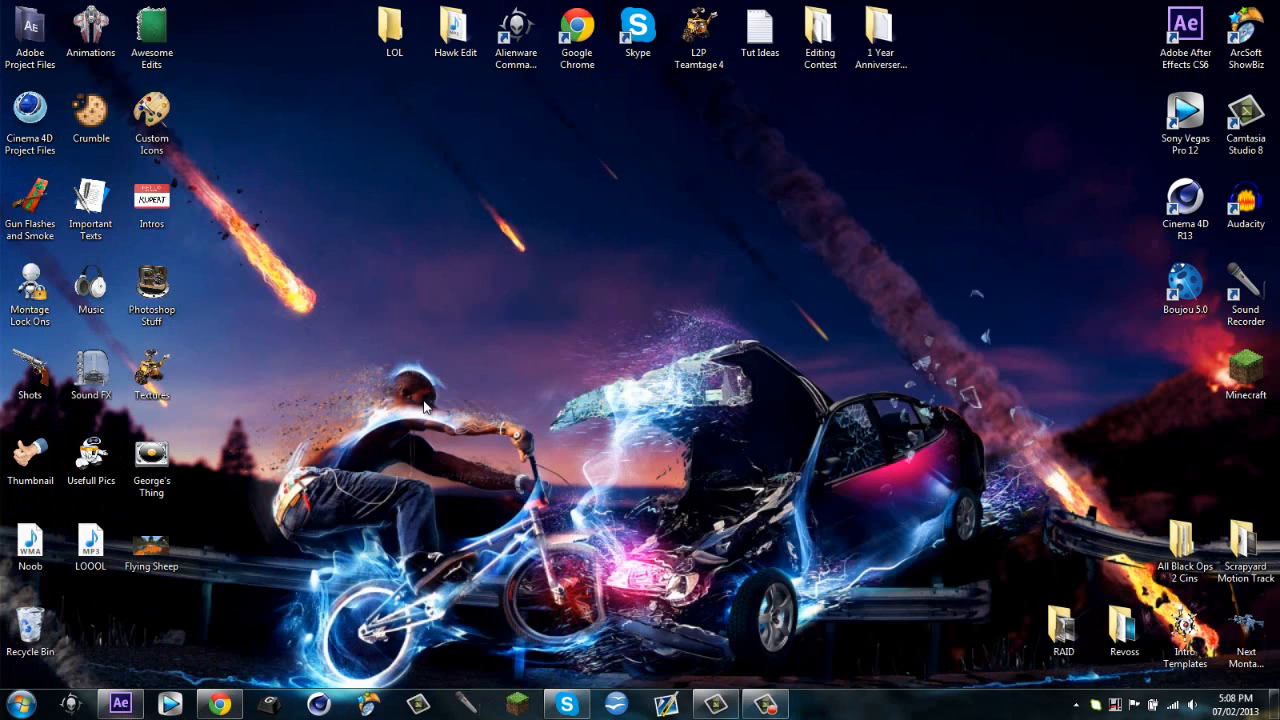
mouse_move(448, 302)
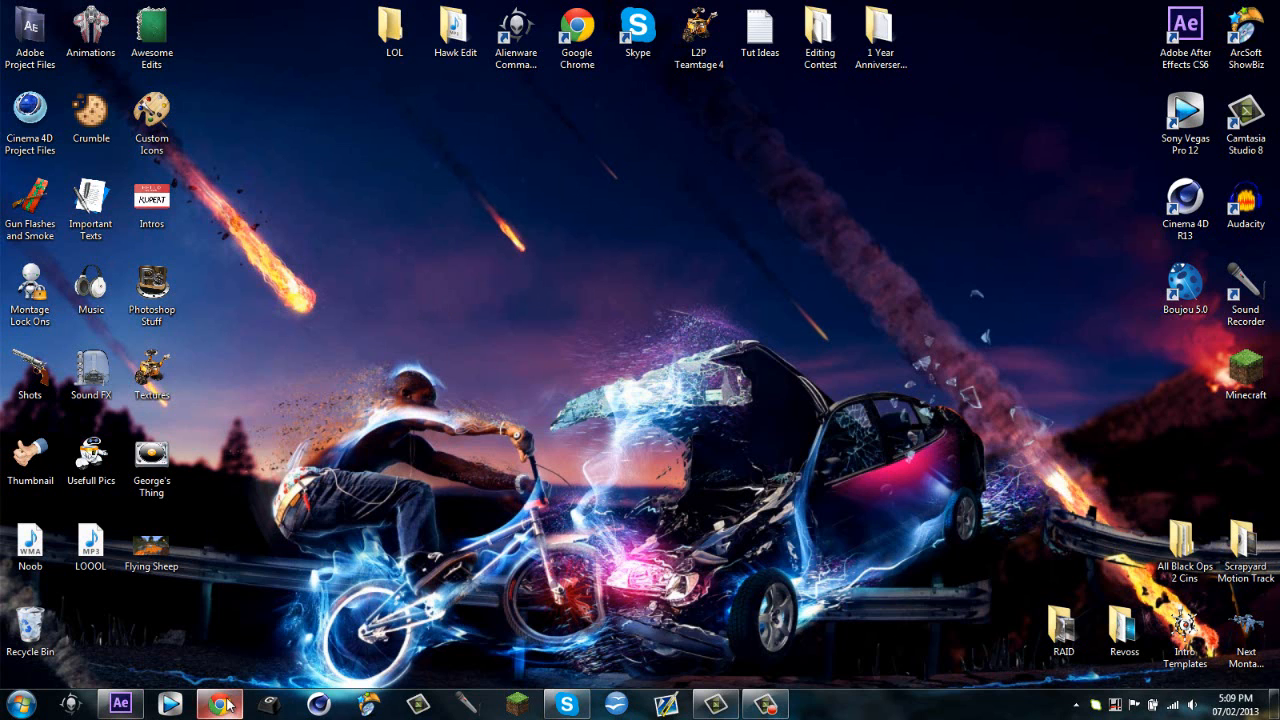
Step: Restore Google Chrome showing the HawK FNT YouTube channel page
click(220, 704)
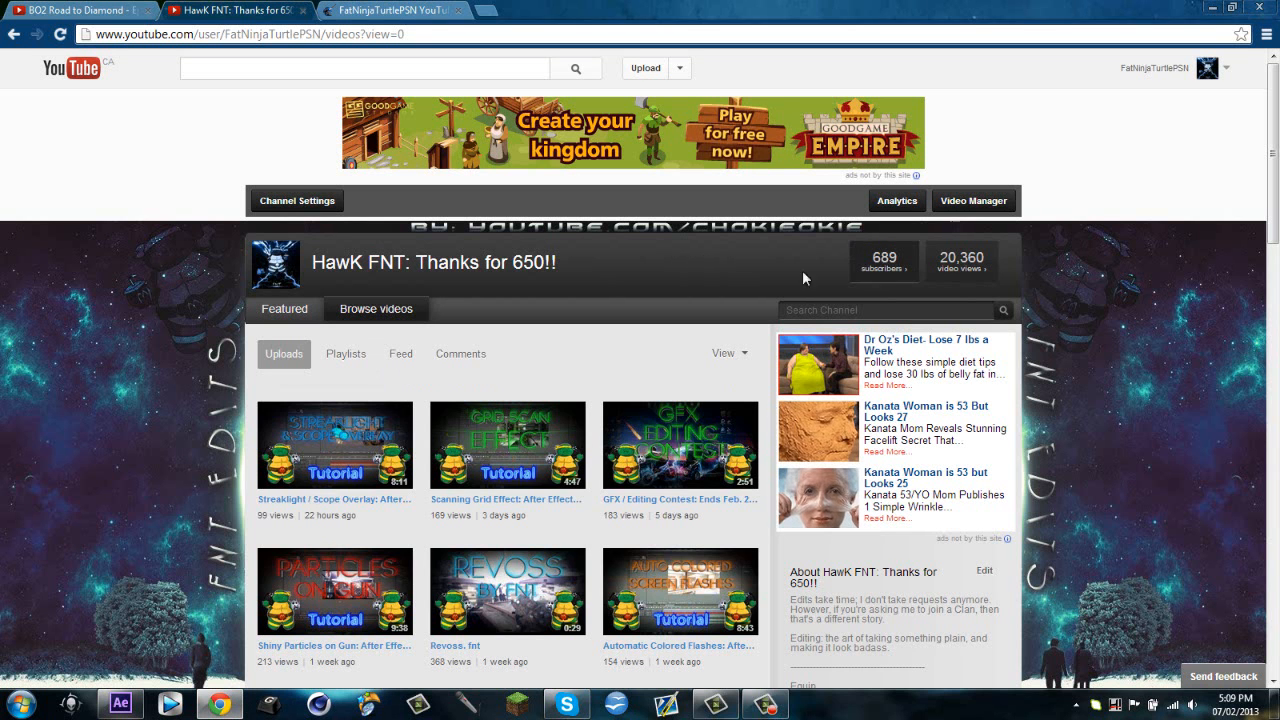
mouse_move(900, 264)
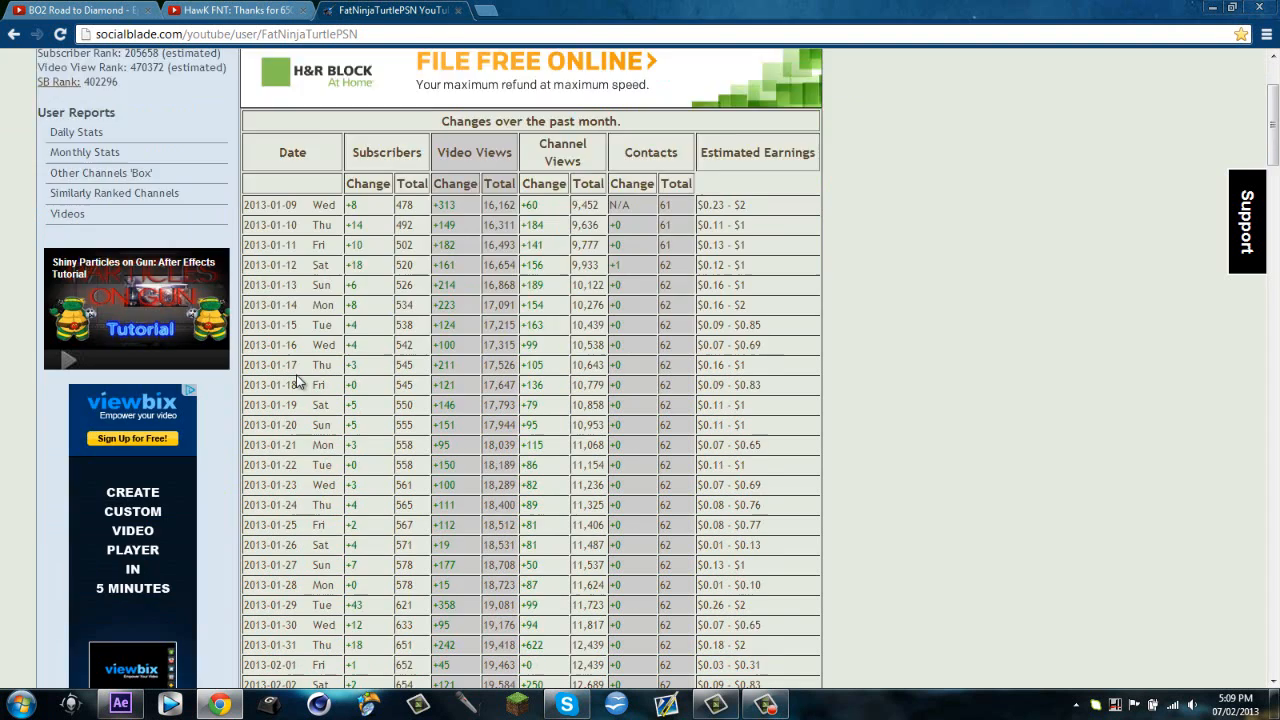
Step: Scroll through the channel's Social Blade stats and subscriber goal tables
scroll(down, 3)
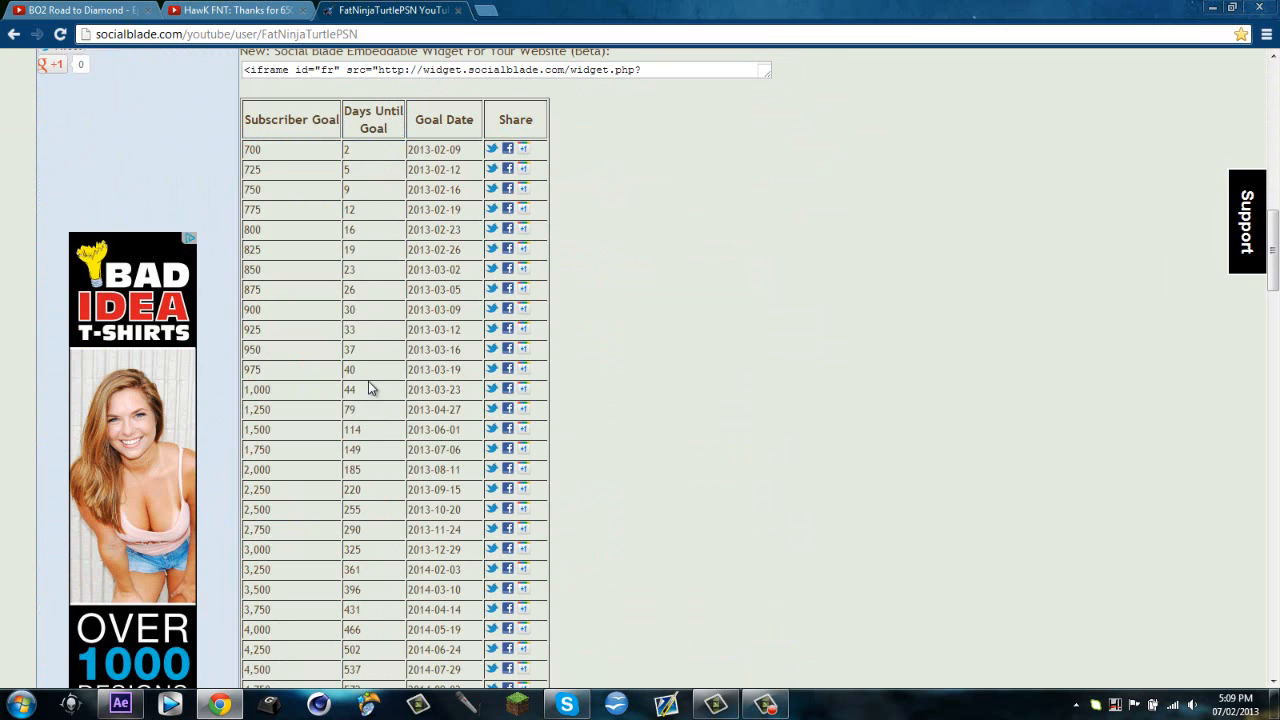
scroll(down, 3)
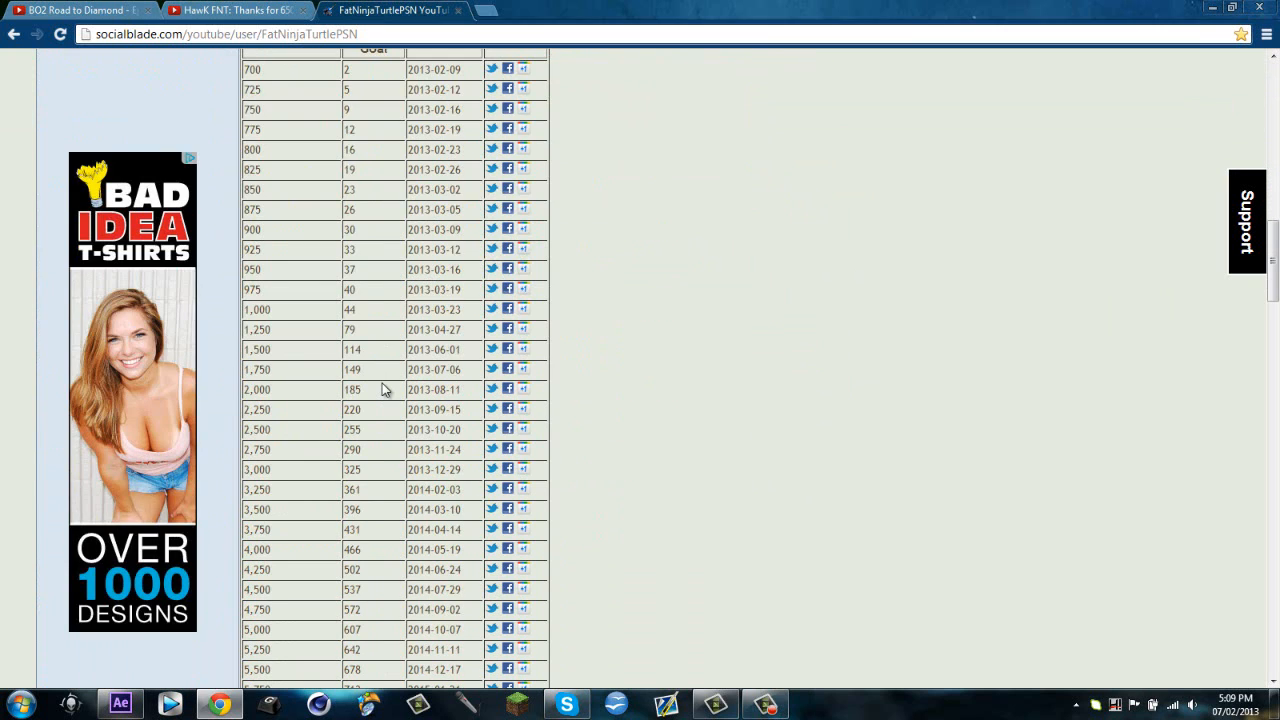
scroll(up, 3)
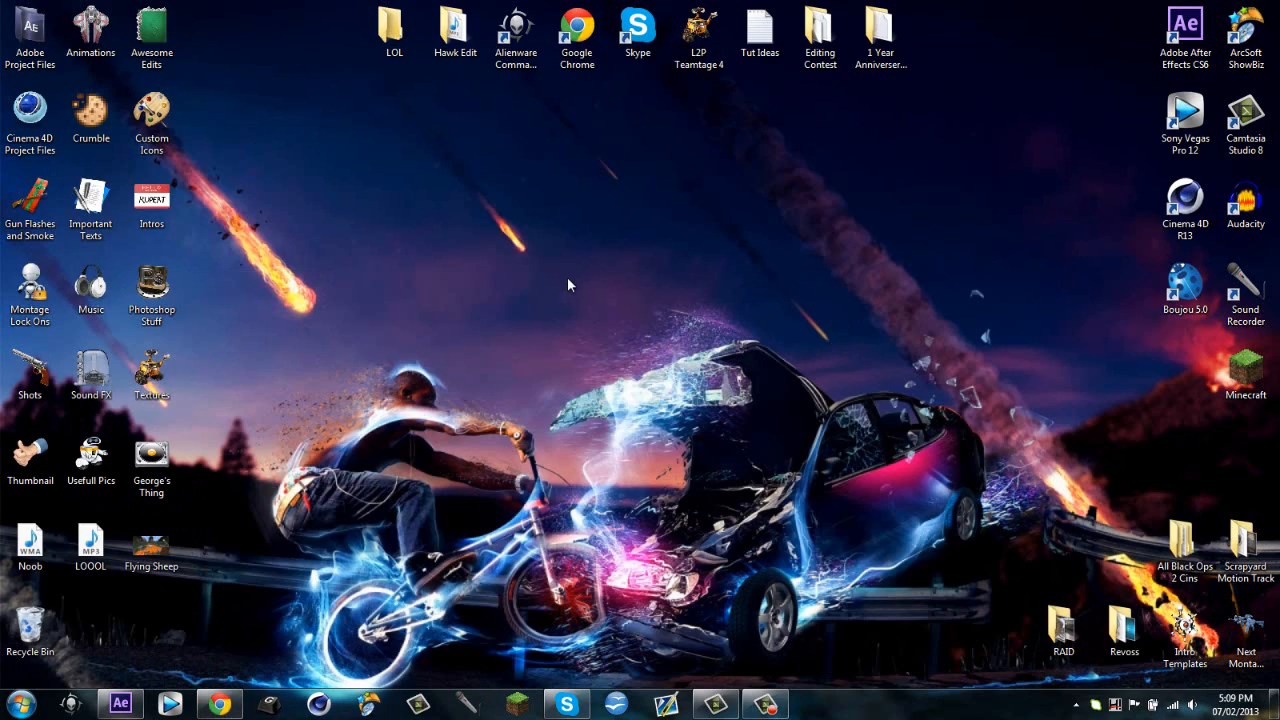
mouse_move(600, 260)
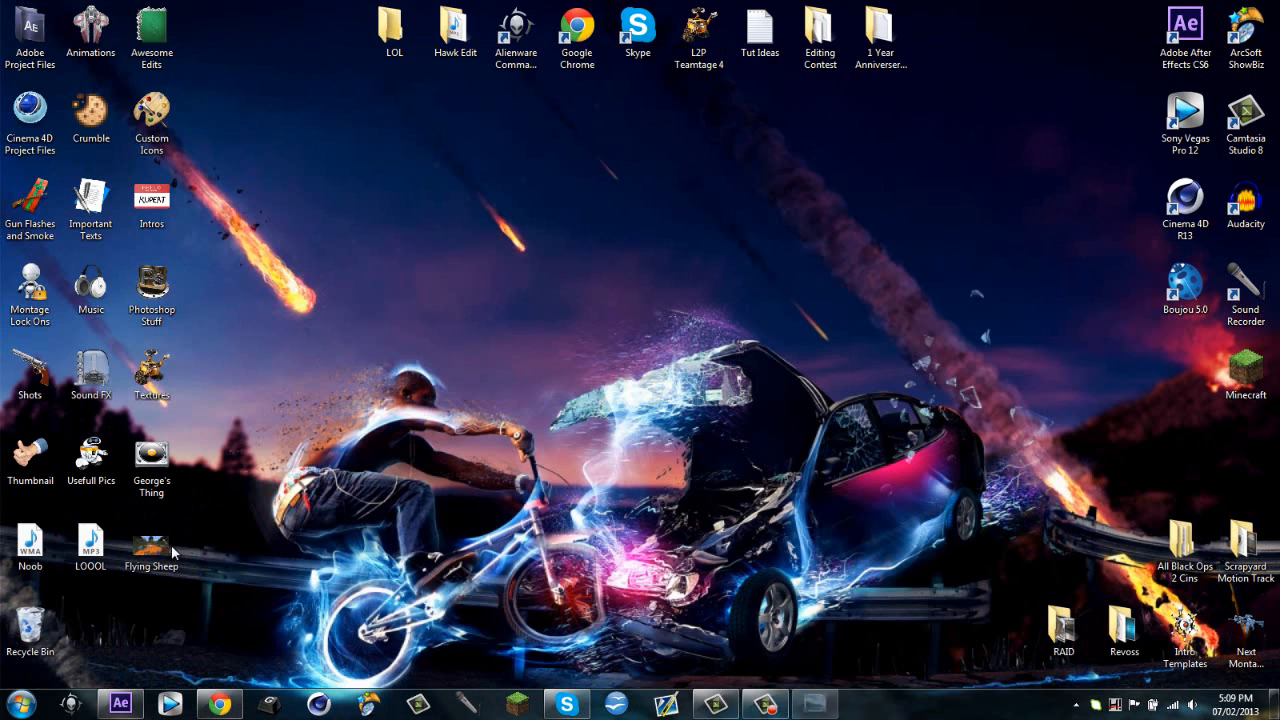
double_click(152, 548)
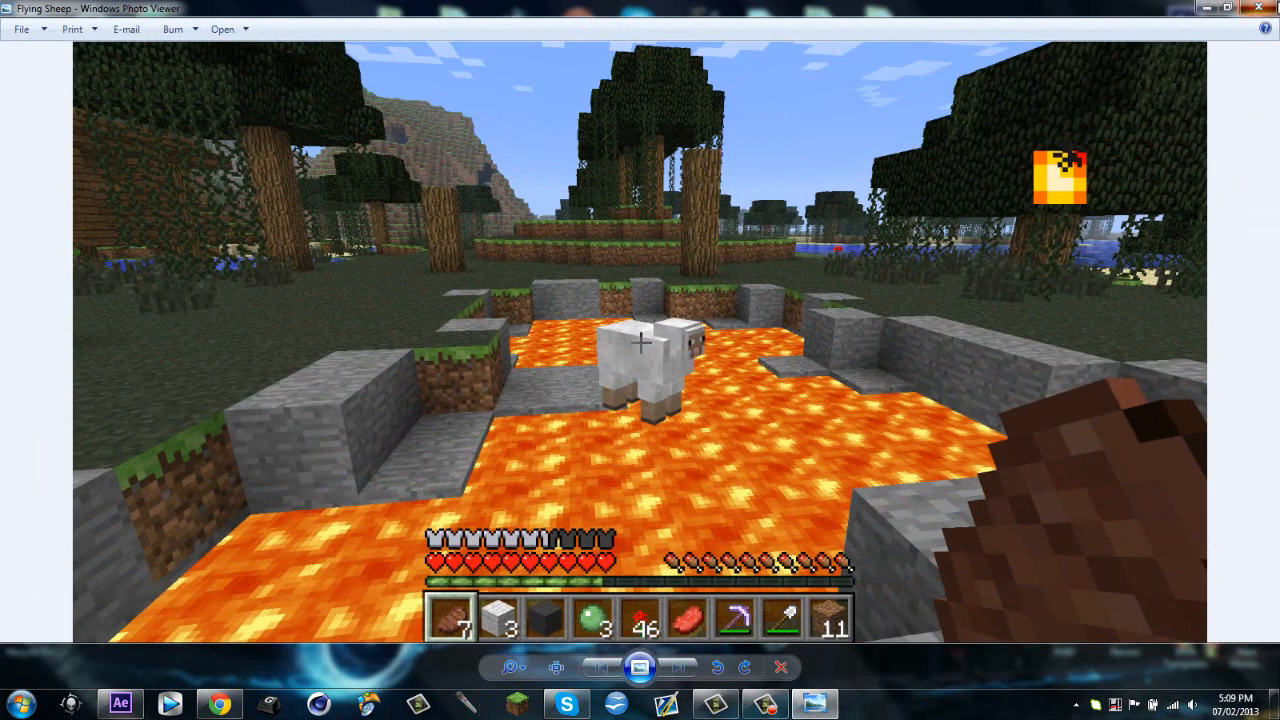
click(1256, 8)
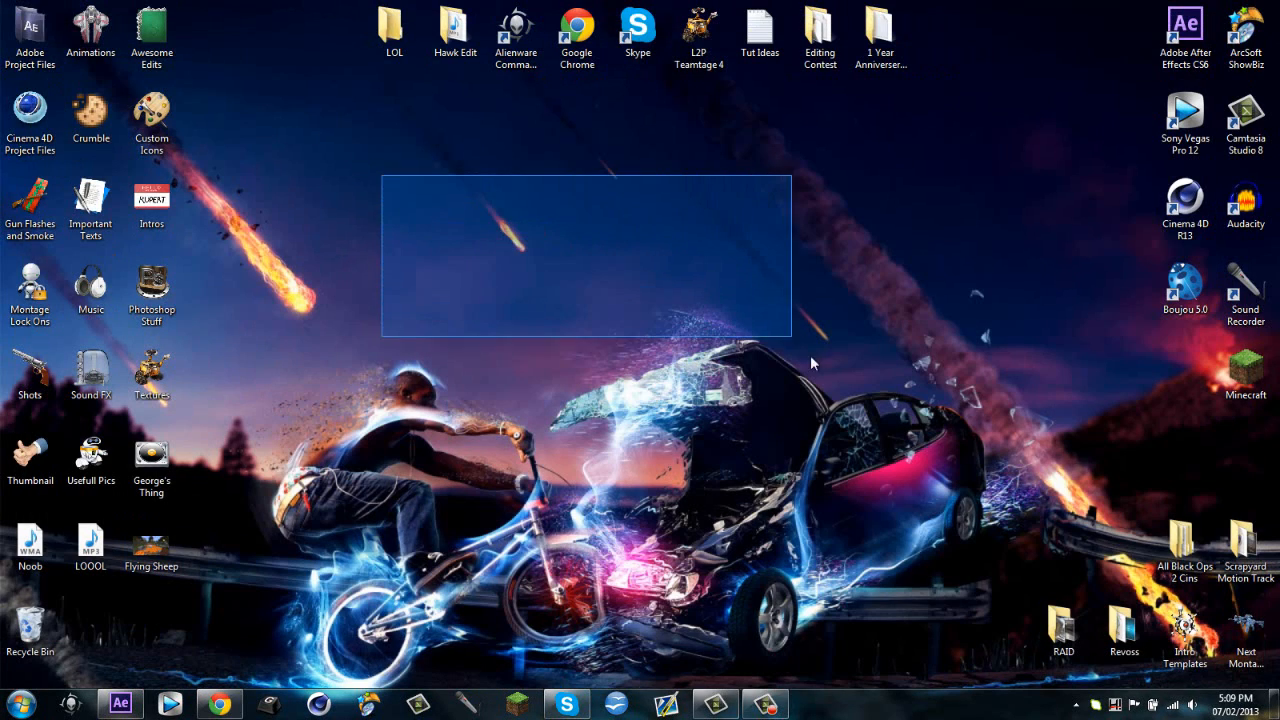